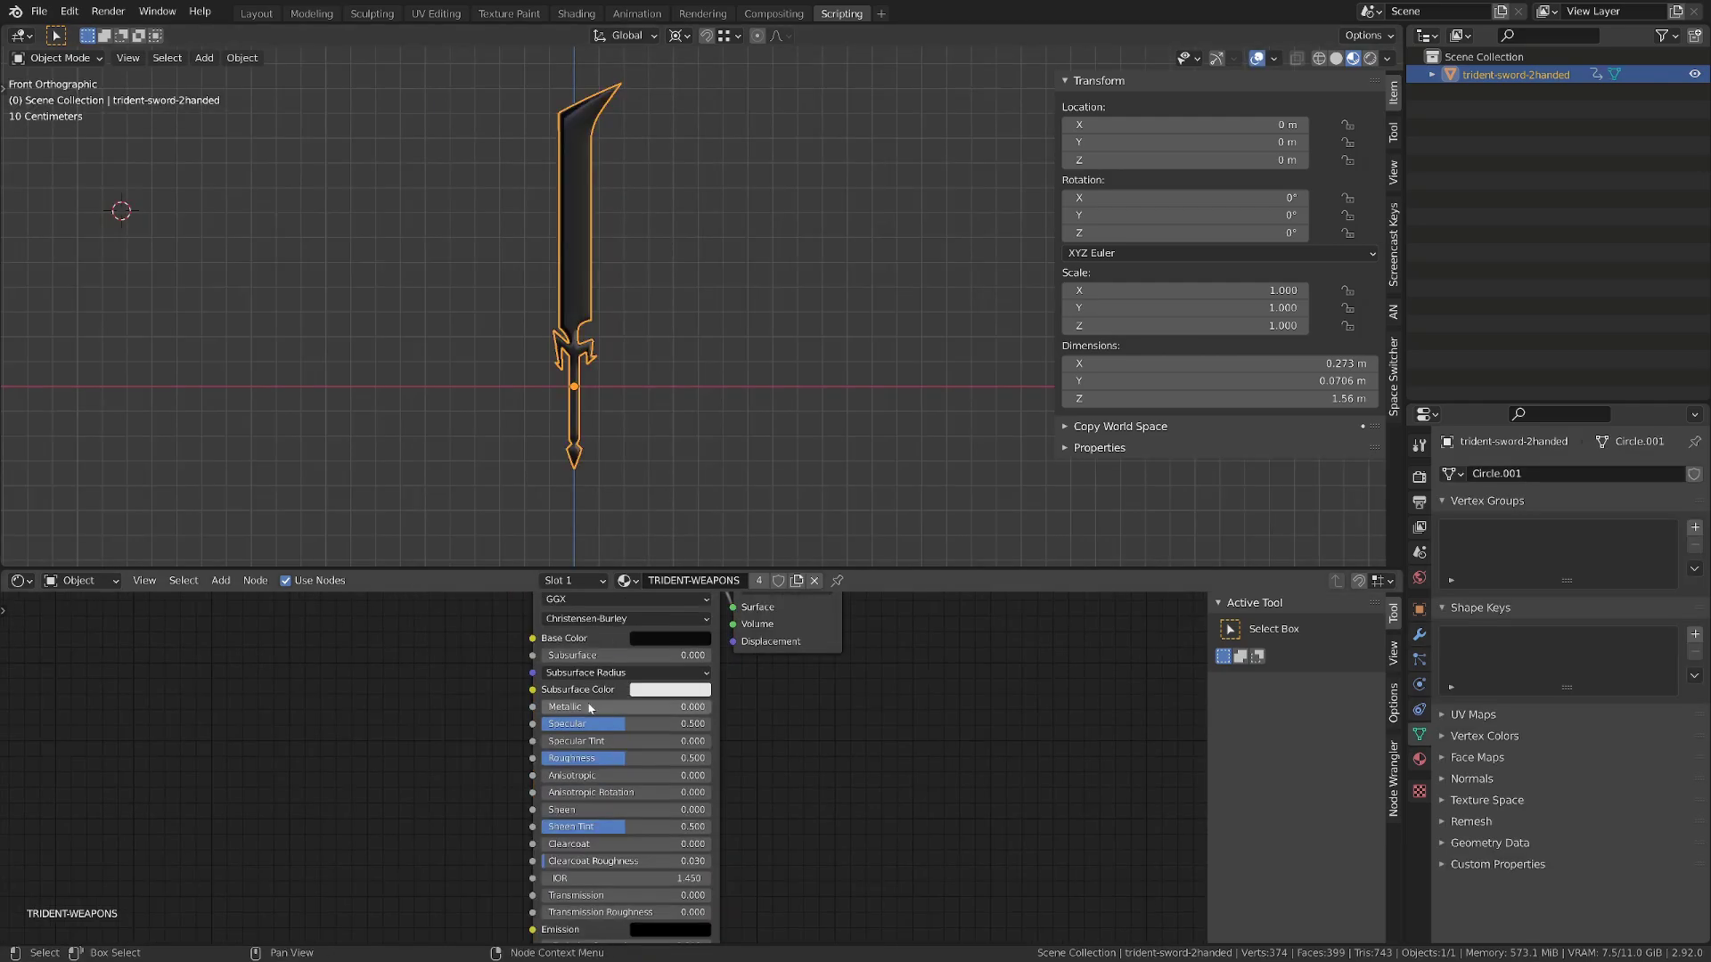
Step: Set the sword material's Metallic to 1.0 and view it in Material Preview shading
{"action": "left_click_drag", "start_coordinate": [621, 705], "coordinate": [709, 705]}
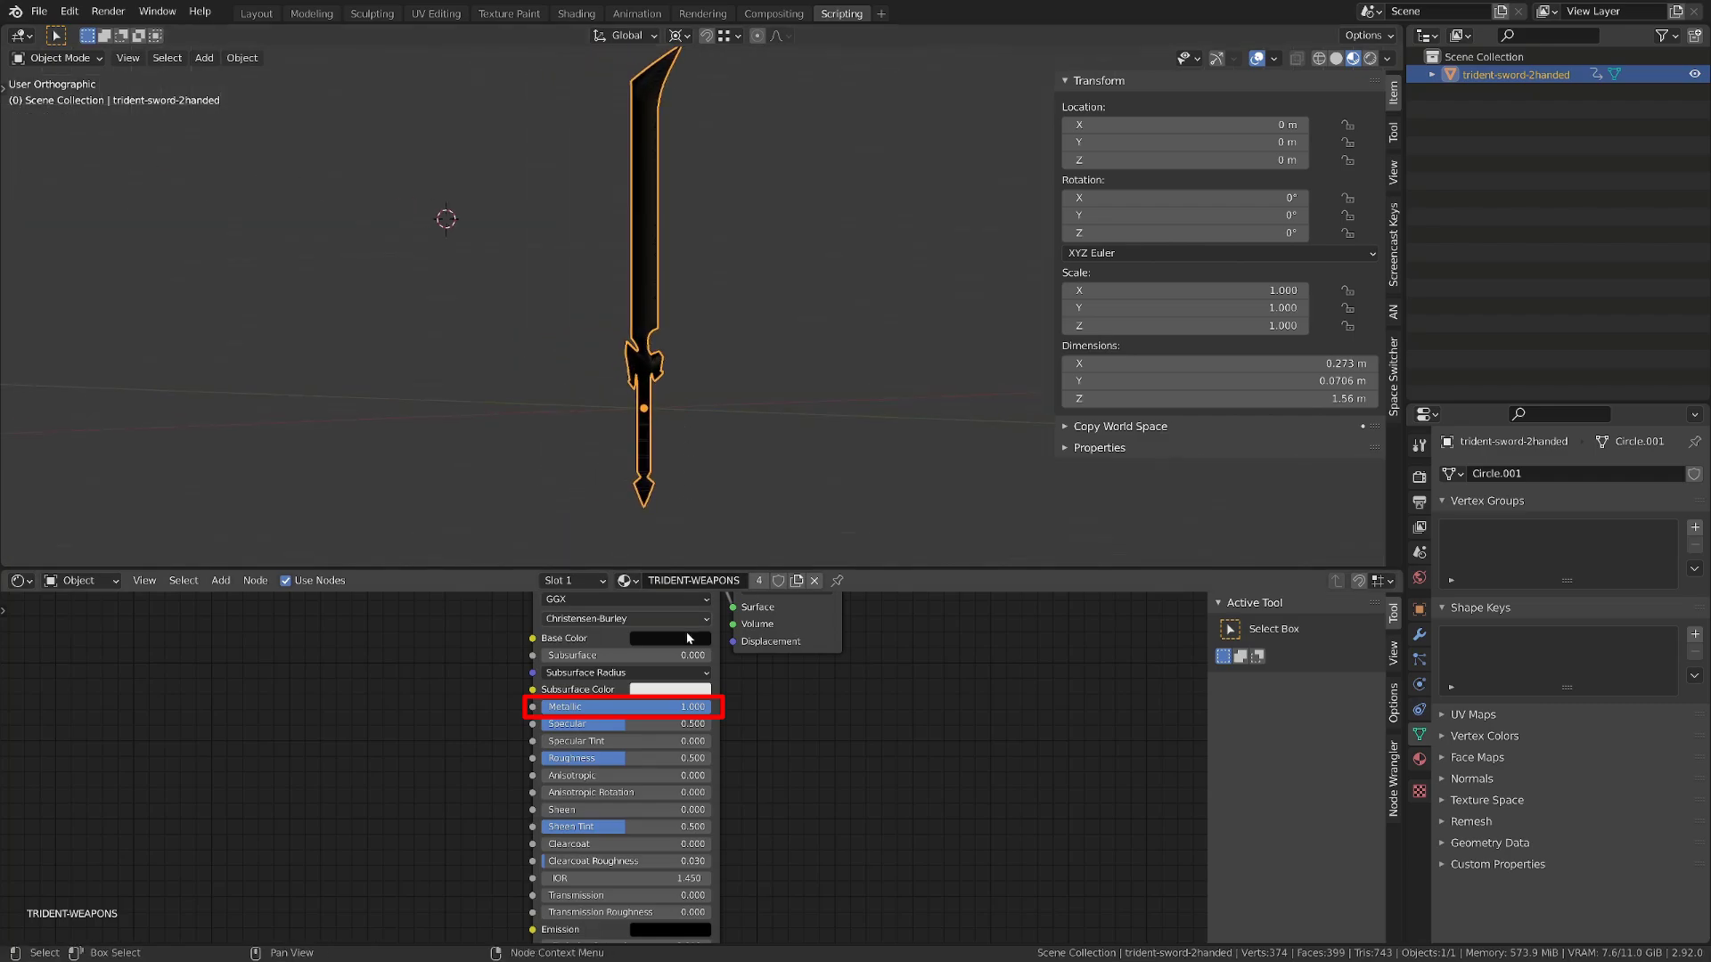
{"action": "left_click", "coordinate": [669, 637]}
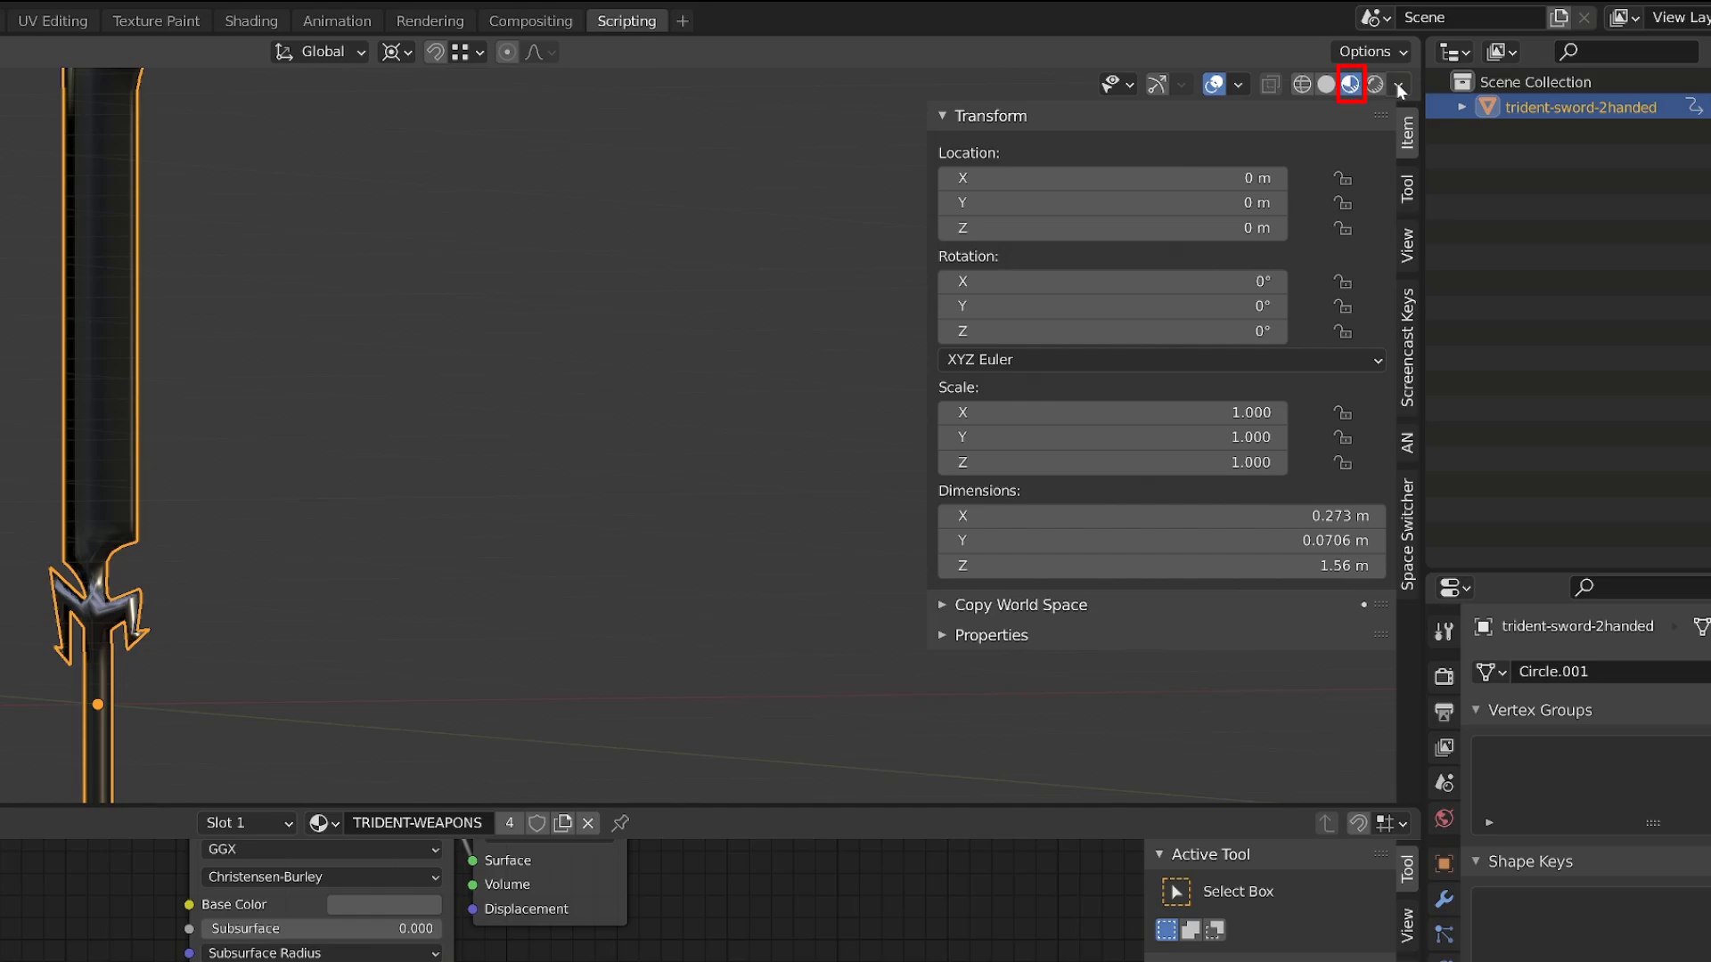
{"action": "left_click", "coordinate": [1343, 85]}
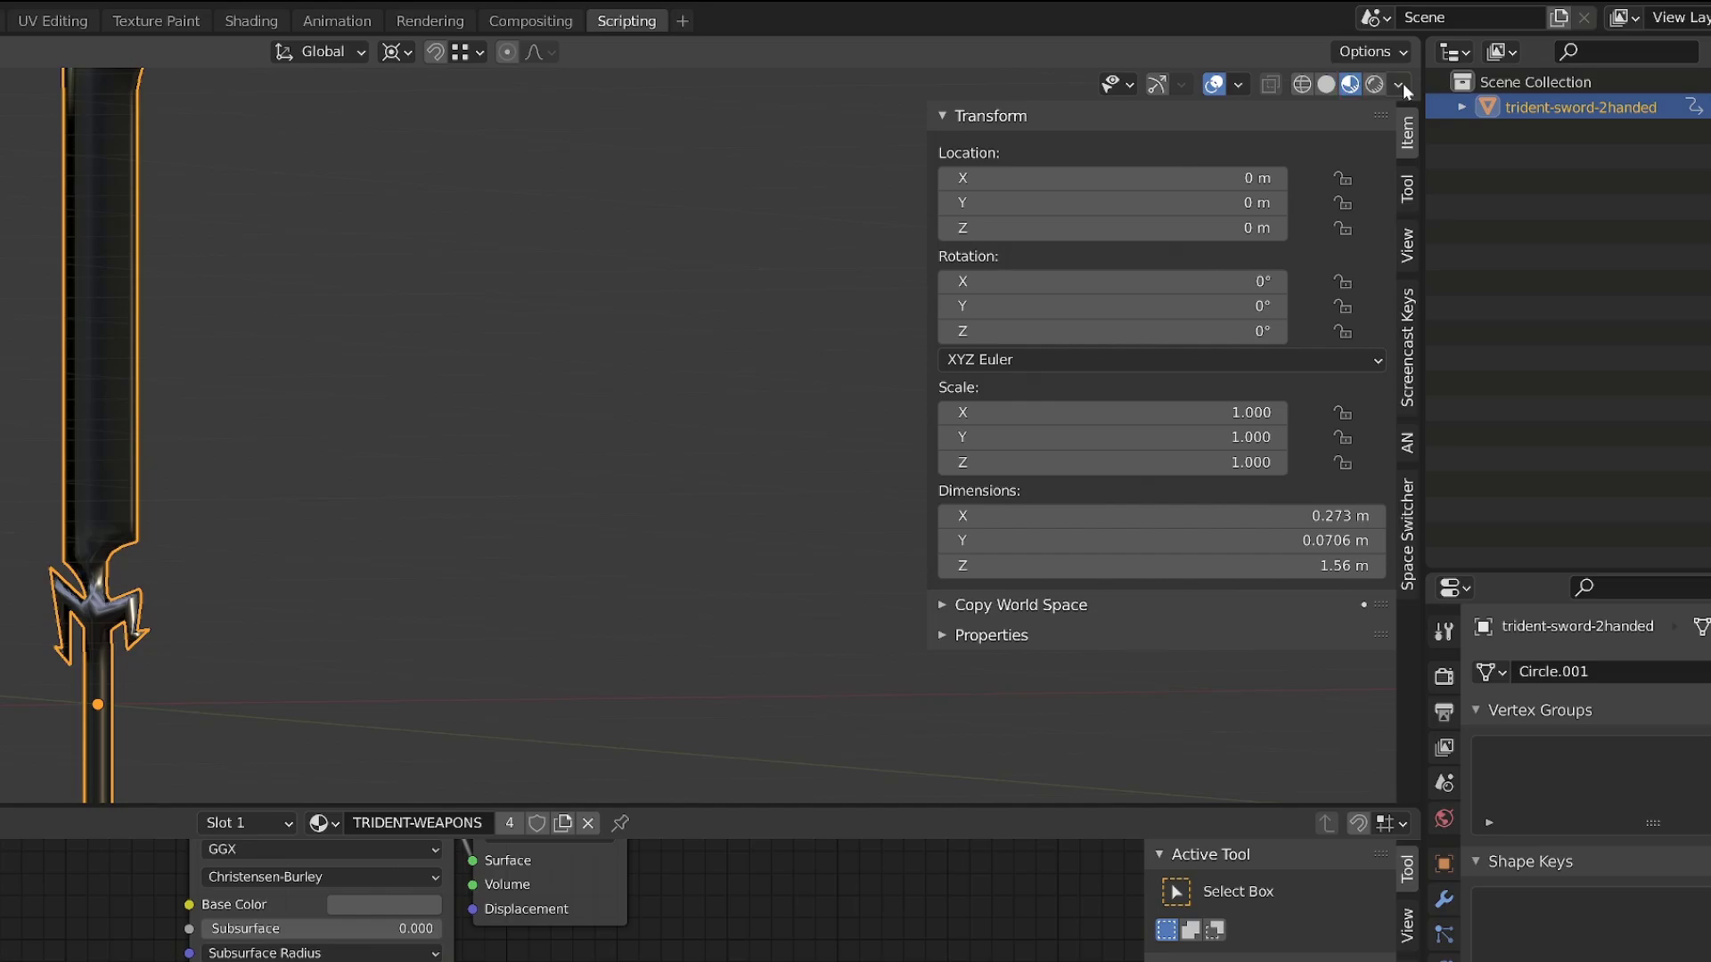
{"action": "left_click", "coordinate": [1395, 86]}
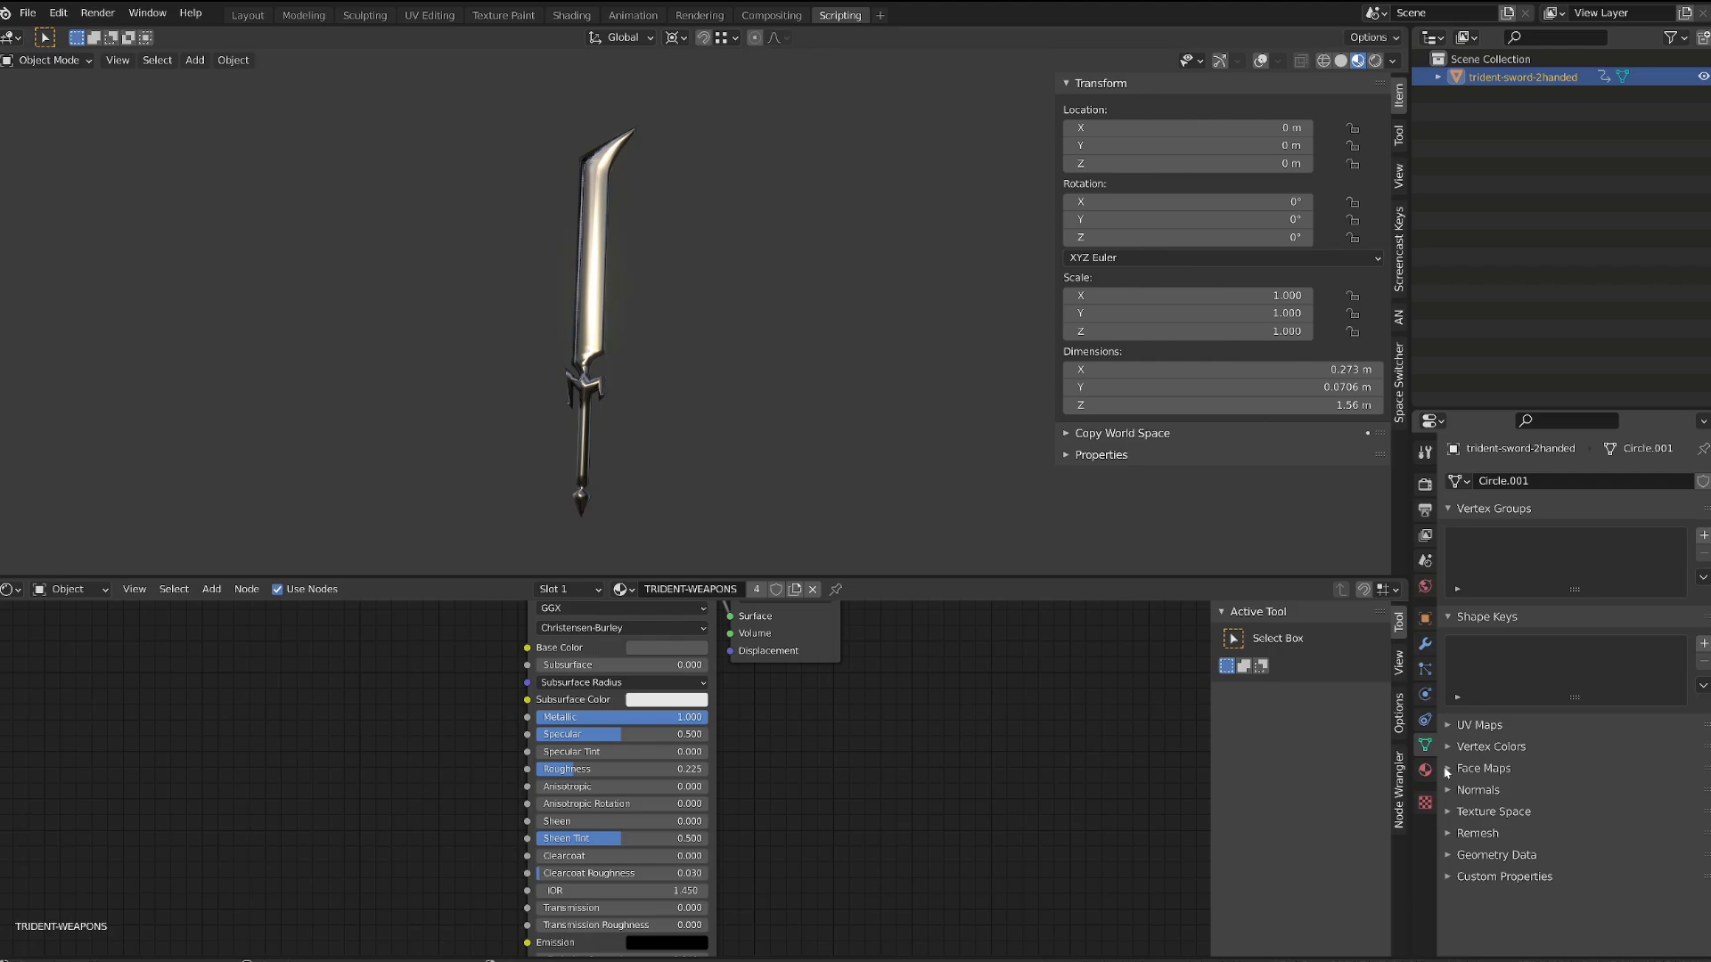
Step: Set the sword material's Blend Mode to Alpha Clip under Settings
{"action": "left_click", "coordinate": [1425, 769]}
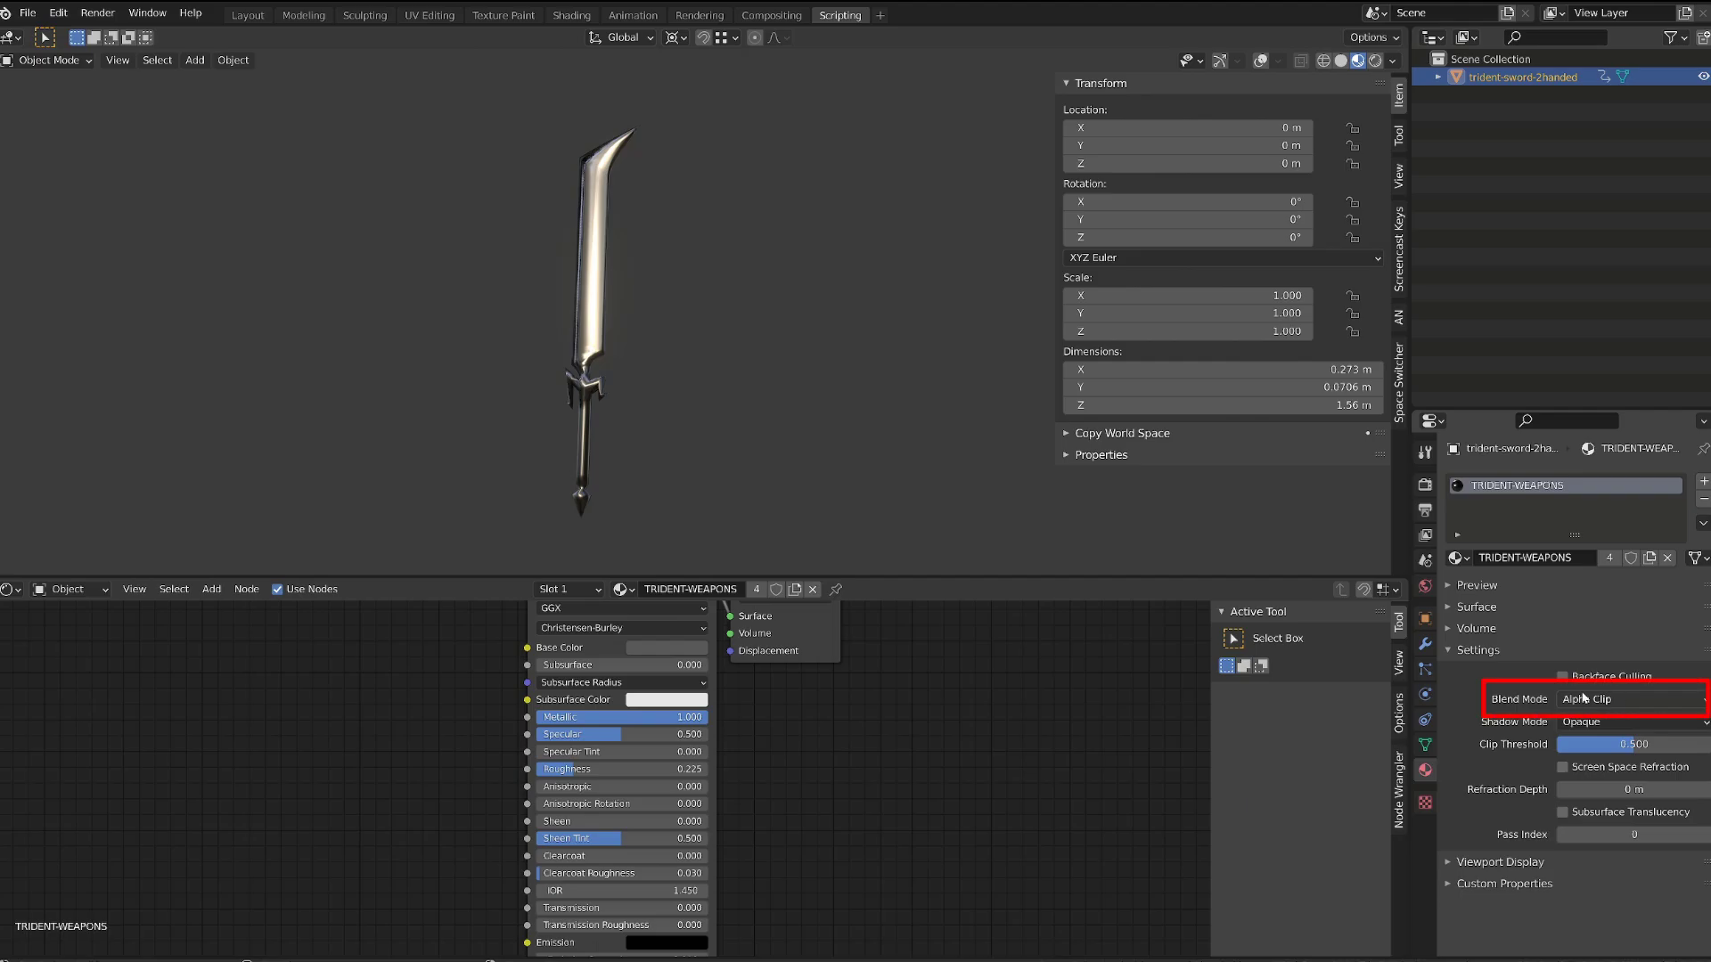
{"action": "left_click", "coordinate": [1629, 699]}
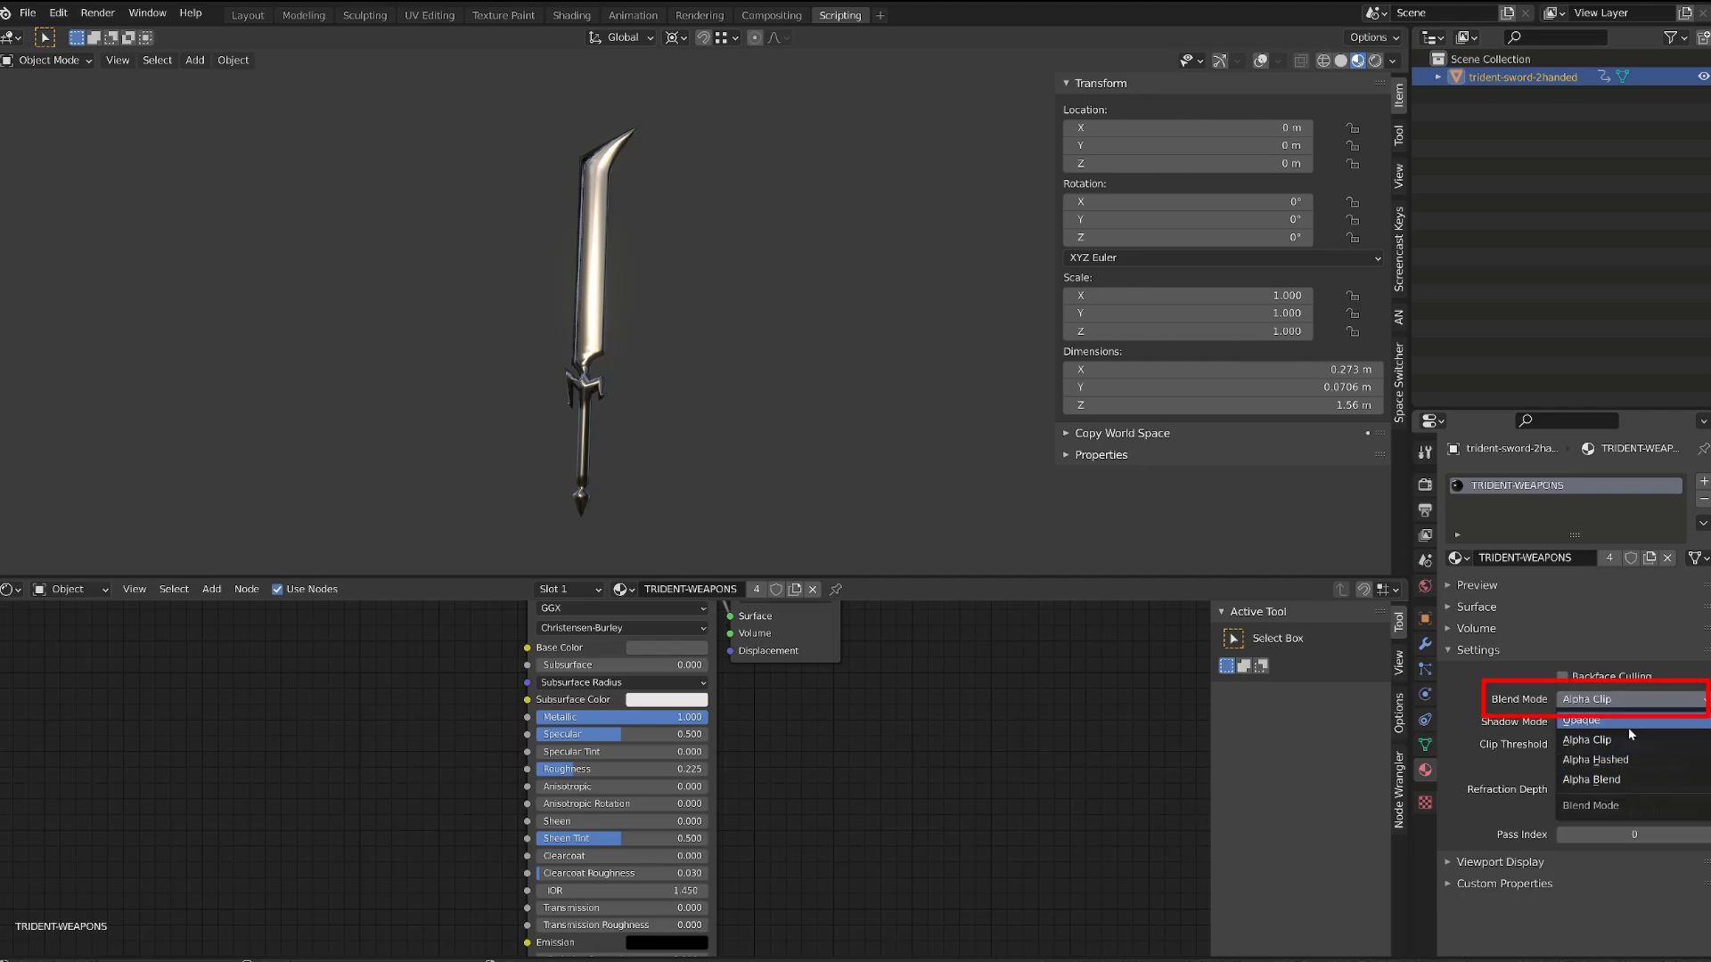
{"action": "left_click", "coordinate": [1586, 739]}
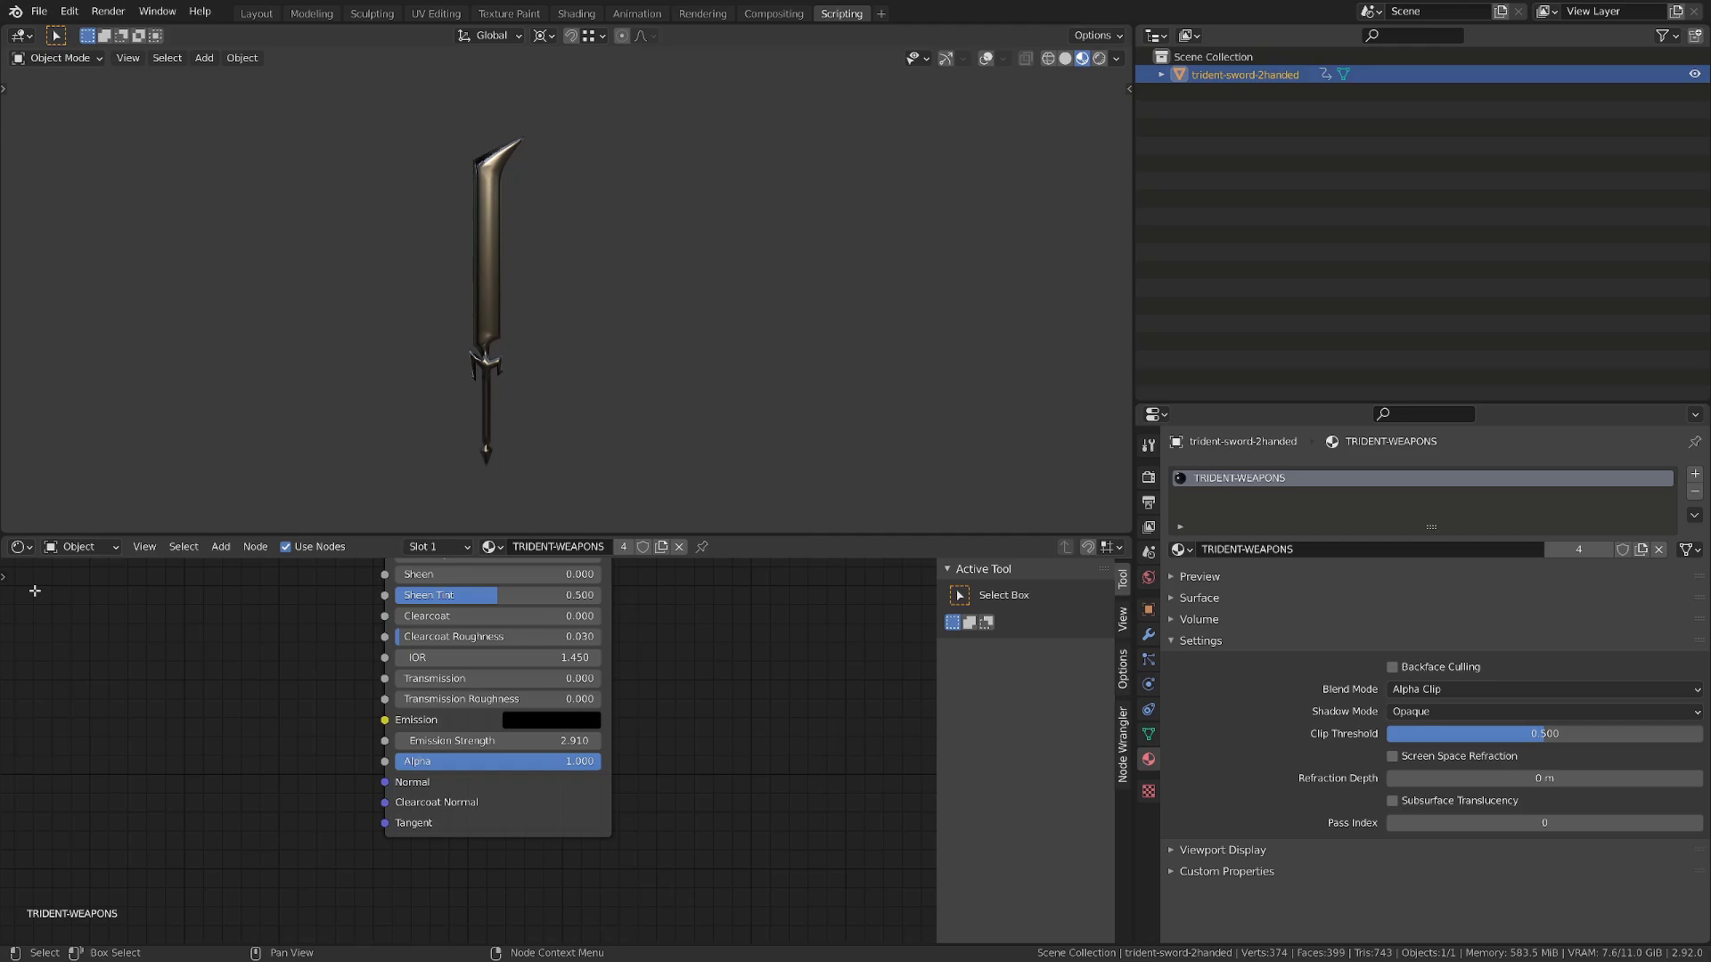
{"action": "left_click_drag", "start_coordinate": [545, 760], "coordinate": [472, 760]}
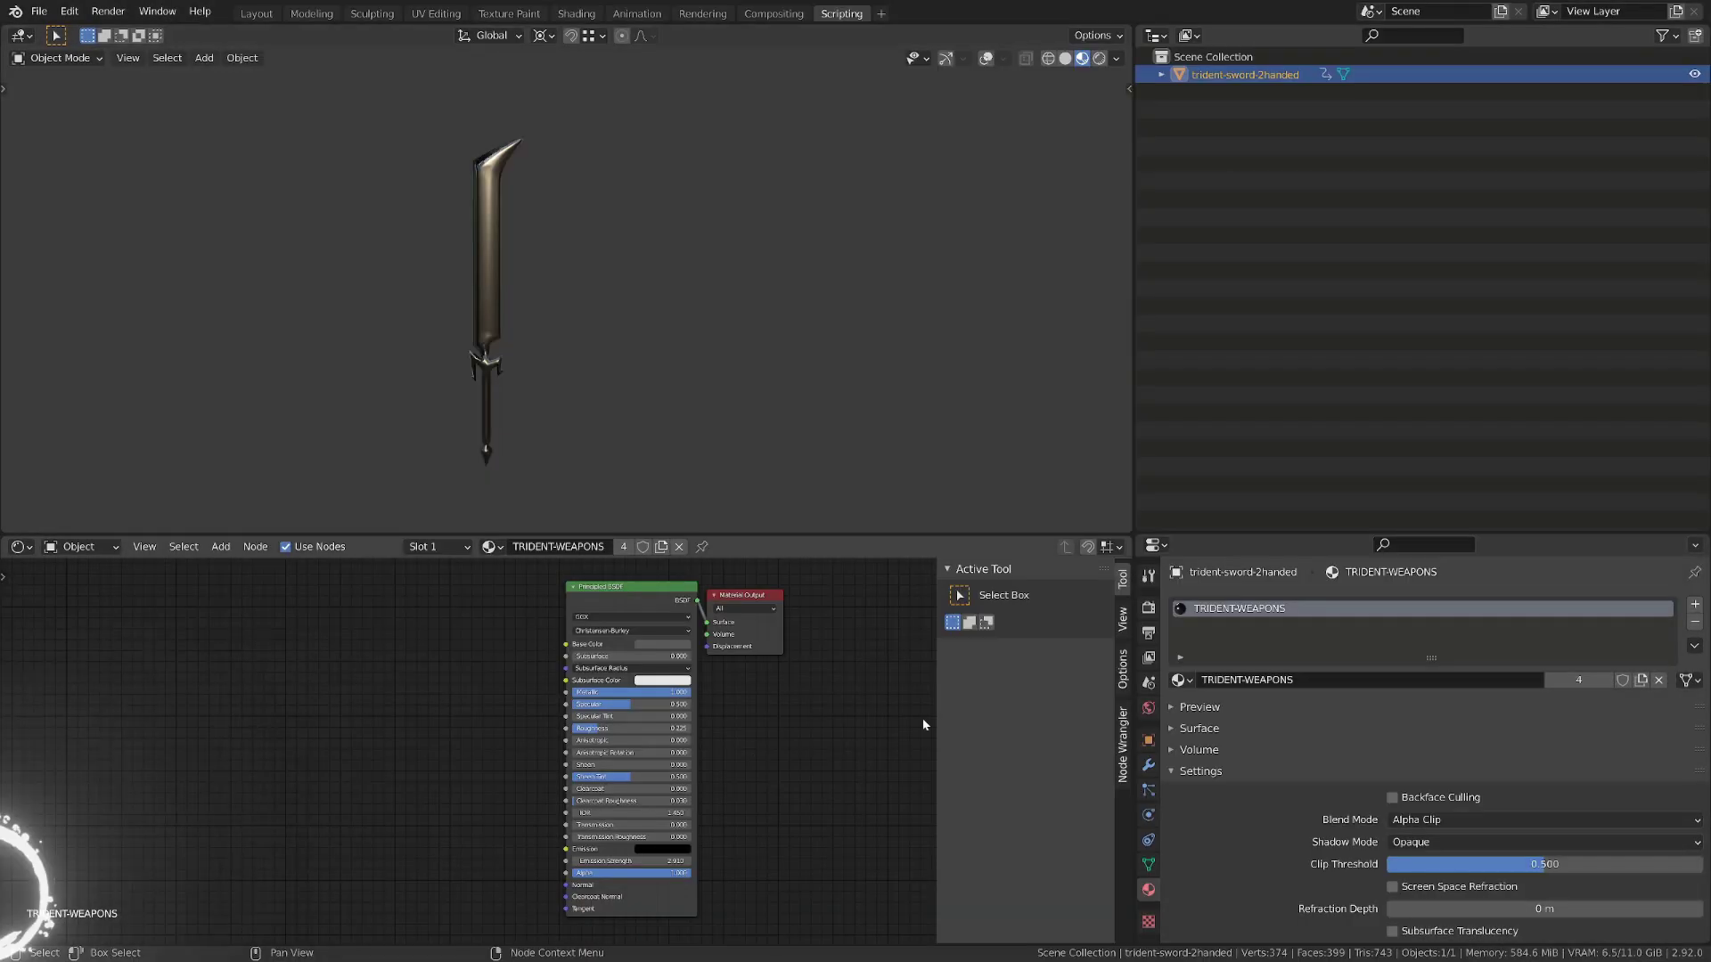
Step: Split off a rendered 3D viewport and join areas into a large shader node editor
{"action": "left_click", "coordinate": [1154, 34]}
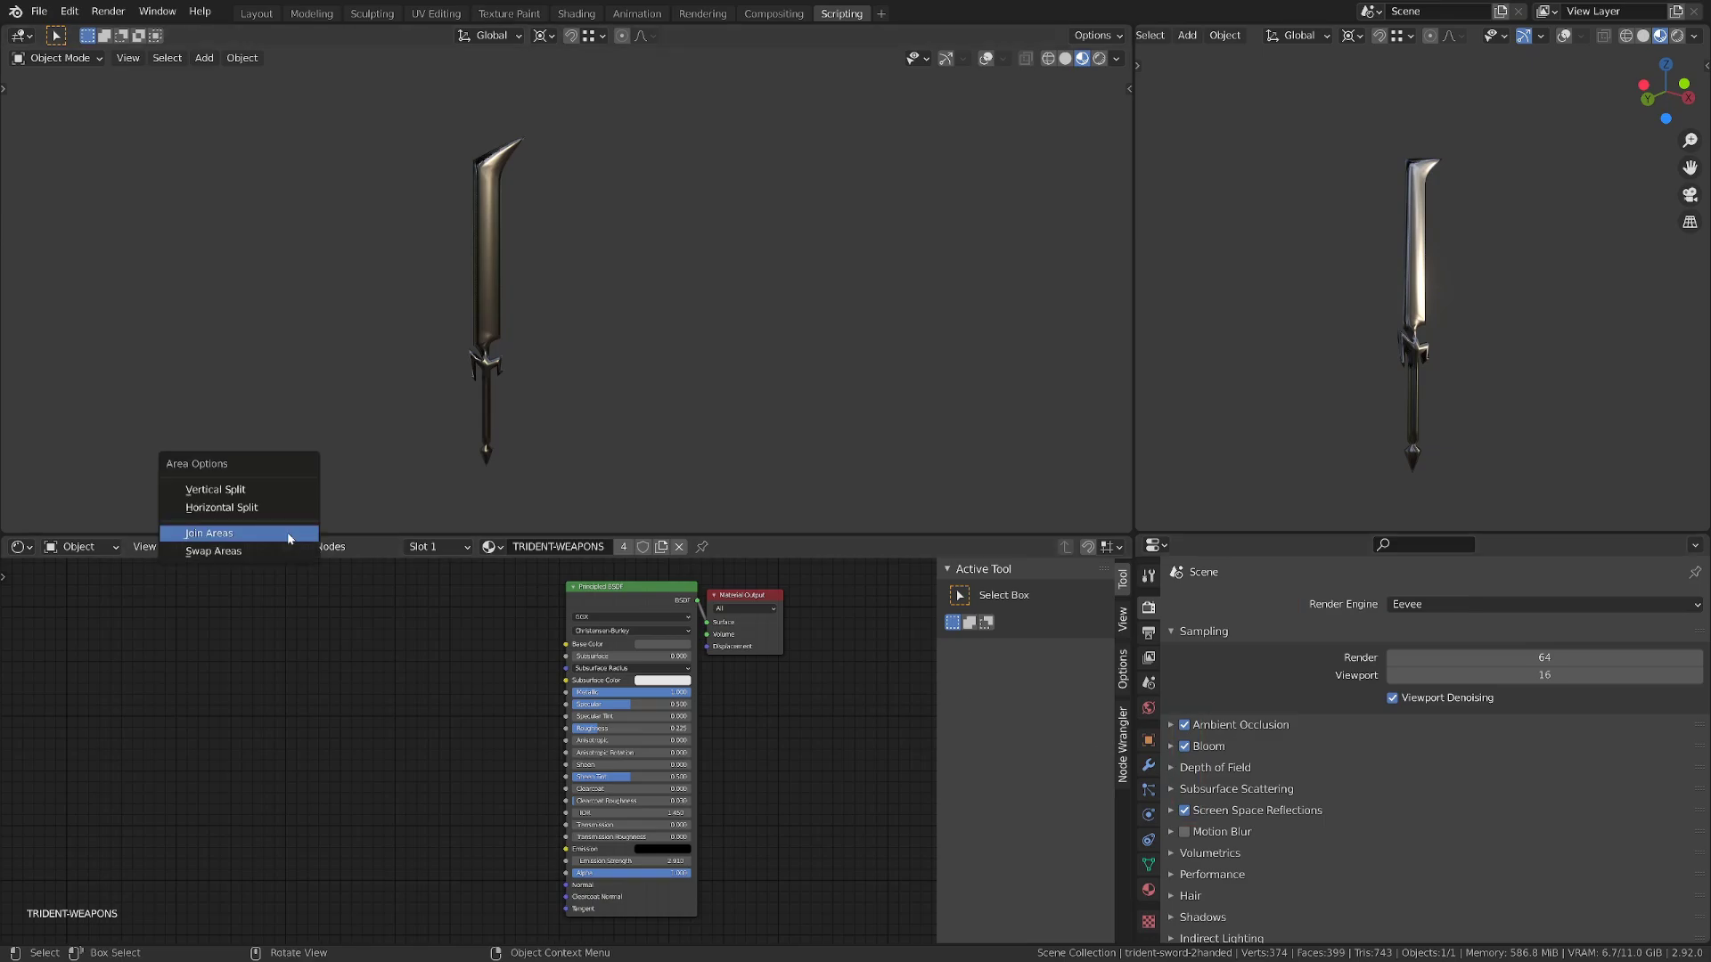
{"action": "left_click", "coordinate": [208, 533]}
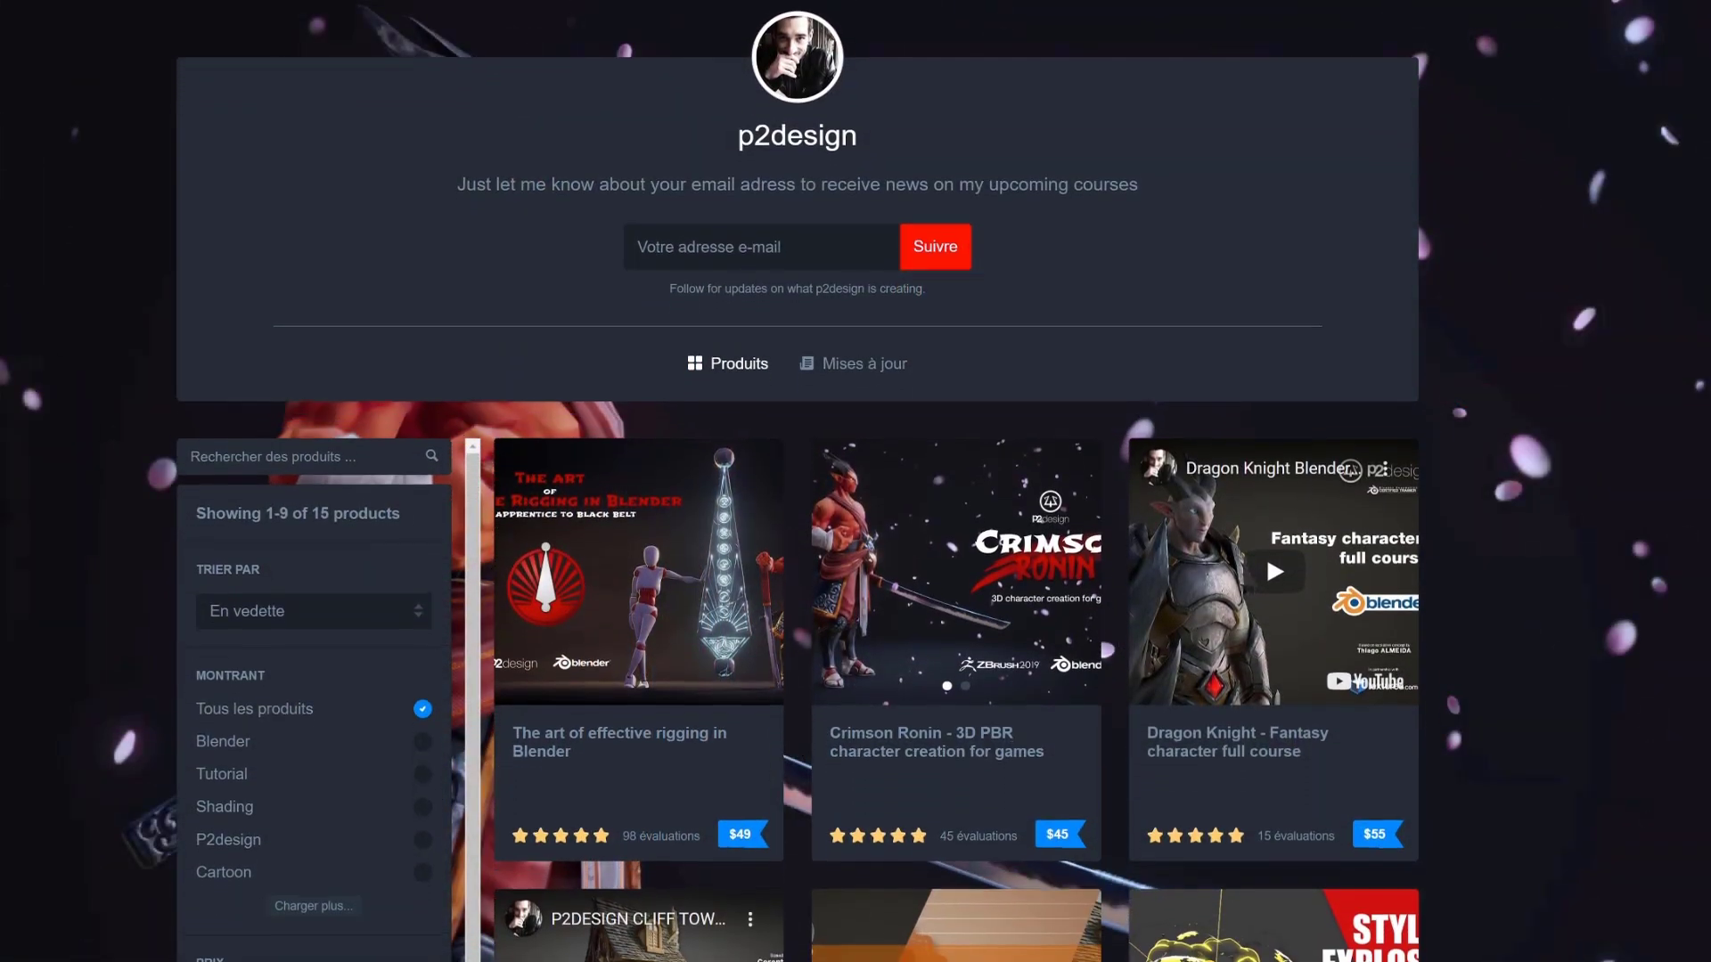
Step: Scroll down through the Blender course and bundle listings on the Gumroad store page
{"action": "scroll", "scroll_direction": "down", "scroll_amount": 3}
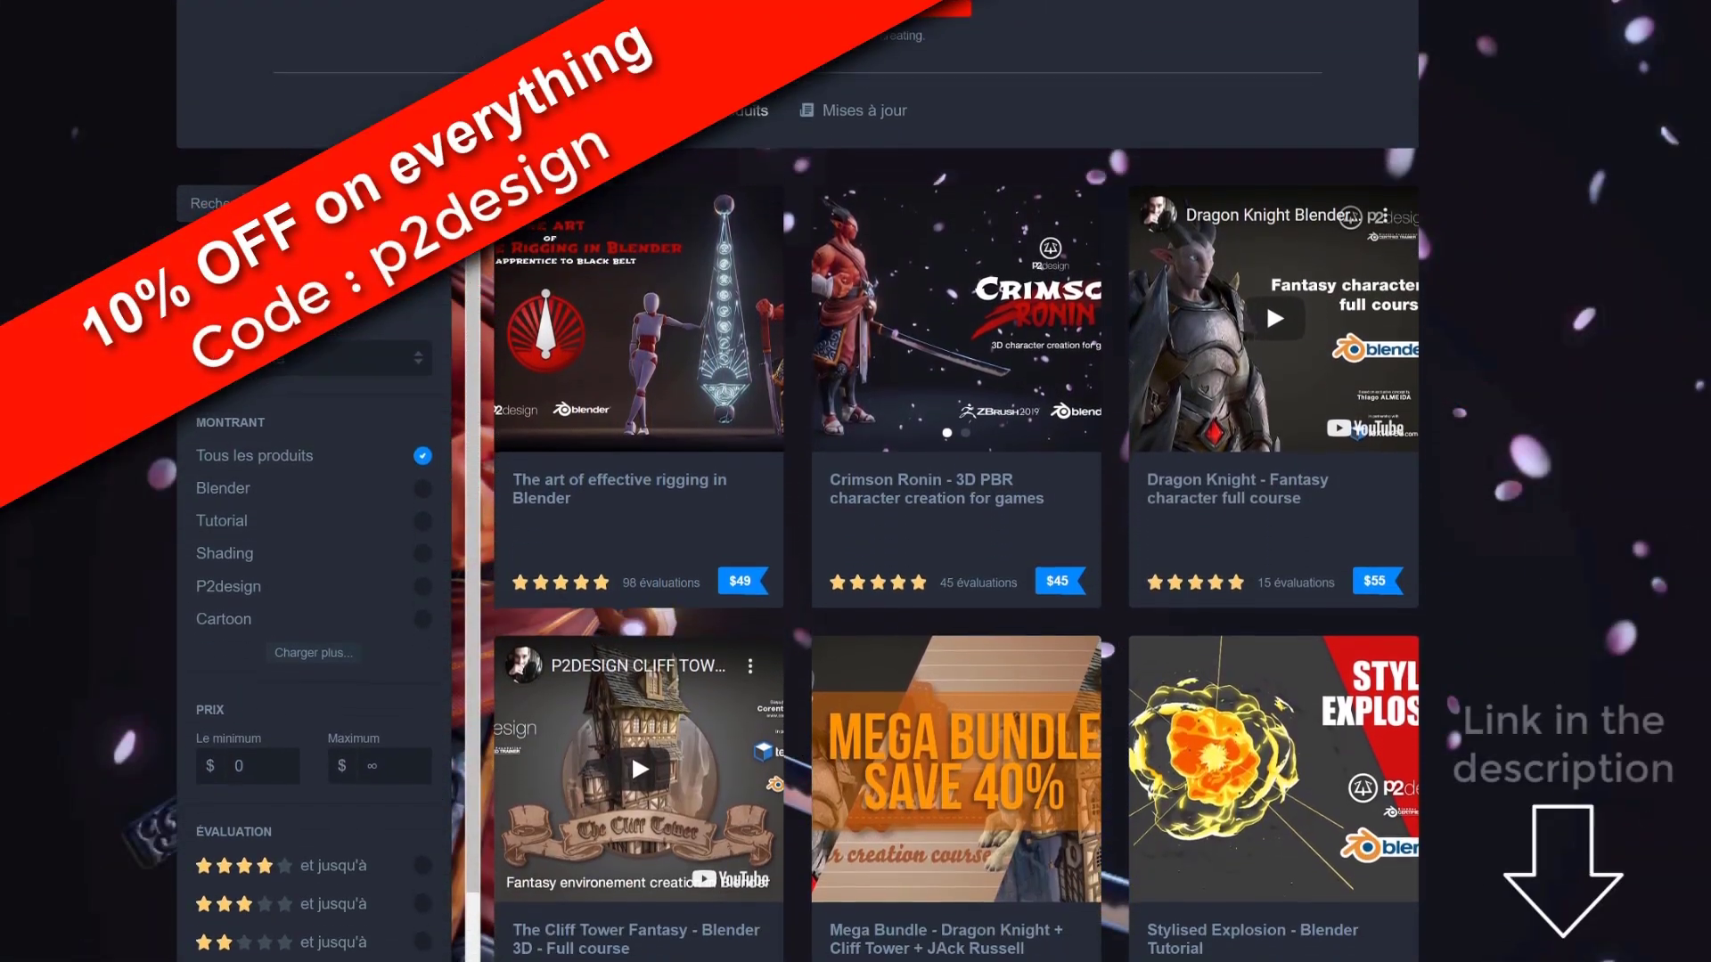
{"action": "scroll", "scroll_direction": "down", "scroll_amount": 3}
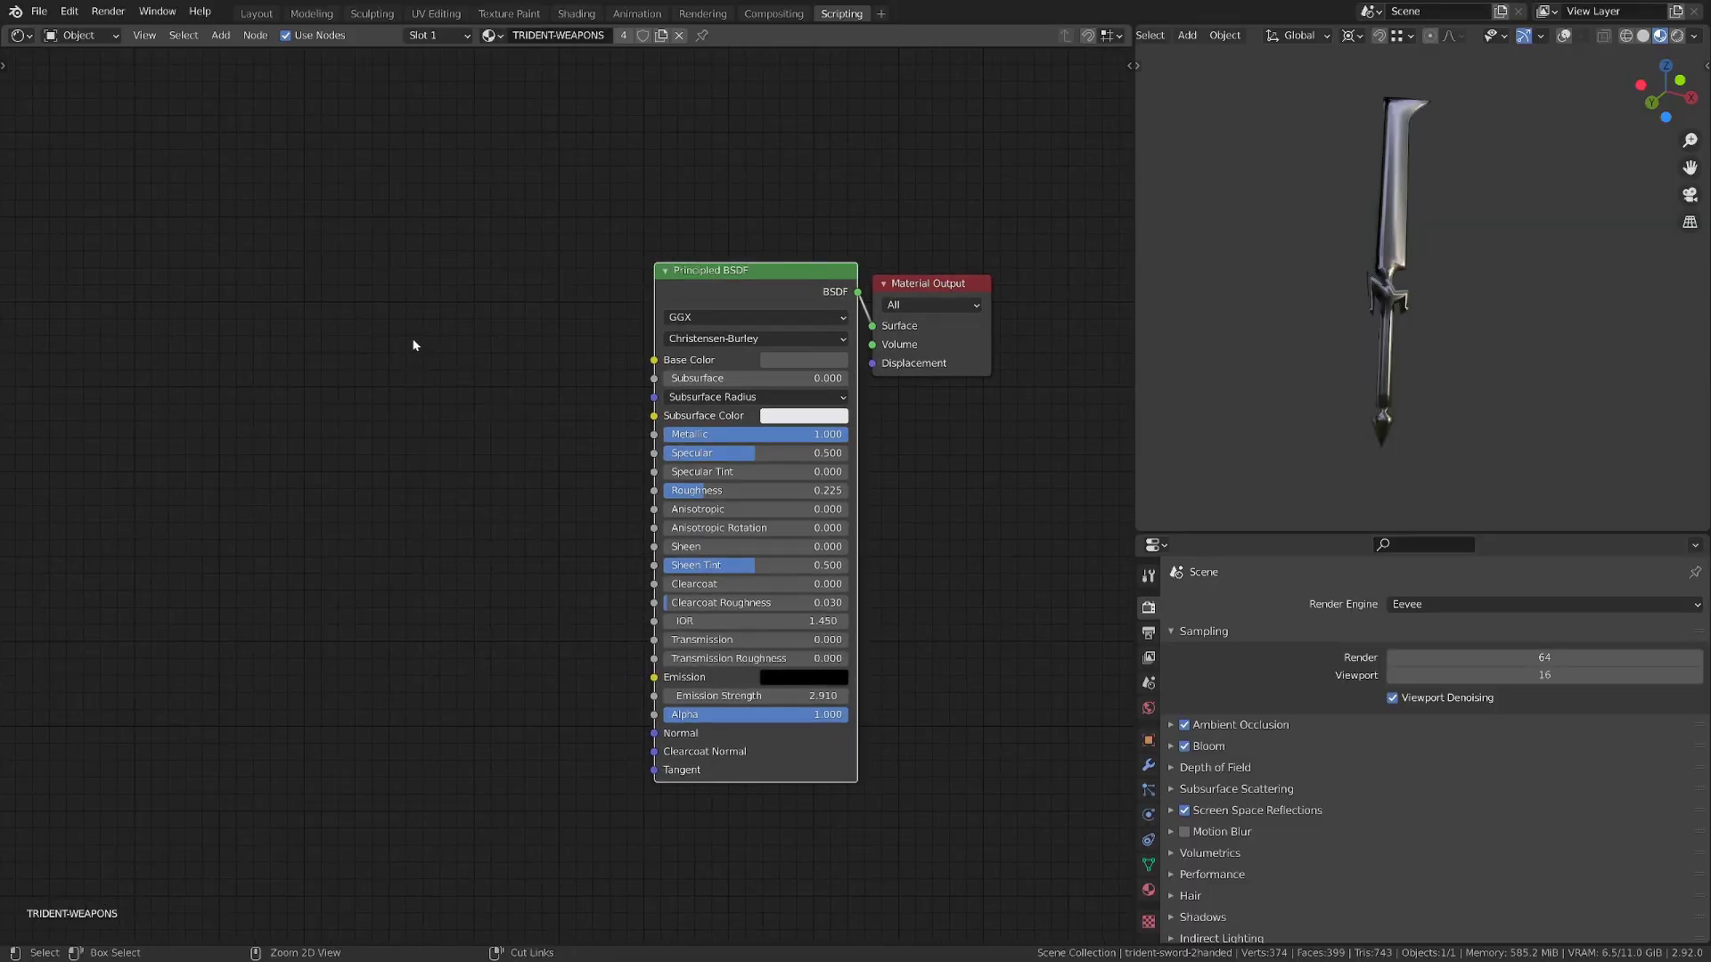
Step: Add a gradient texture chain into the material's Alpha with Mapping Y rotation 90°
{"action": "key", "text": "ctrl+t"}
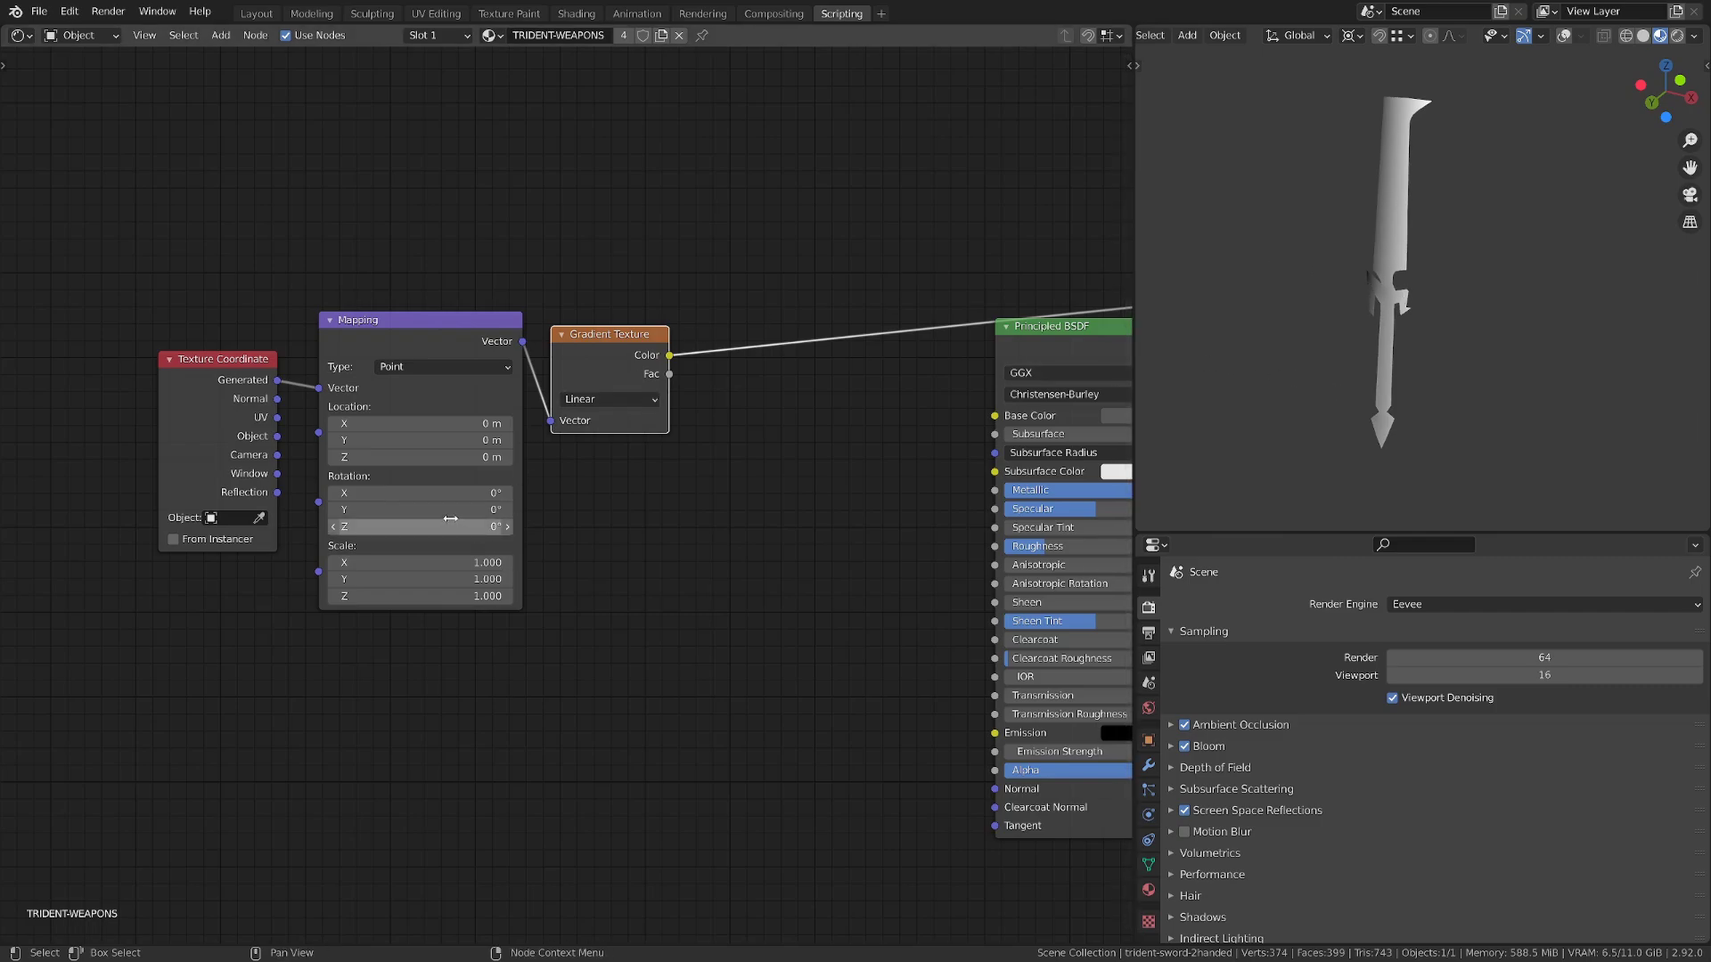
{"action": "left_click_drag", "start_coordinate": [420, 510], "coordinate": [501, 510]}
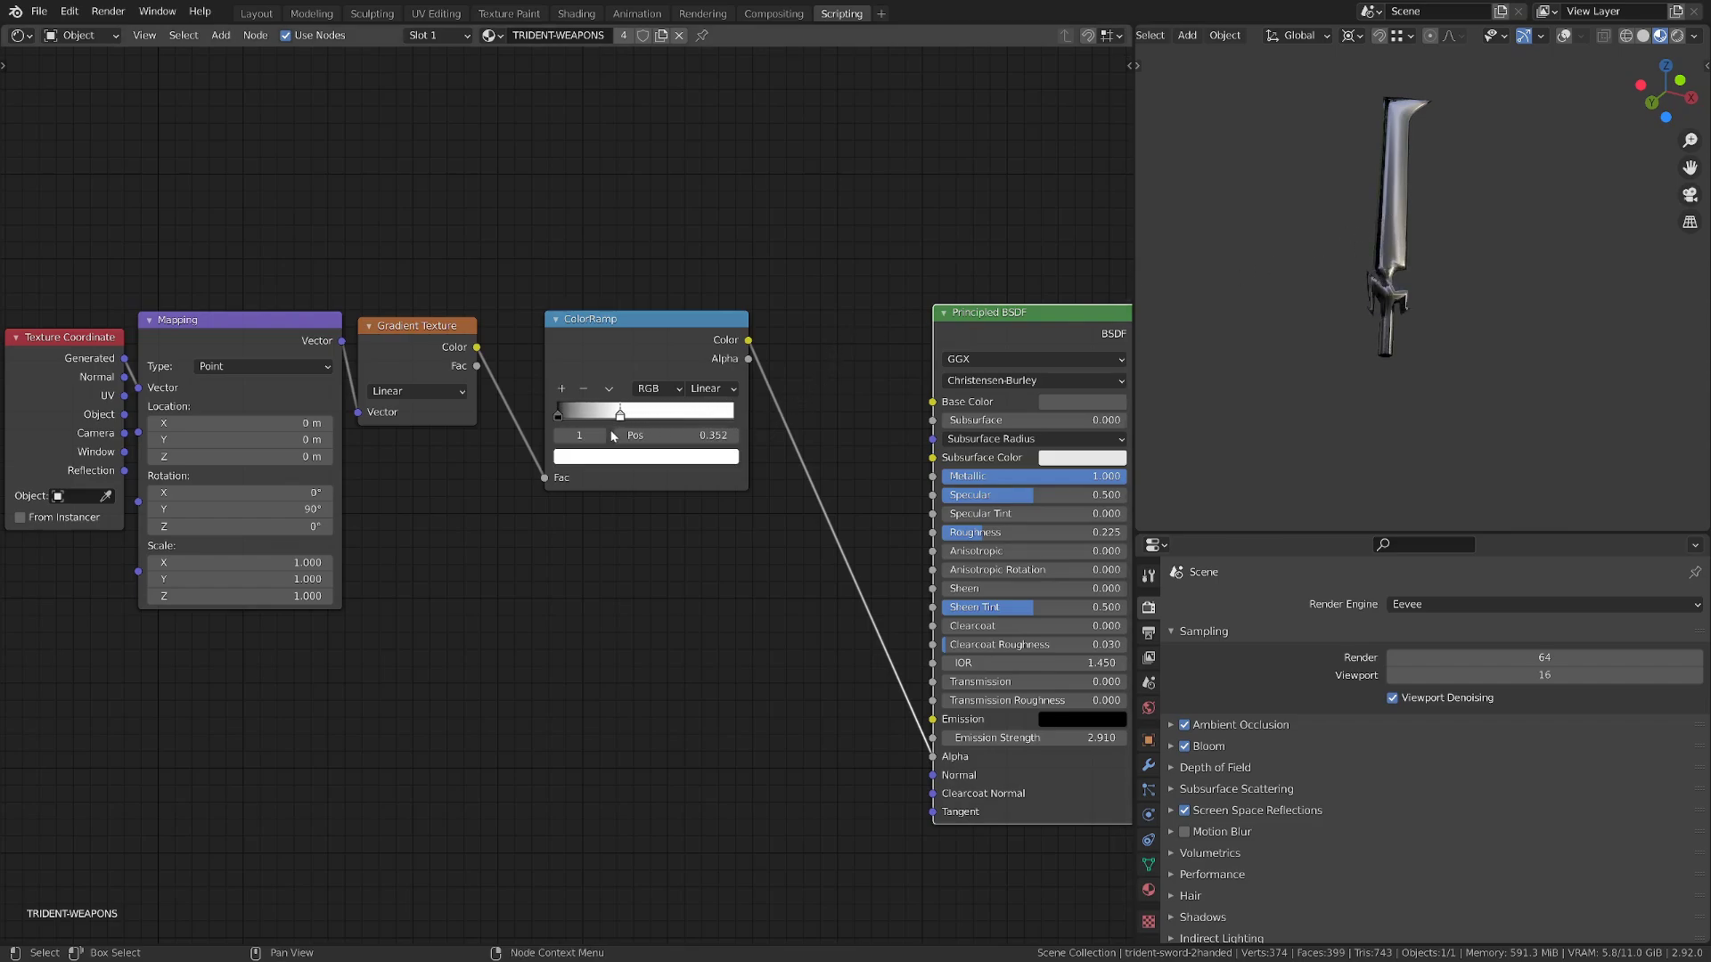
Step: Slide the ColorRamp black stop back and forth to preview the dissolve sweeping along the blade
{"action": "left_click_drag", "start_coordinate": [620, 413], "coordinate": [669, 413]}
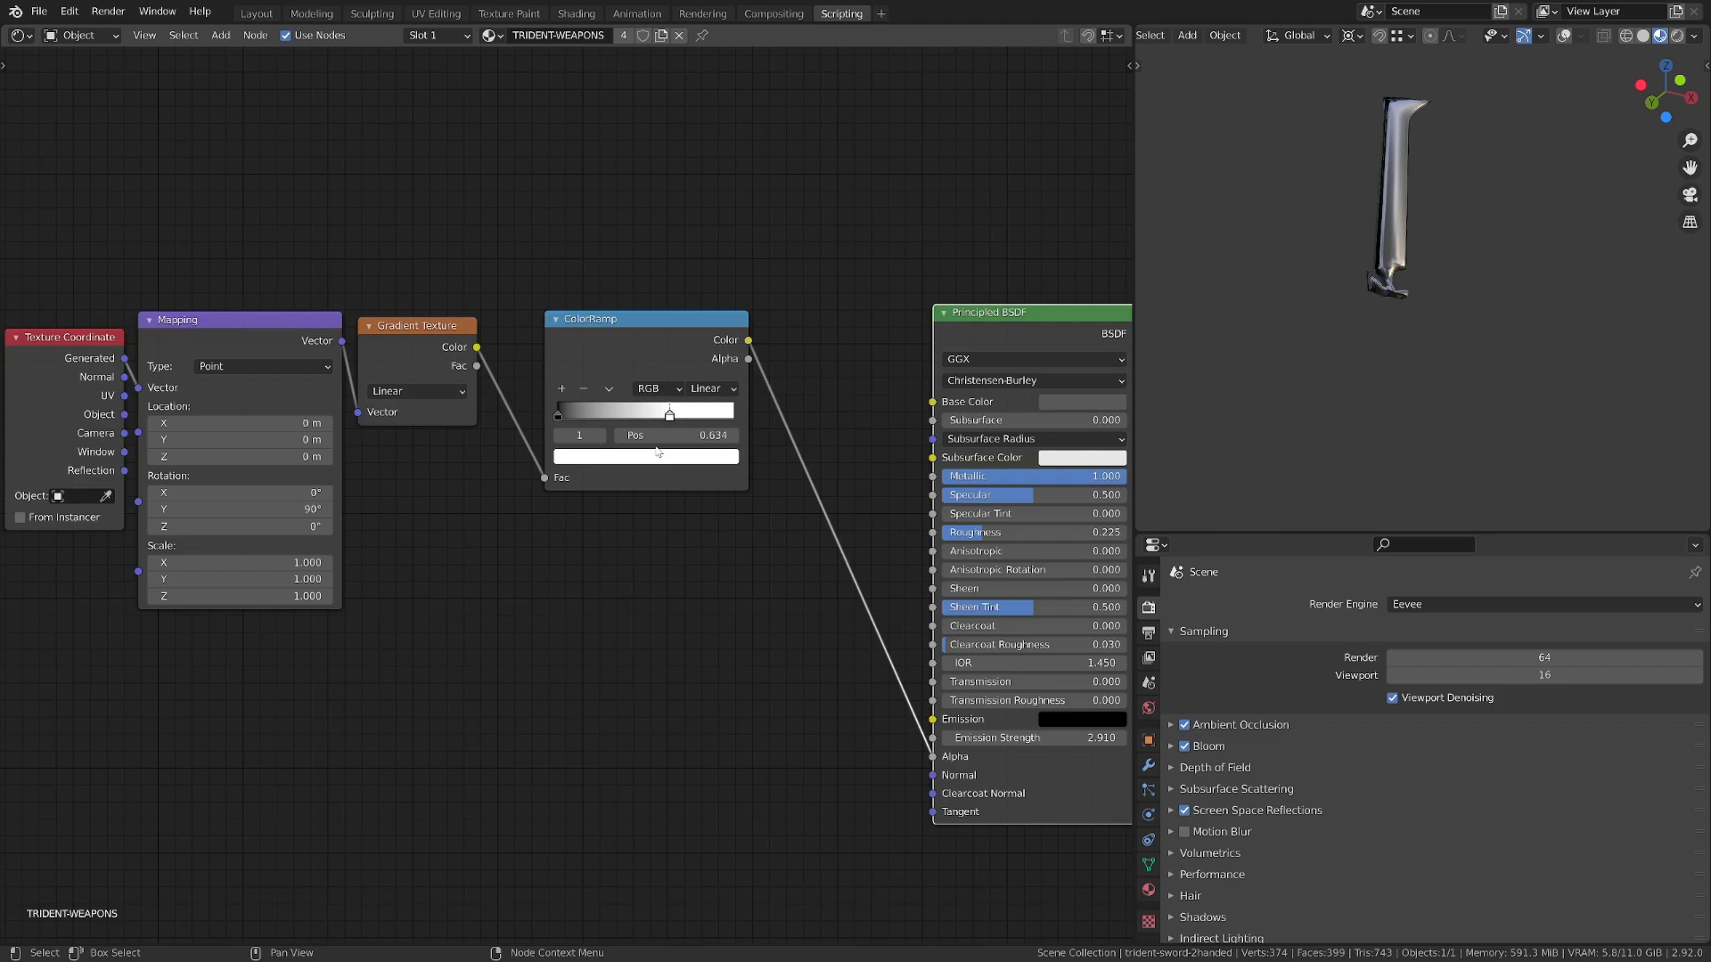
{"action": "left_click_drag", "start_coordinate": [669, 413], "coordinate": [589, 413]}
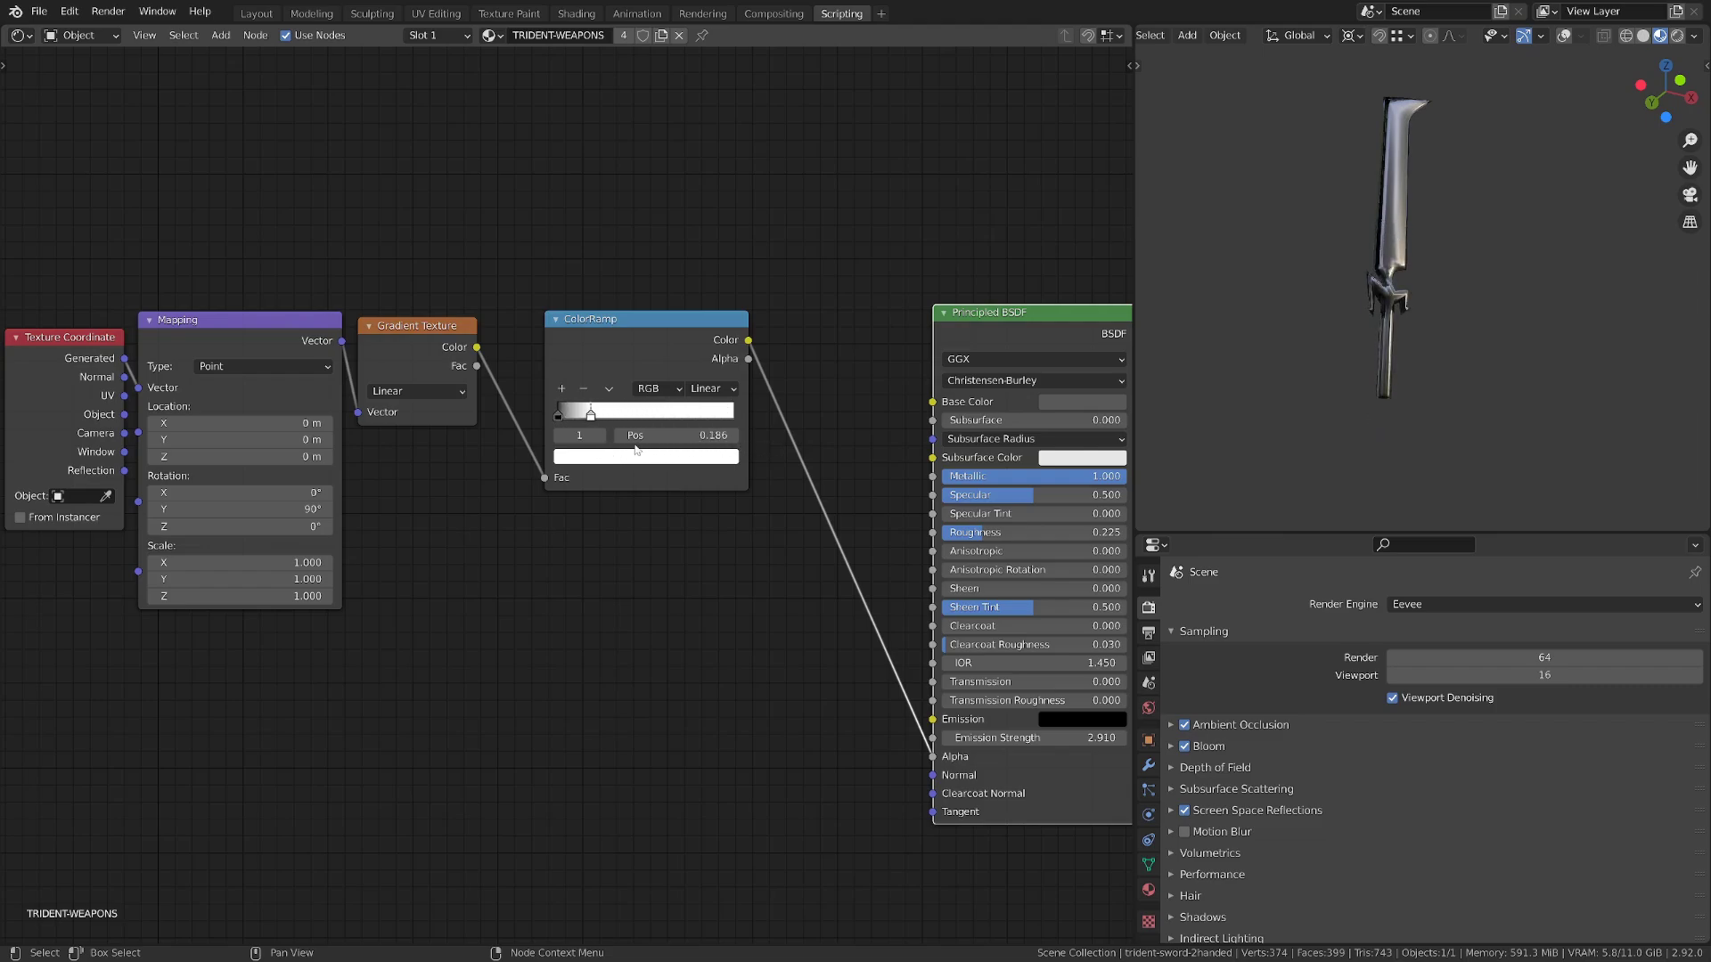
{"action": "left_click_drag", "start_coordinate": [589, 412], "coordinate": [685, 413]}
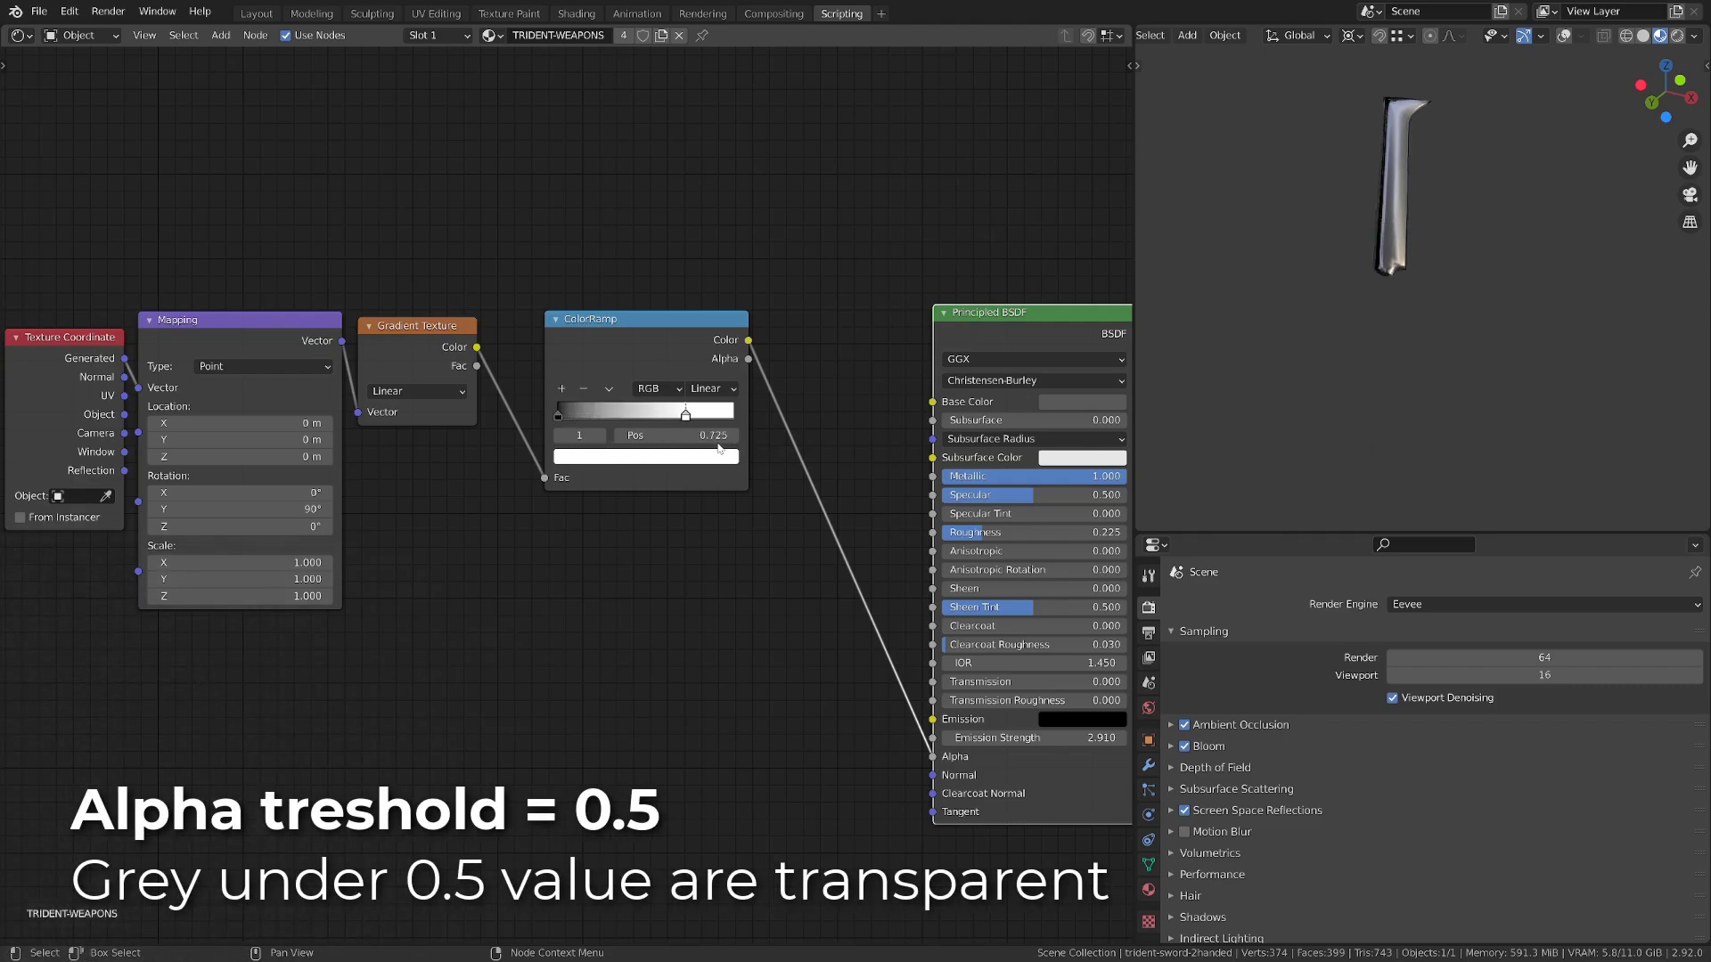
{"action": "left_click_drag", "start_coordinate": [685, 437], "coordinate": [731, 437]}
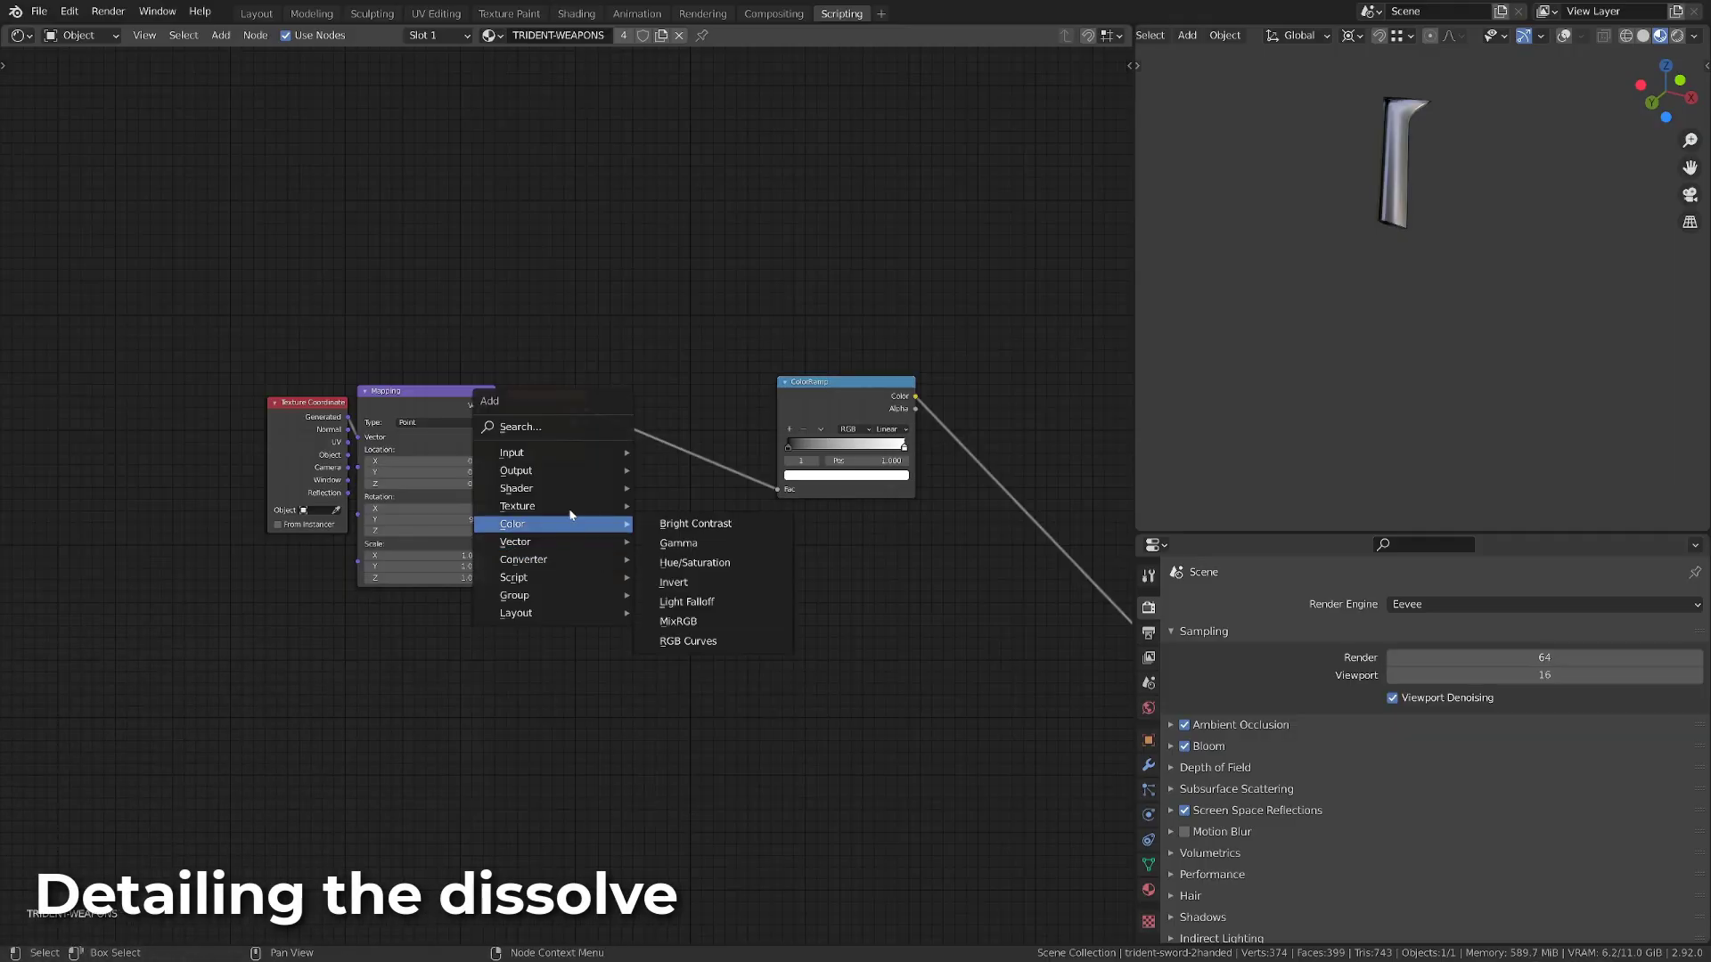
{"action": "mouse_move", "coordinate": [553, 506]}
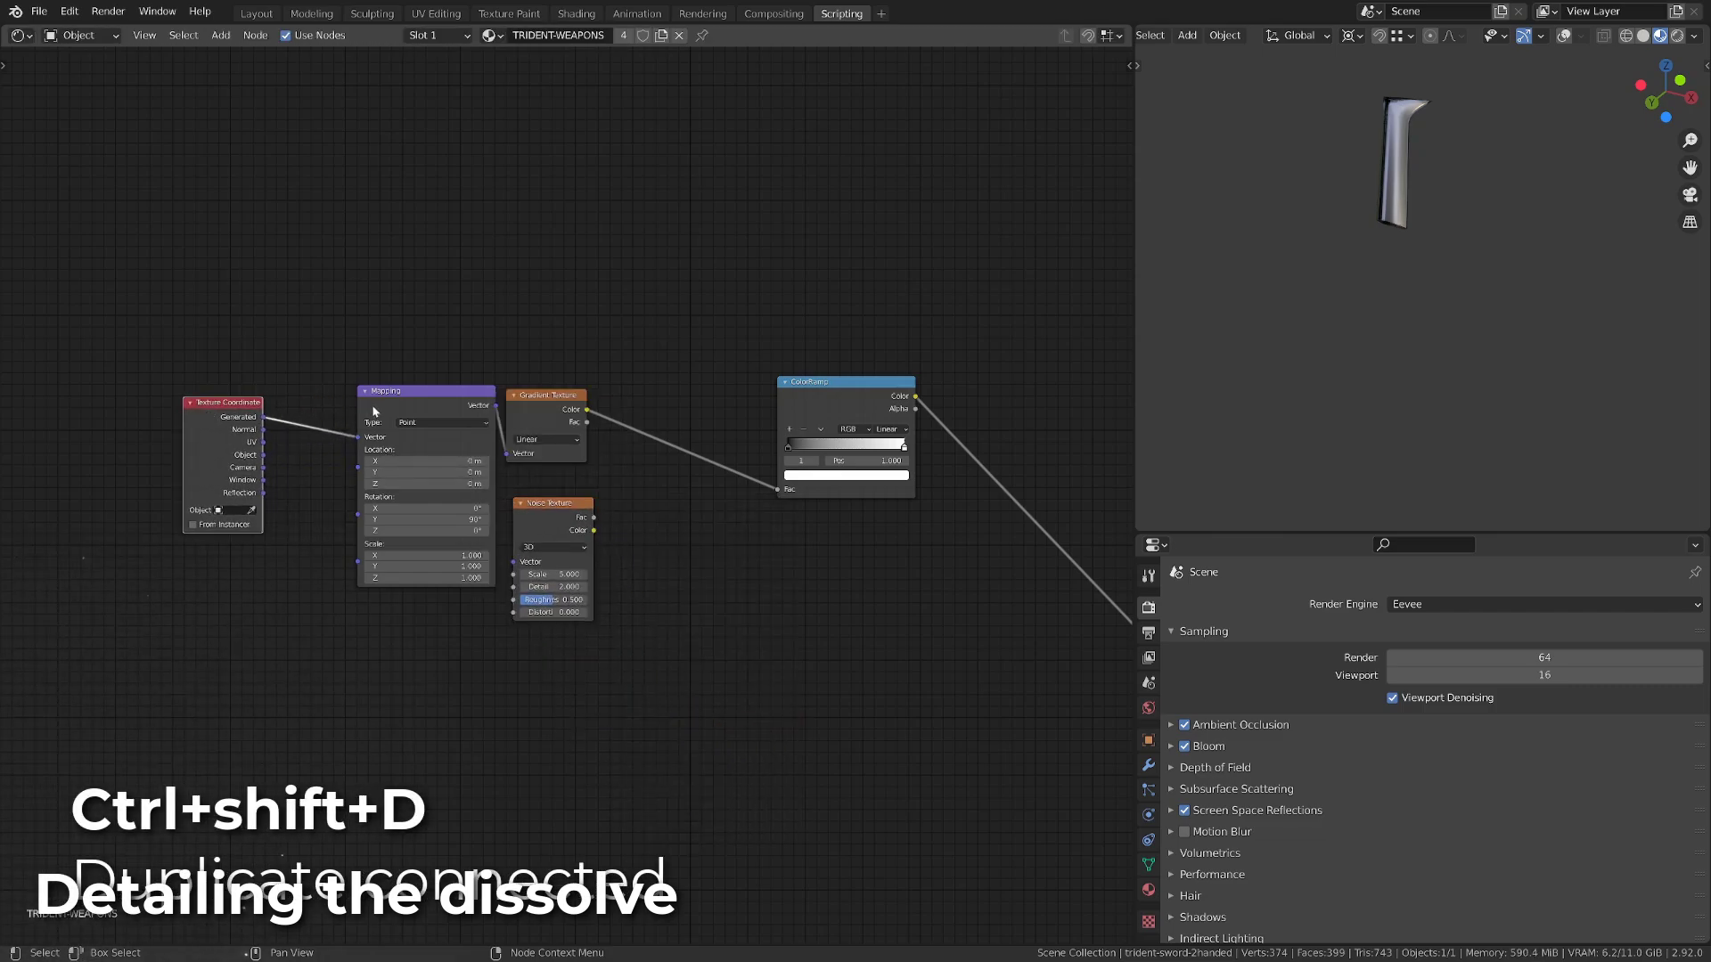
Step: Duplicate the Mapping node for the noise texture and stretch its Z scale along the blade
{"action": "key", "text": "ctrl+shift+d"}
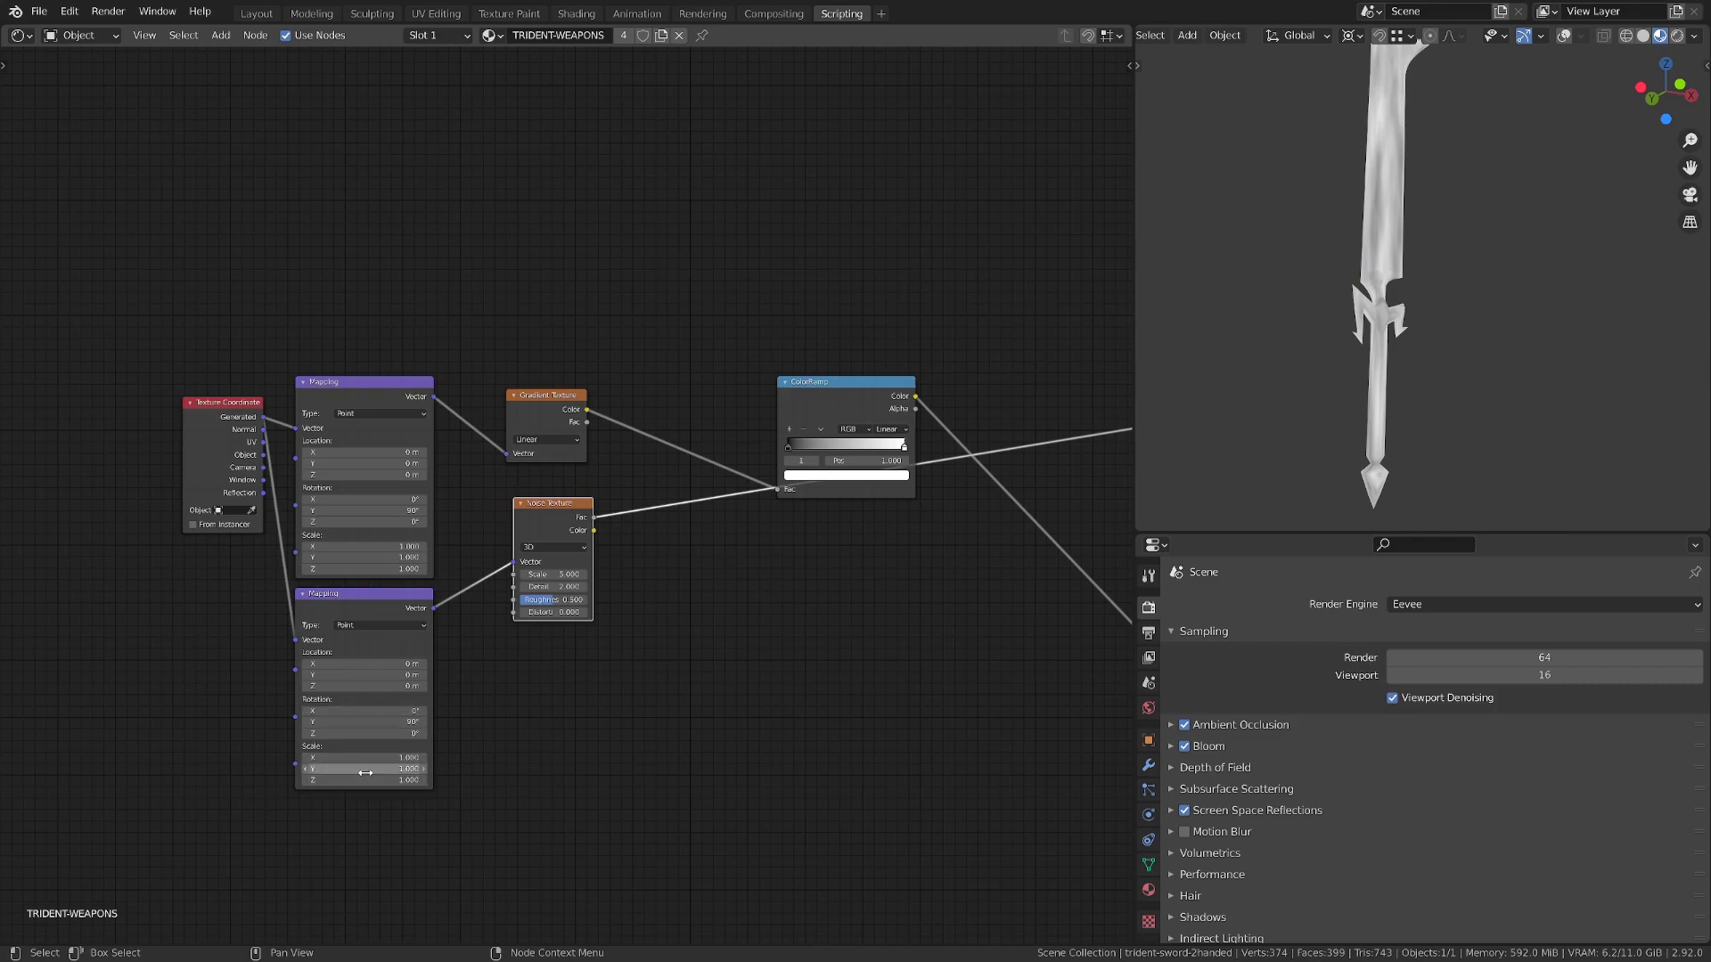
{"action": "left_click_drag", "start_coordinate": [364, 778], "coordinate": [364, 779]}
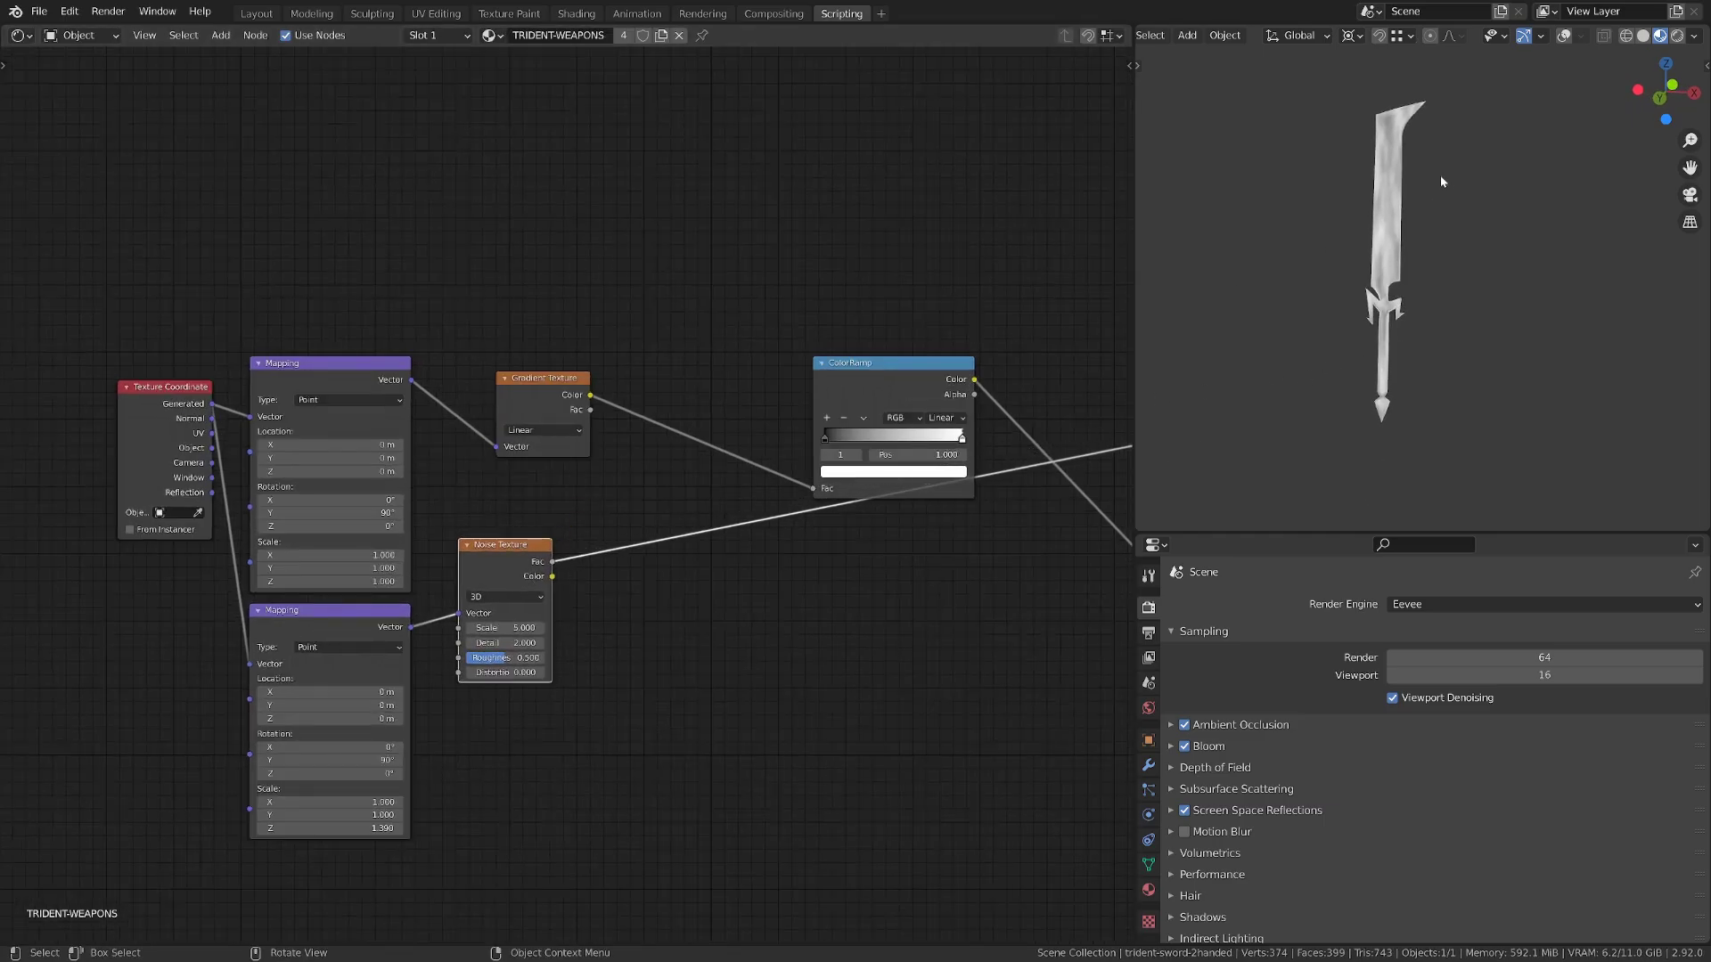
{"action": "left_click_drag", "start_coordinate": [891, 362], "coordinate": [713, 362]}
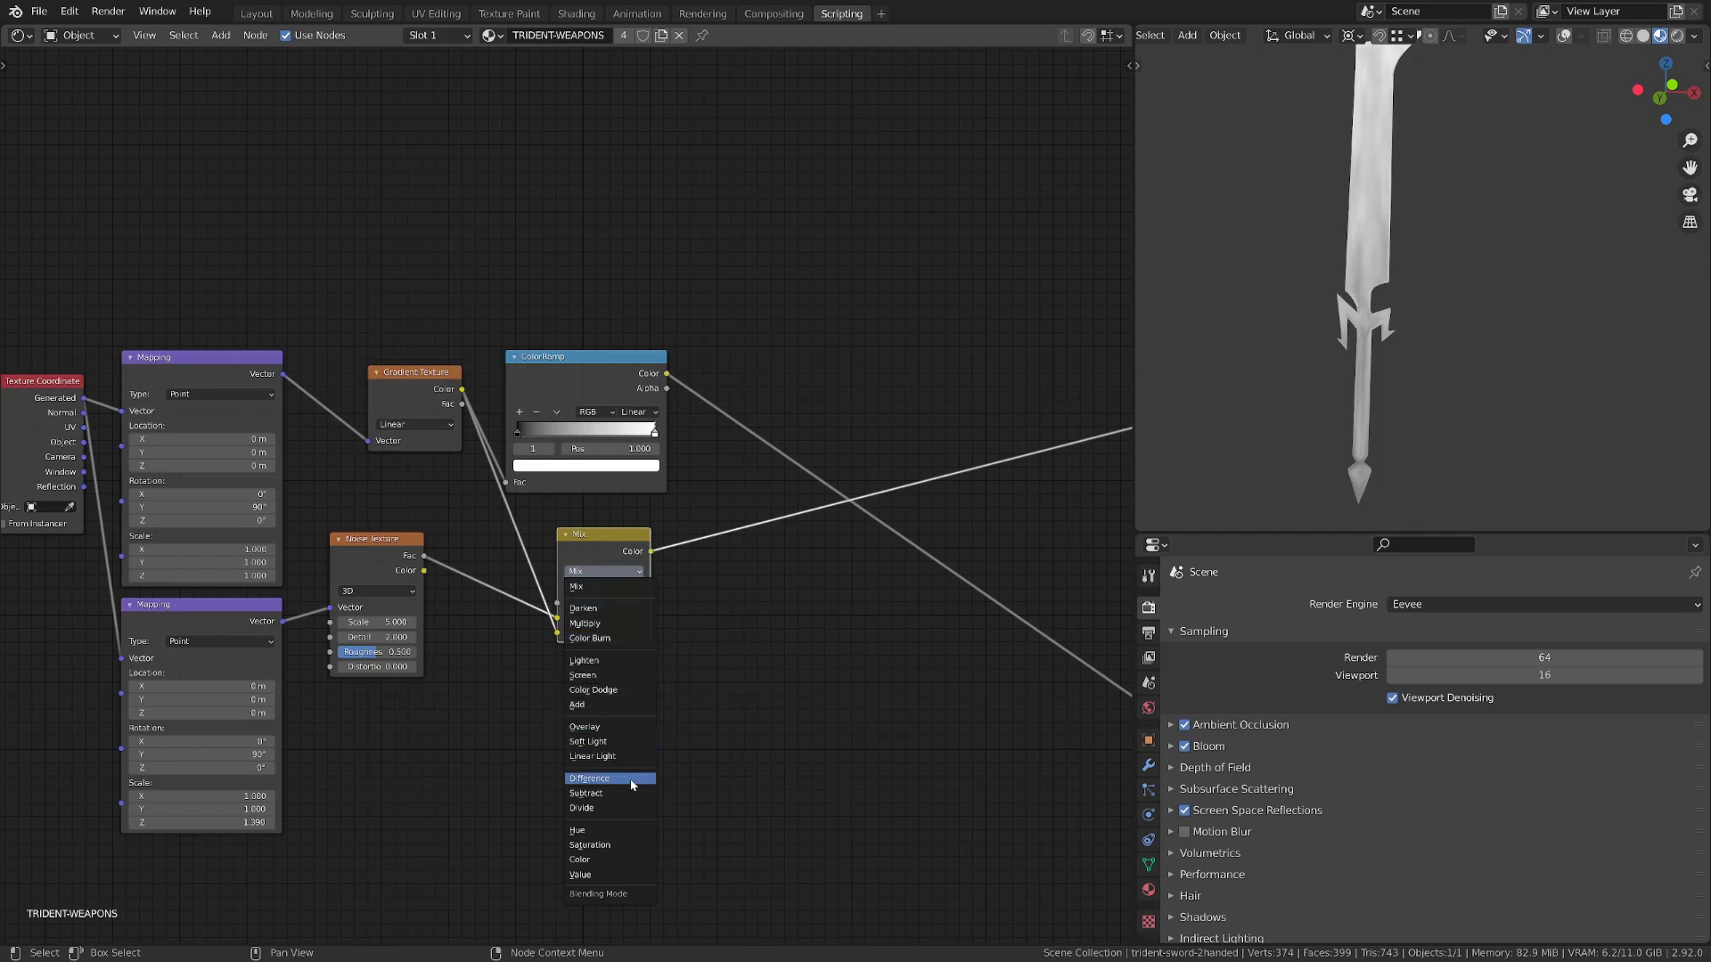
Step: Blend gradient and noise in Soft Light mode into the ColorRamp and regroup the nodes together
{"action": "left_click", "coordinate": [587, 741]}
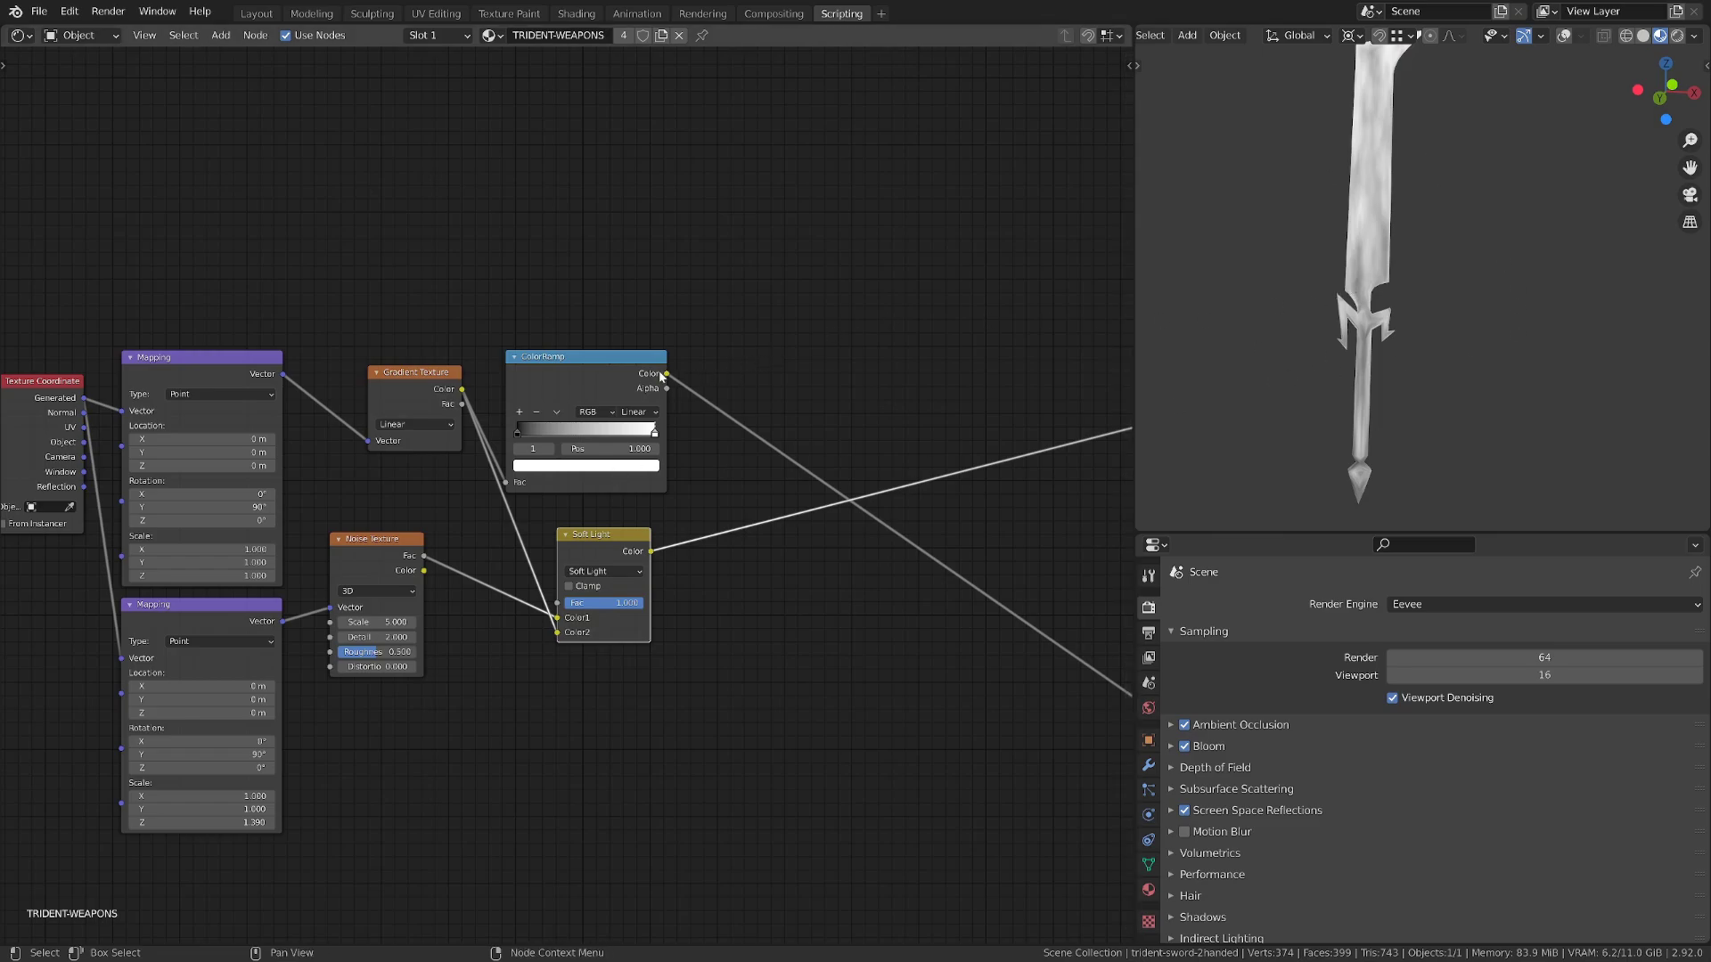
{"action": "left_click_drag", "start_coordinate": [586, 357], "coordinate": [823, 285]}
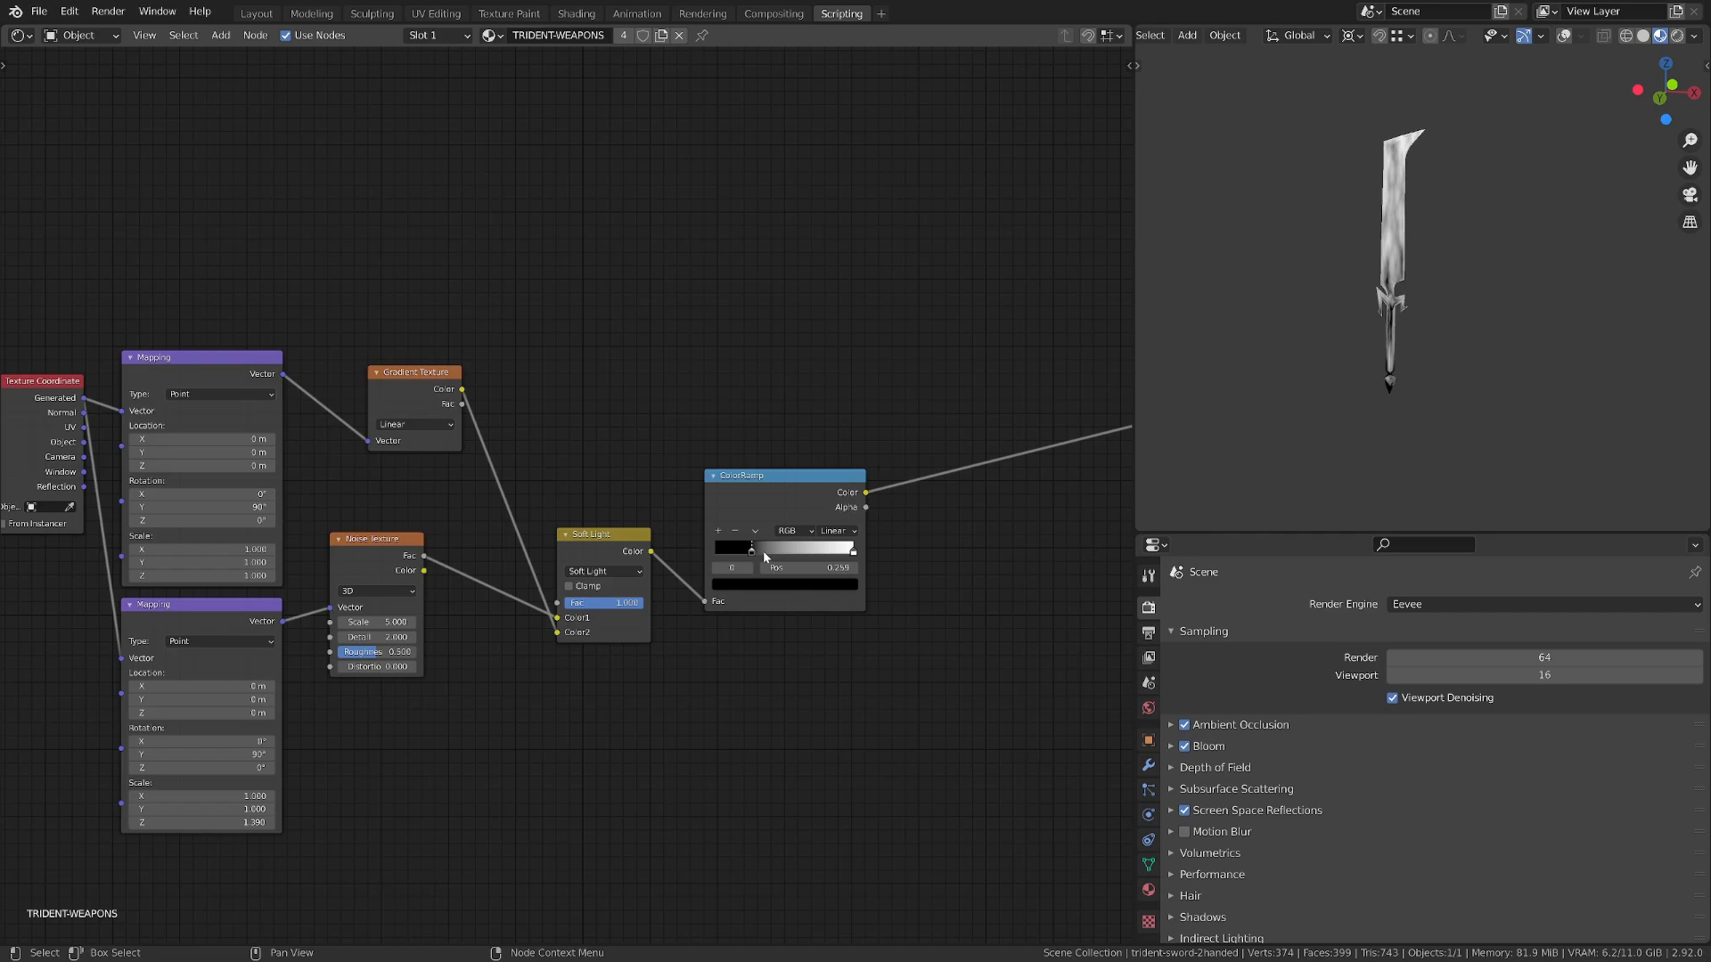
{"action": "left_click_drag", "start_coordinate": [749, 548], "coordinate": [831, 548]}
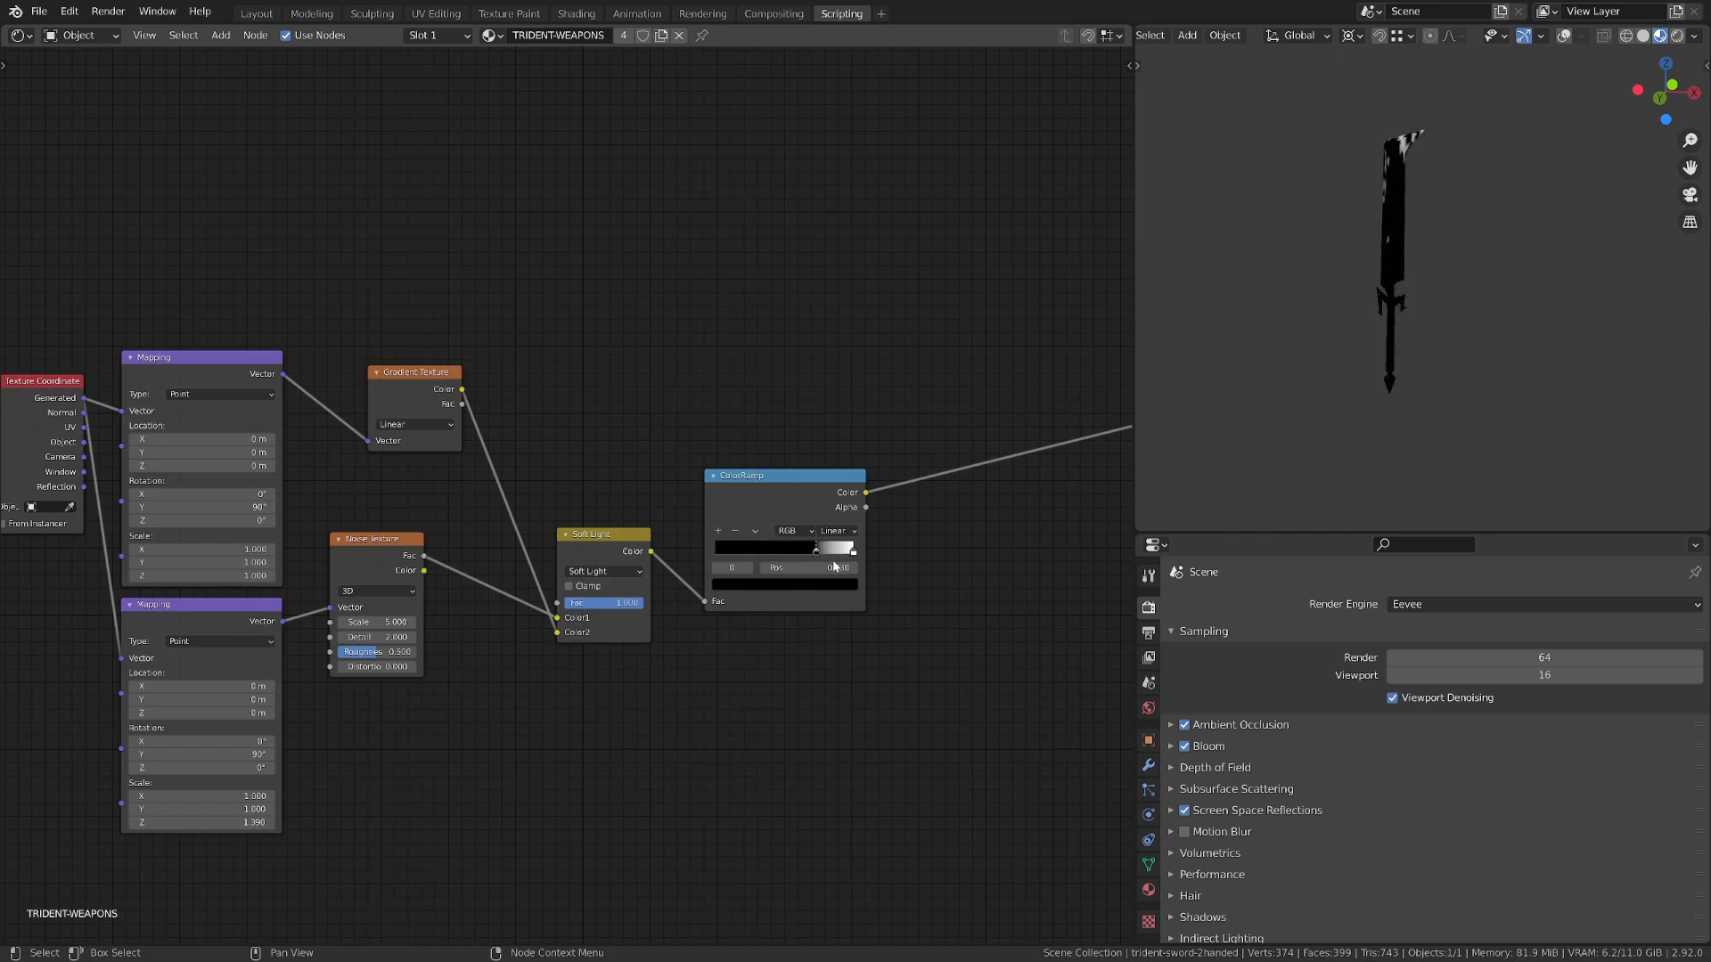
{"action": "left_click_drag", "start_coordinate": [835, 548], "coordinate": [725, 548]}
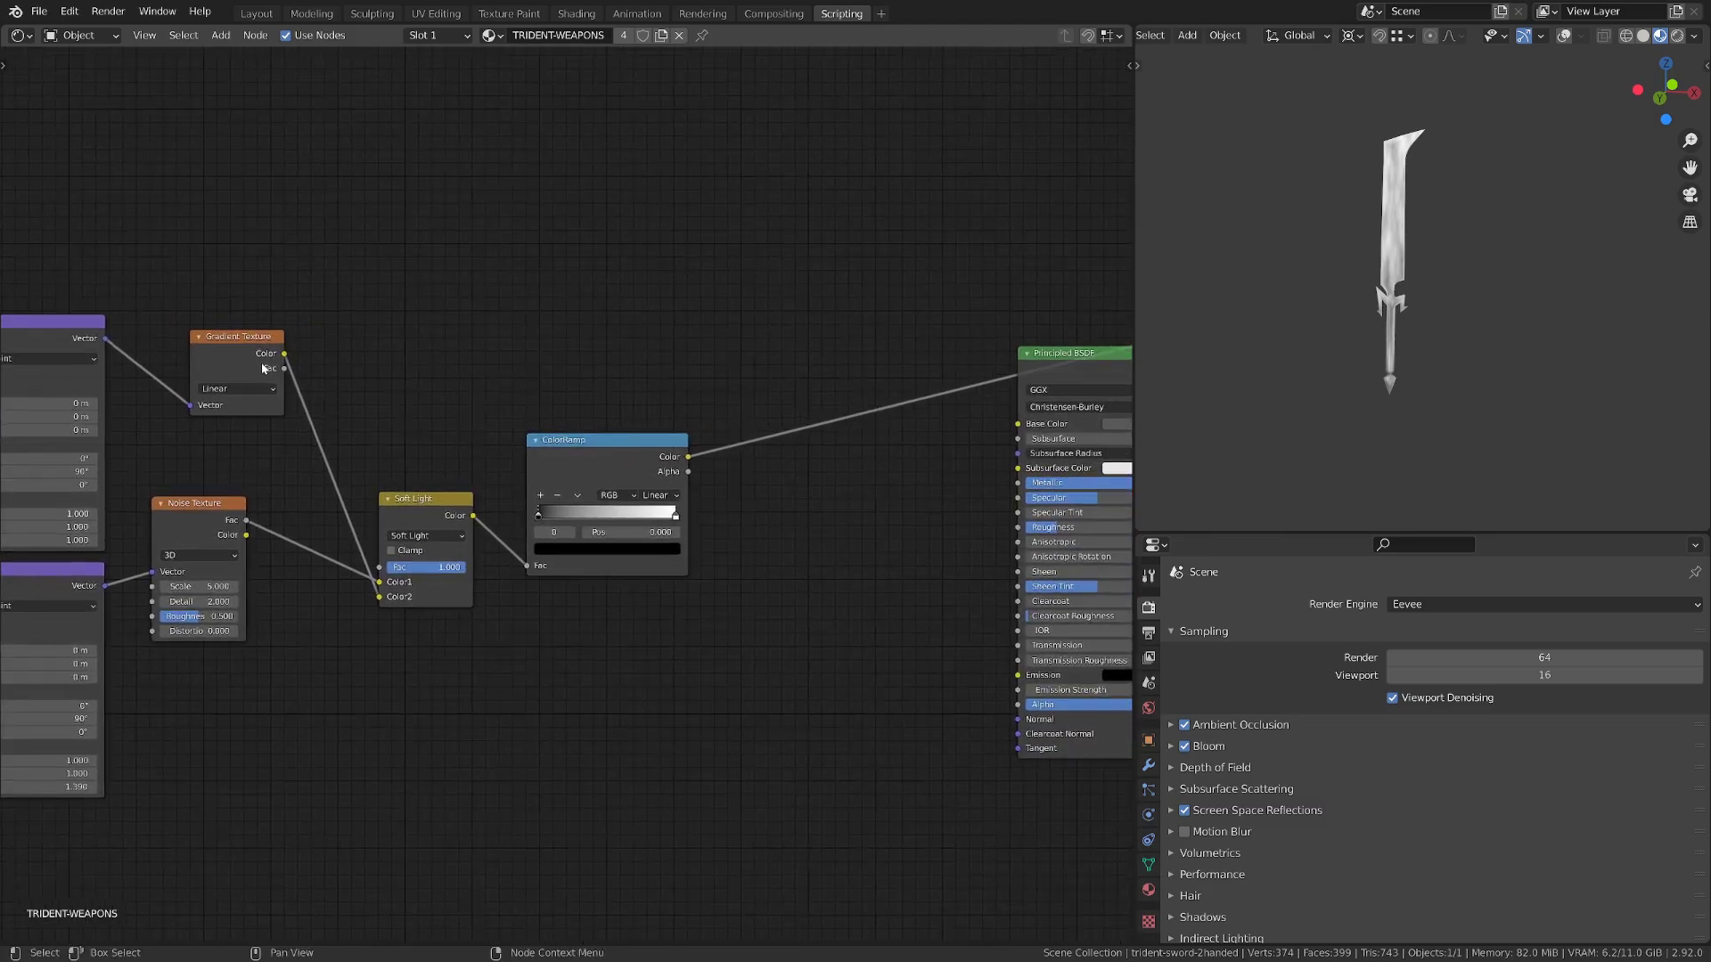
{"action": "left_click_drag", "start_coordinate": [426, 499], "coordinate": [356, 463]}
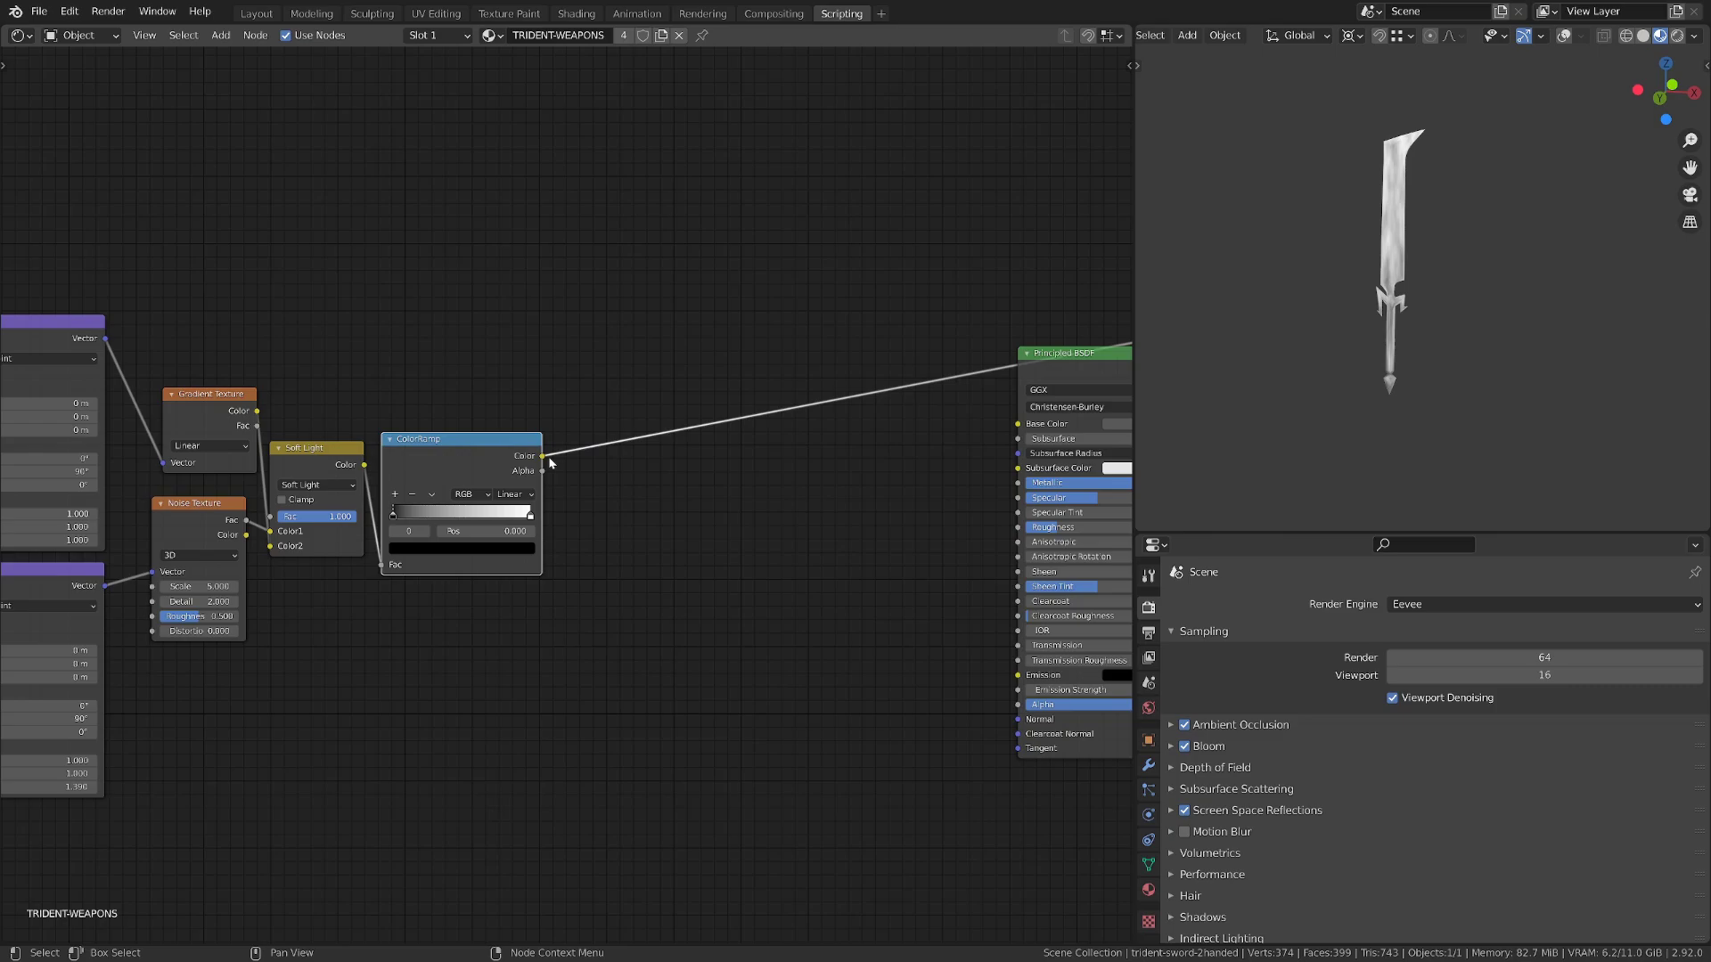
Step: Connect the ColorRamp Color to the Principled BSDF Alpha and tune the black stop's cutoff
{"action": "left_click_drag", "start_coordinate": [542, 456], "coordinate": [1015, 693]}
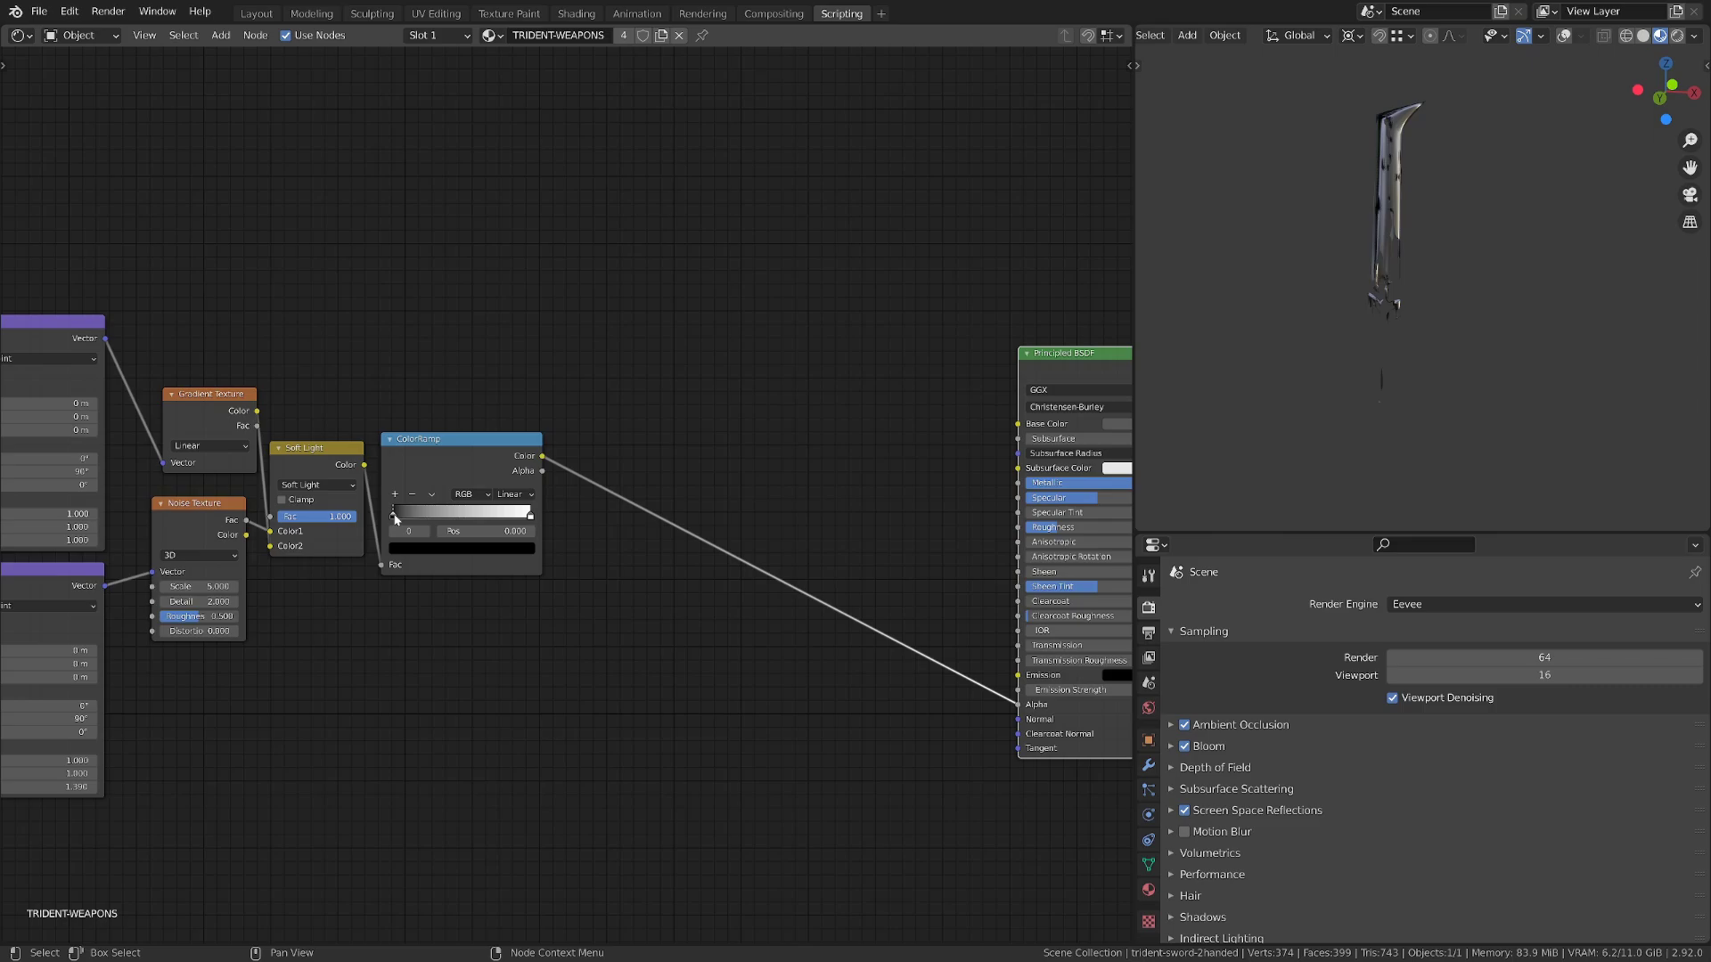
{"action": "left_click_drag", "start_coordinate": [392, 513], "coordinate": [496, 513]}
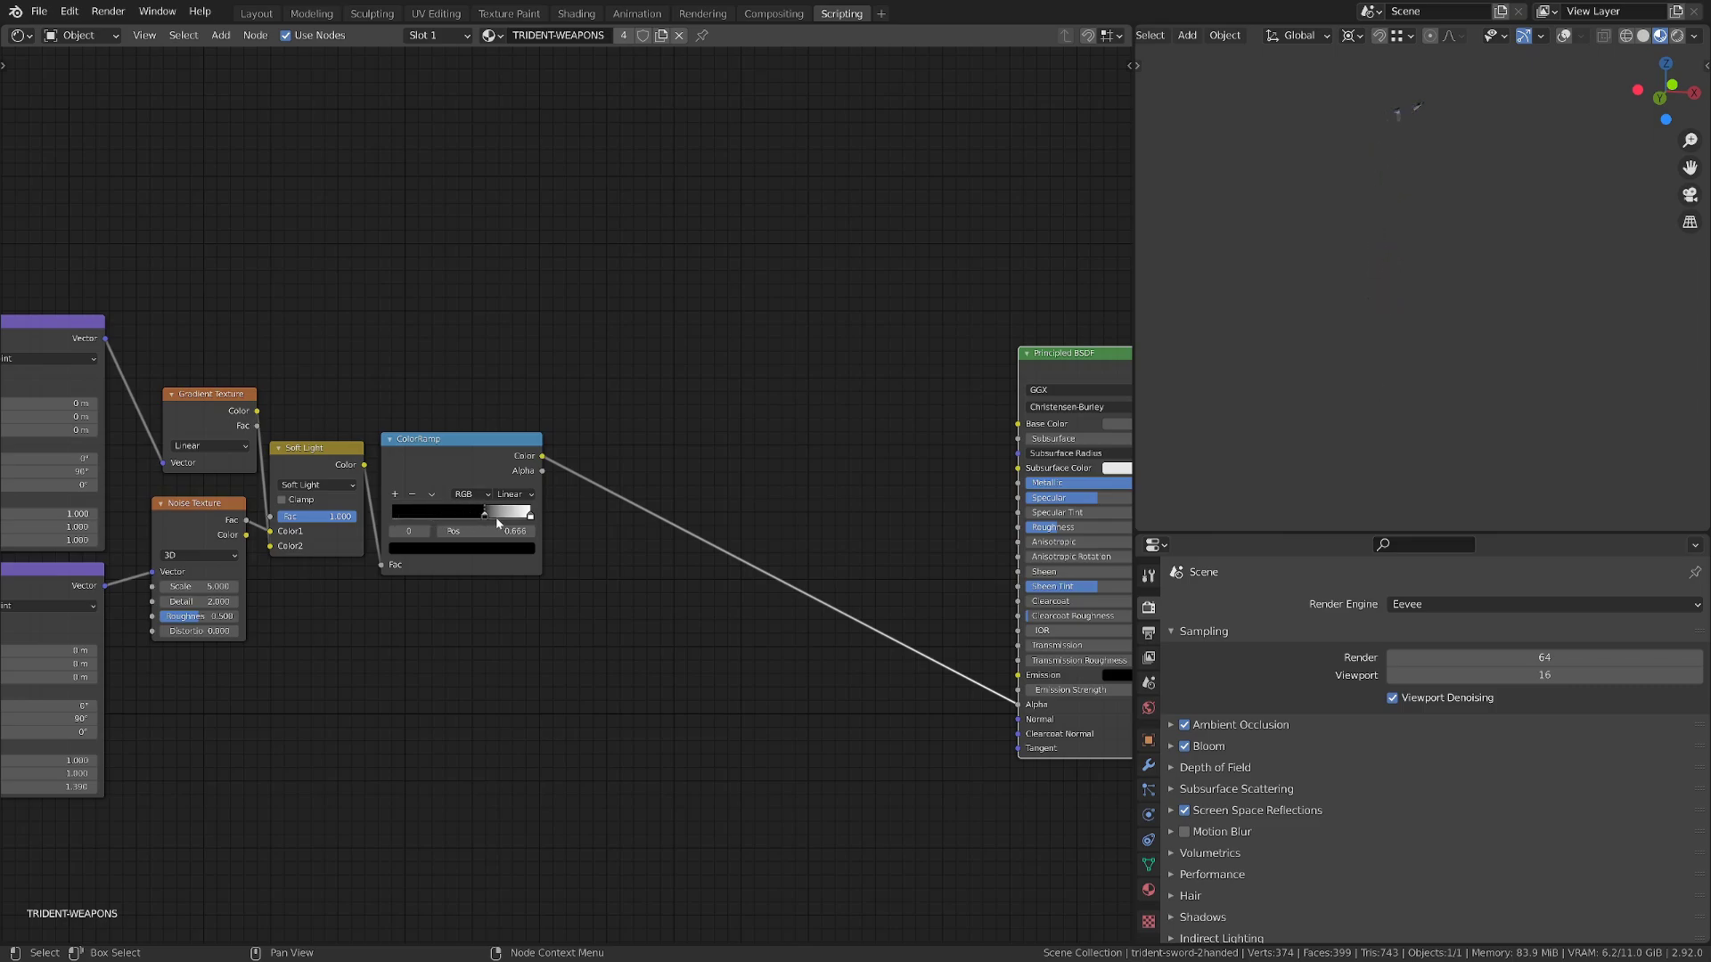
{"action": "left_click_drag", "start_coordinate": [483, 513], "coordinate": [387, 513]}
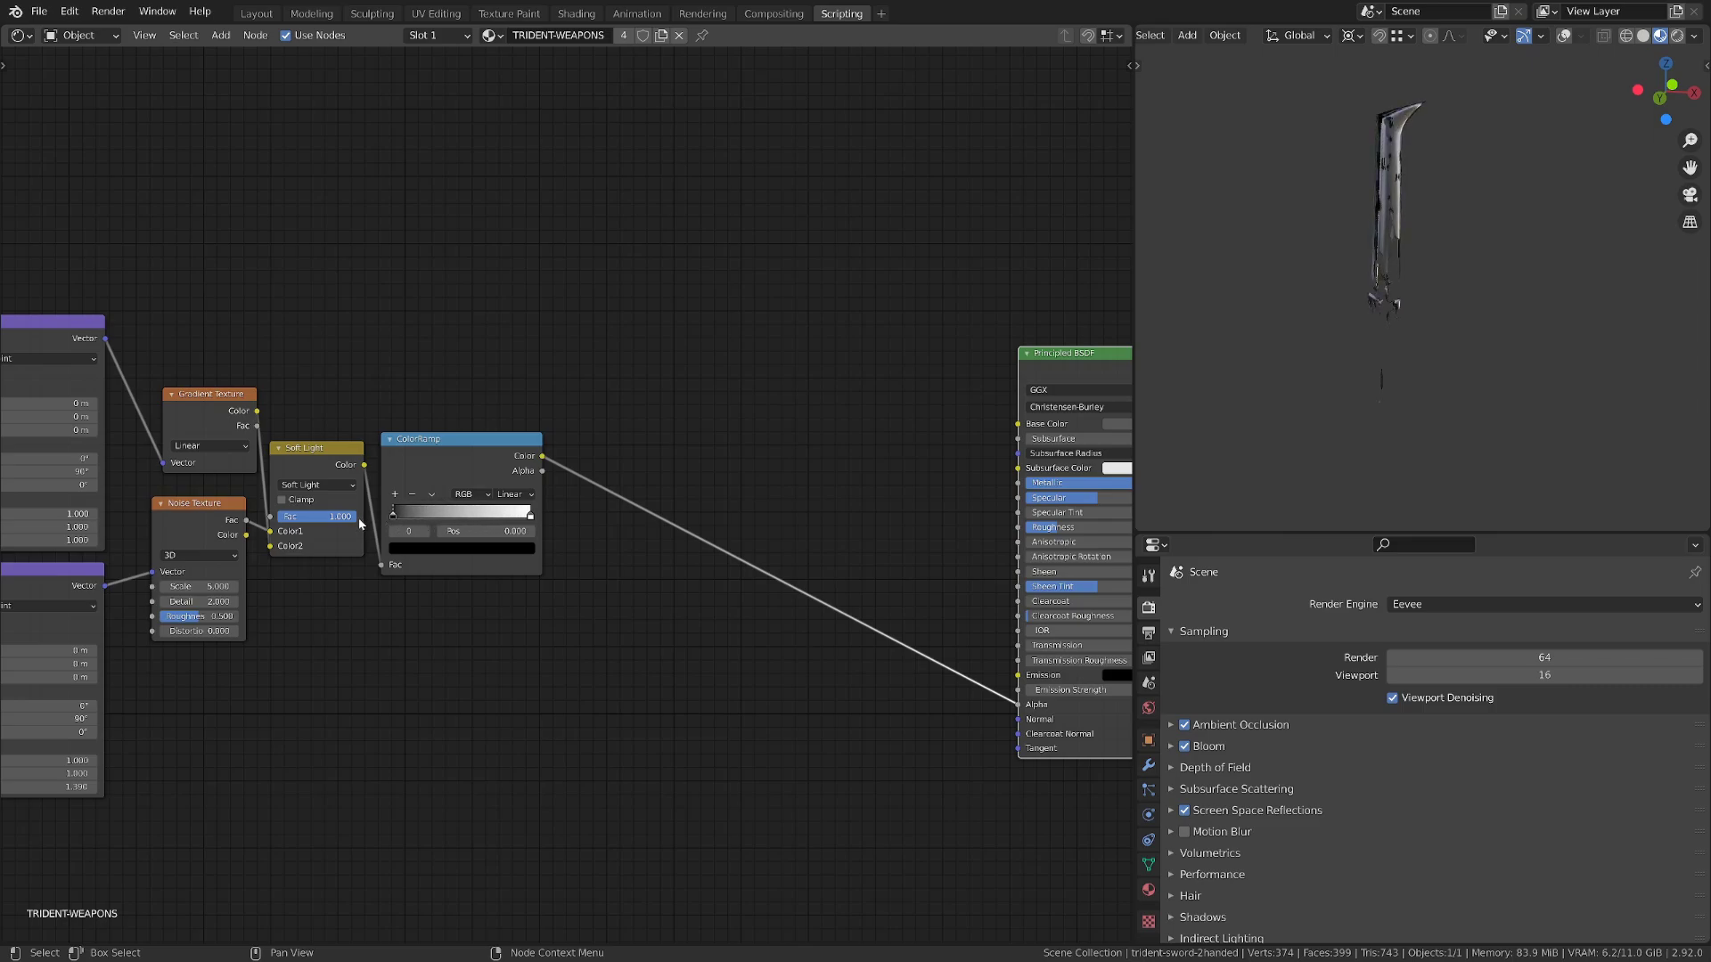
{"action": "left_click_drag", "start_coordinate": [388, 513], "coordinate": [472, 513]}
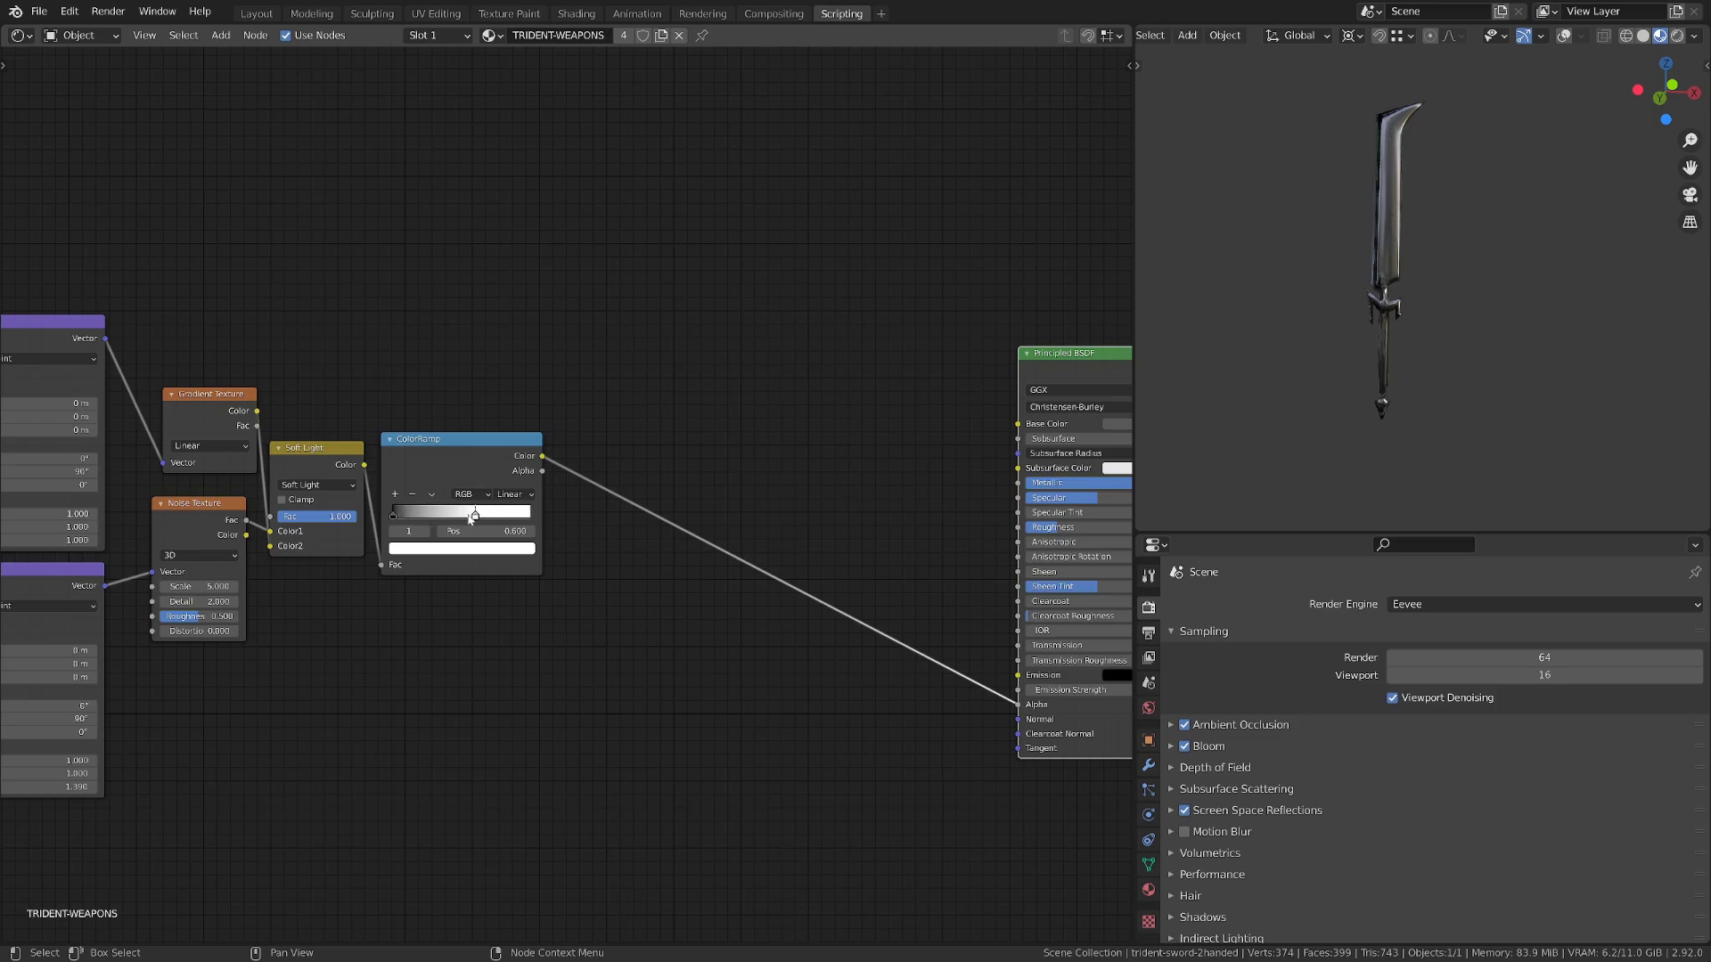
{"action": "left_click_drag", "start_coordinate": [458, 513], "coordinate": [513, 513]}
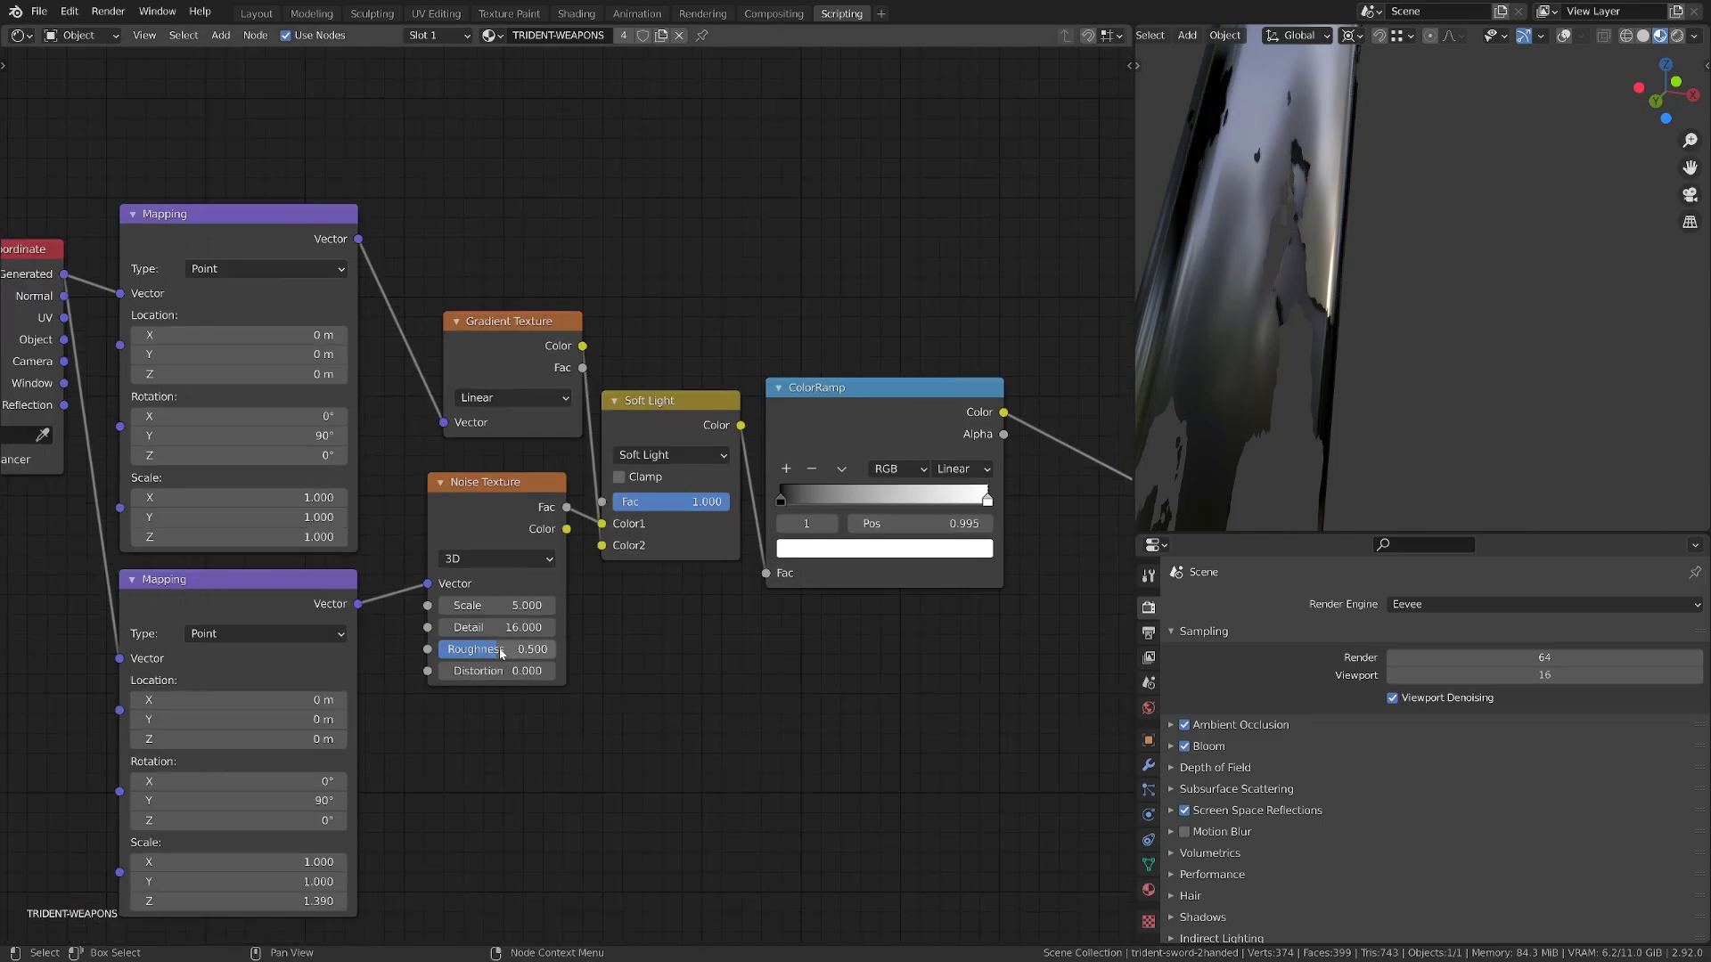
Step: Adjust the Noise Texture Roughness to about 0.63 for a ragged dissolve edge
{"action": "left_click_drag", "start_coordinate": [470, 649], "coordinate": [502, 649]}
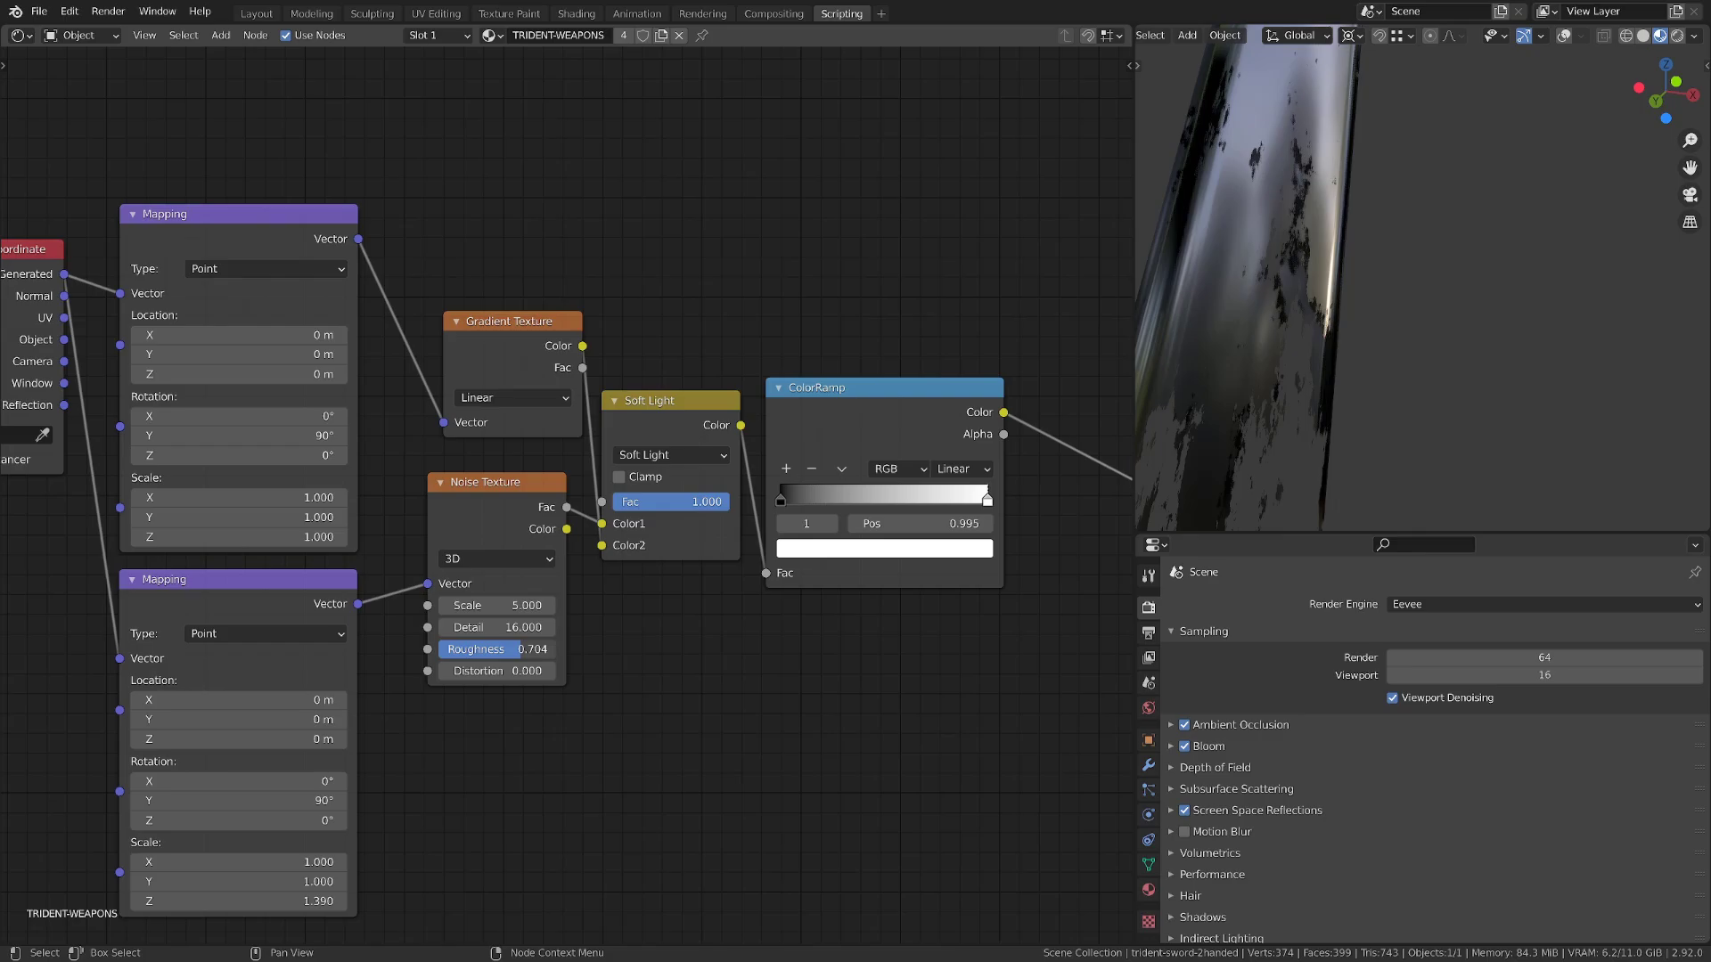
{"action": "left_click_drag", "start_coordinate": [496, 649], "coordinate": [469, 649]}
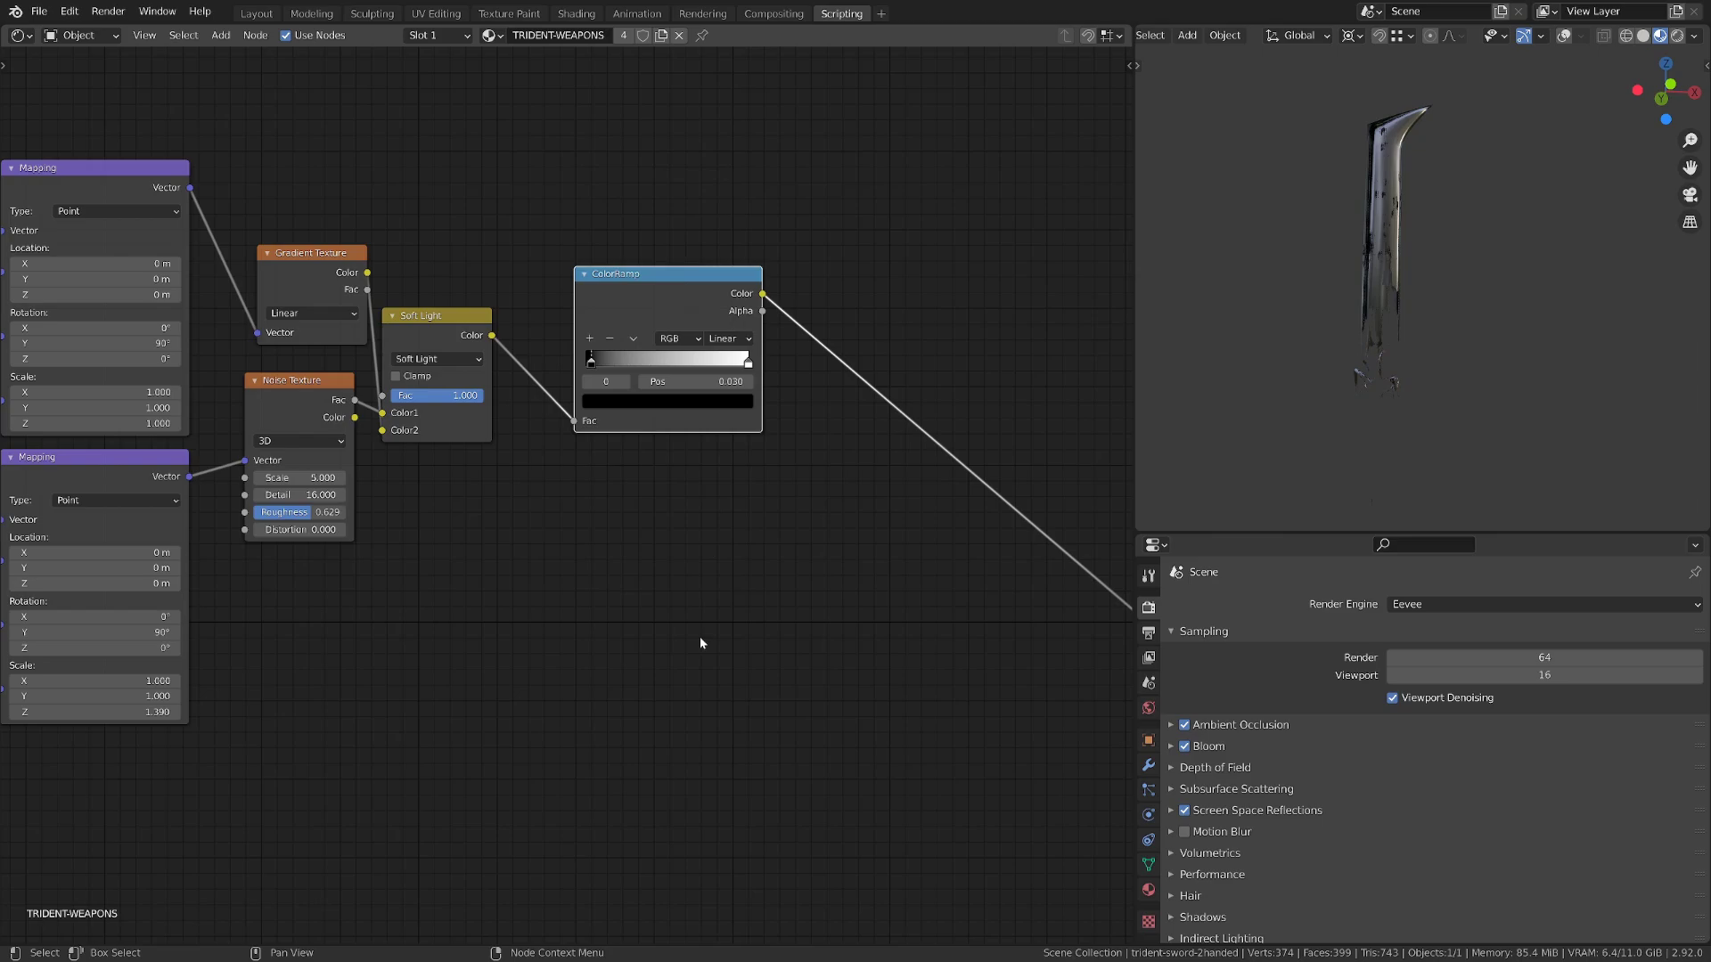
Step: Add a Map Range converter node and drop it into the chain after the Soft Light mix
{"action": "left_click", "coordinate": [666, 273]}
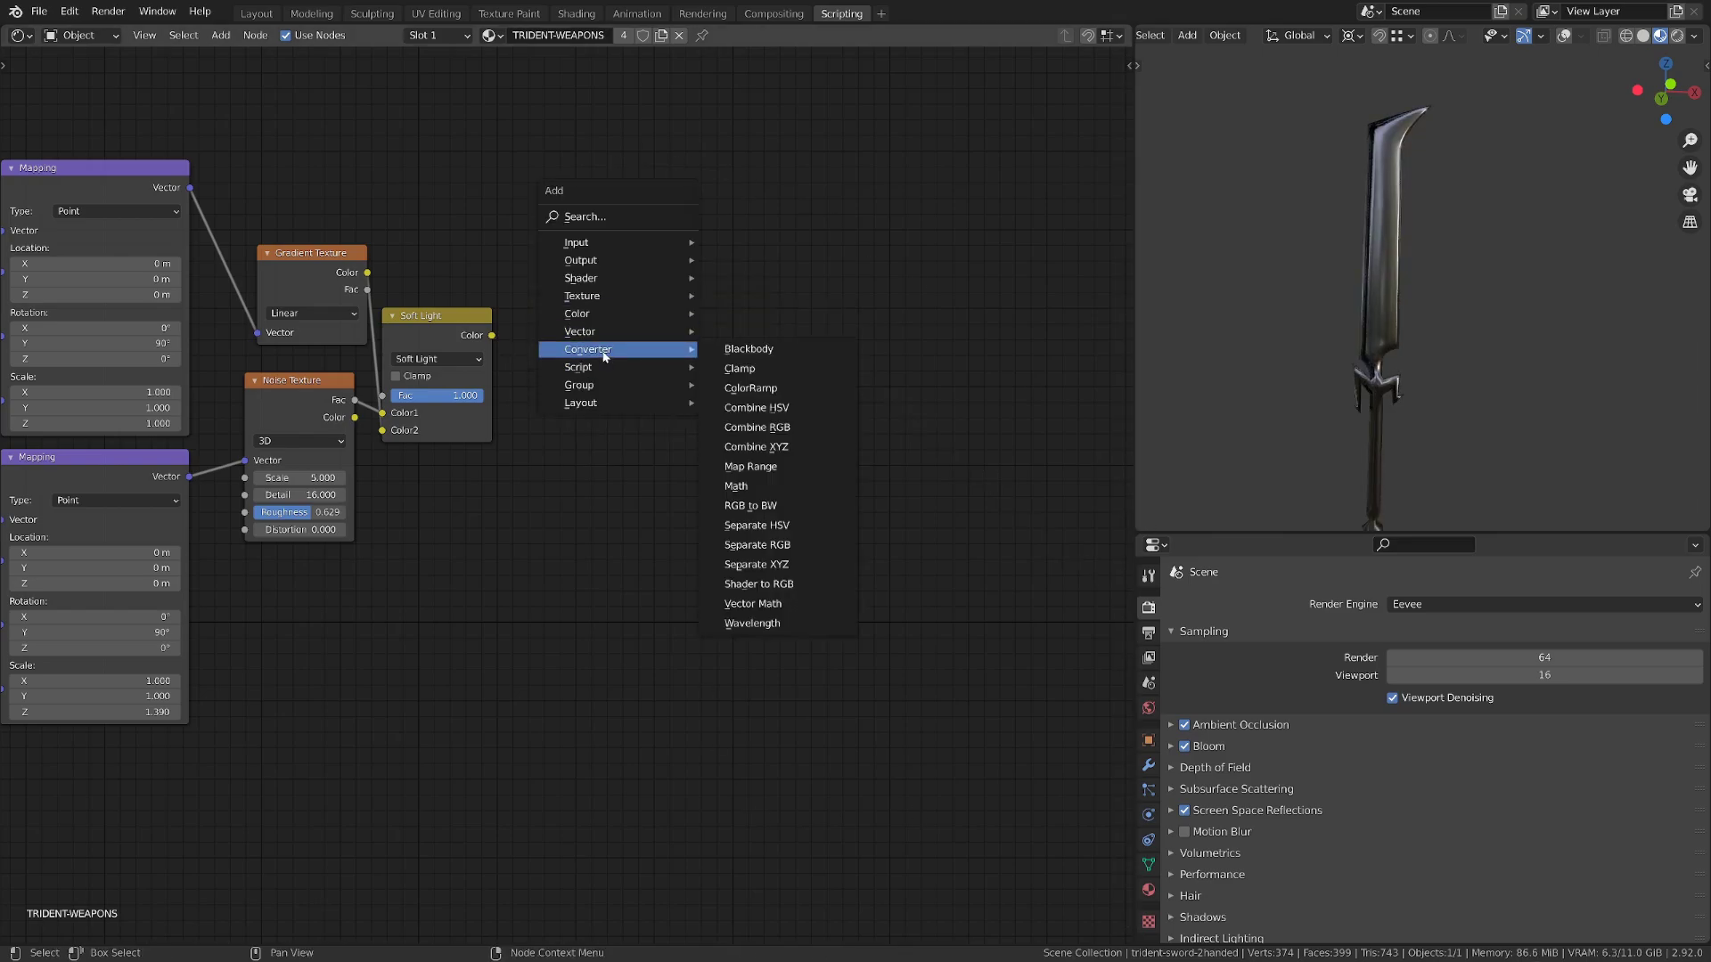
{"action": "left_click", "coordinate": [750, 466]}
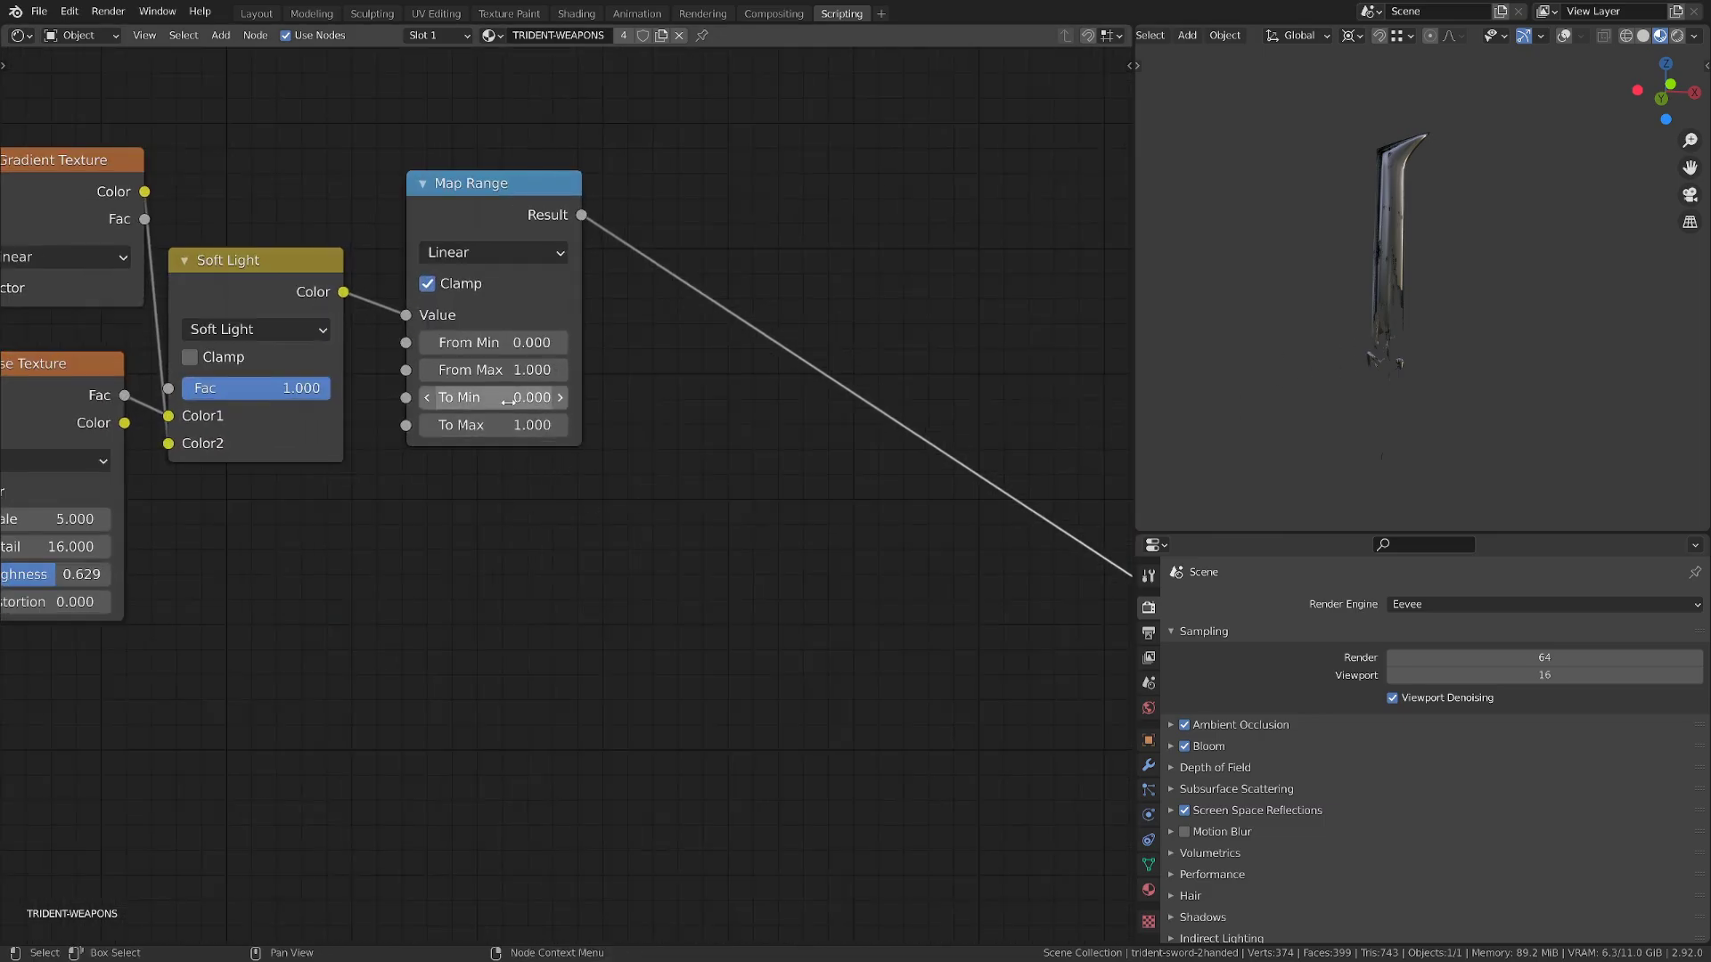
Step: Raise the Map Range To Min value so most of the sword stays solid
{"action": "left_click_drag", "start_coordinate": [491, 396], "coordinate": [524, 396]}
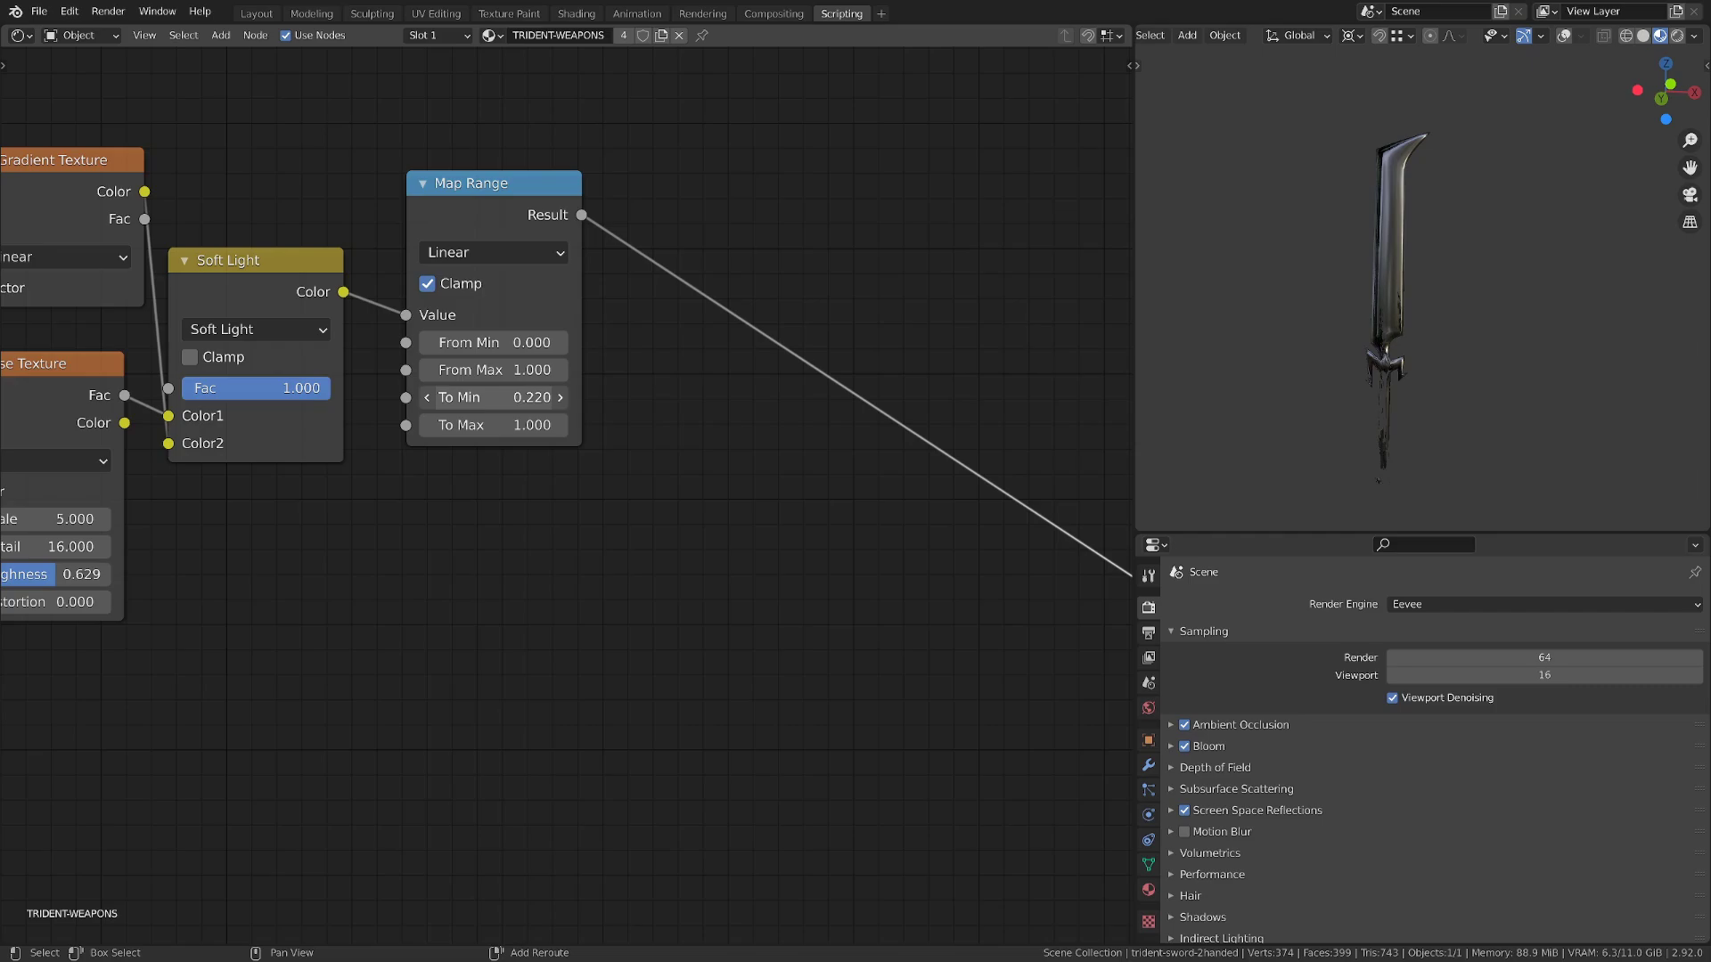
{"action": "left_click_drag", "start_coordinate": [491, 395], "coordinate": [535, 395]}
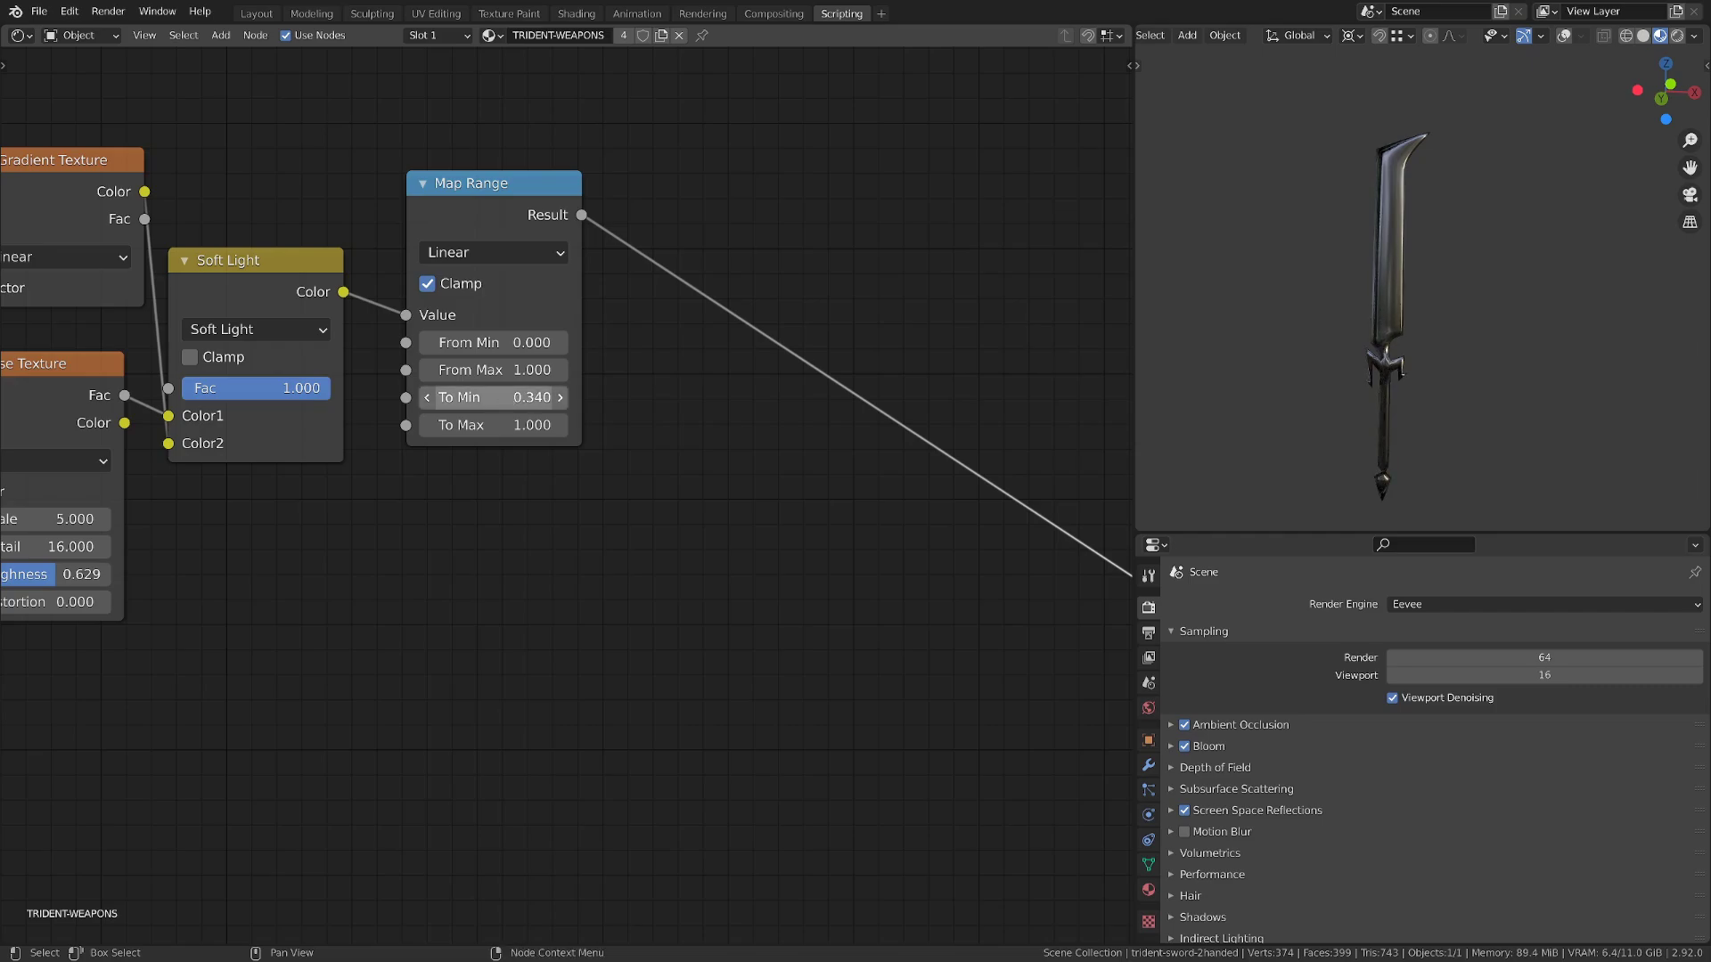
{"action": "left_click", "coordinate": [493, 398]}
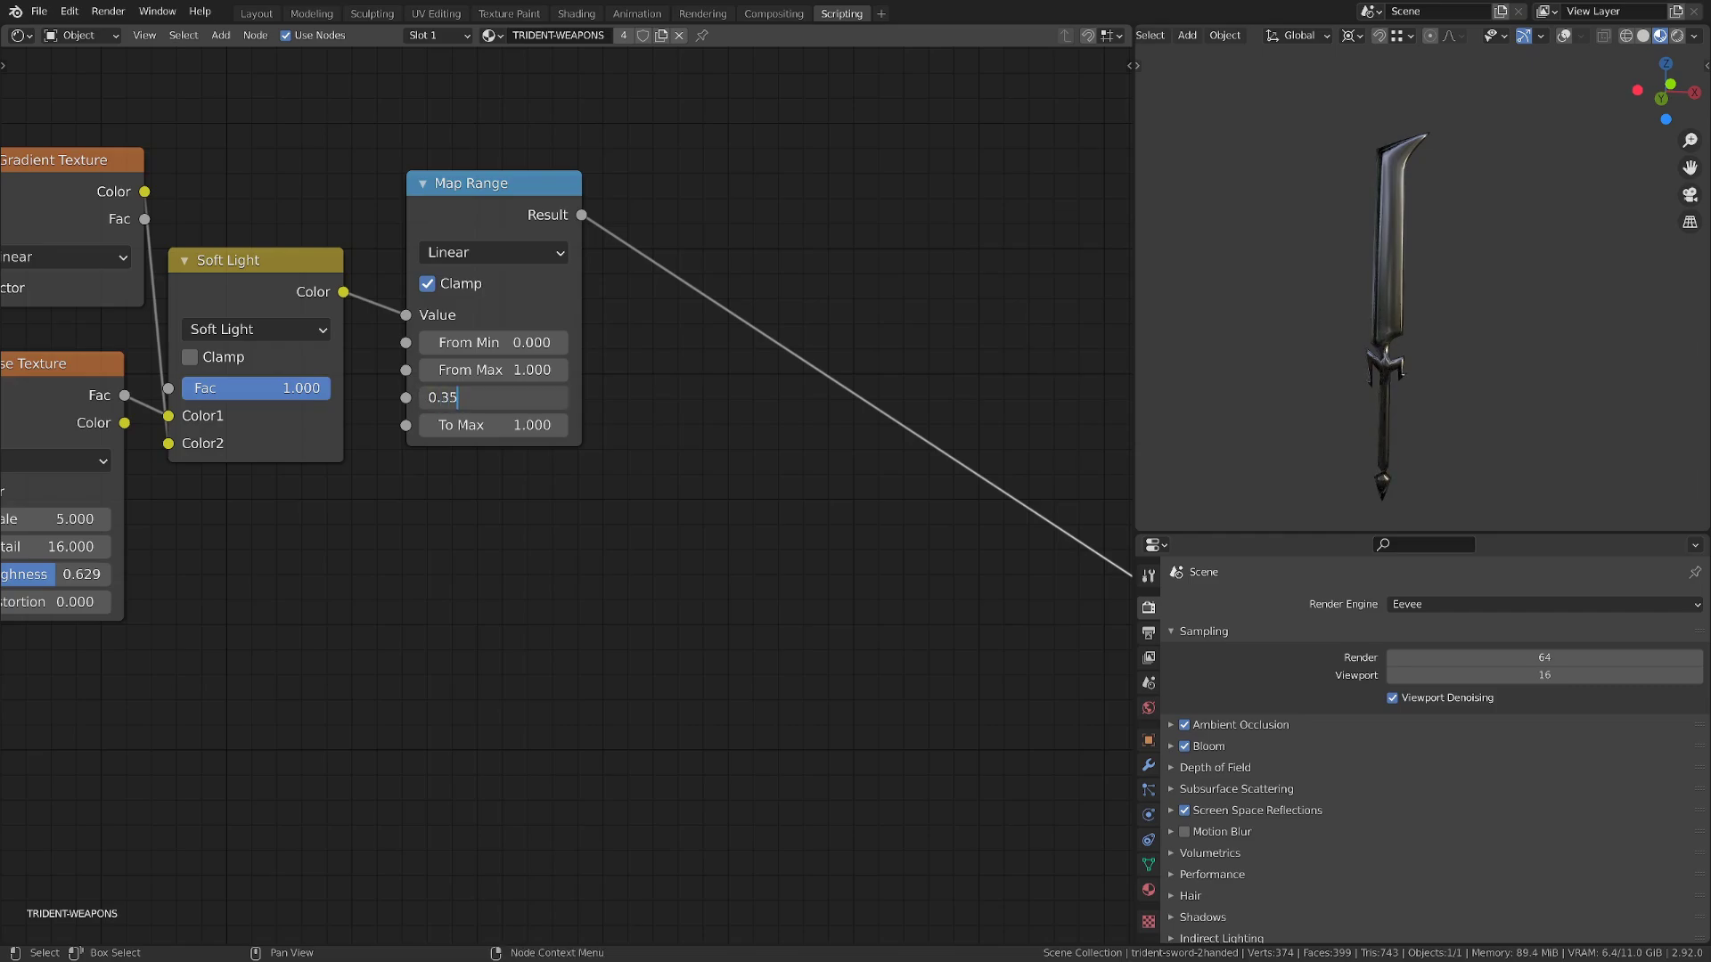
{"action": "key", "text": "Return"}
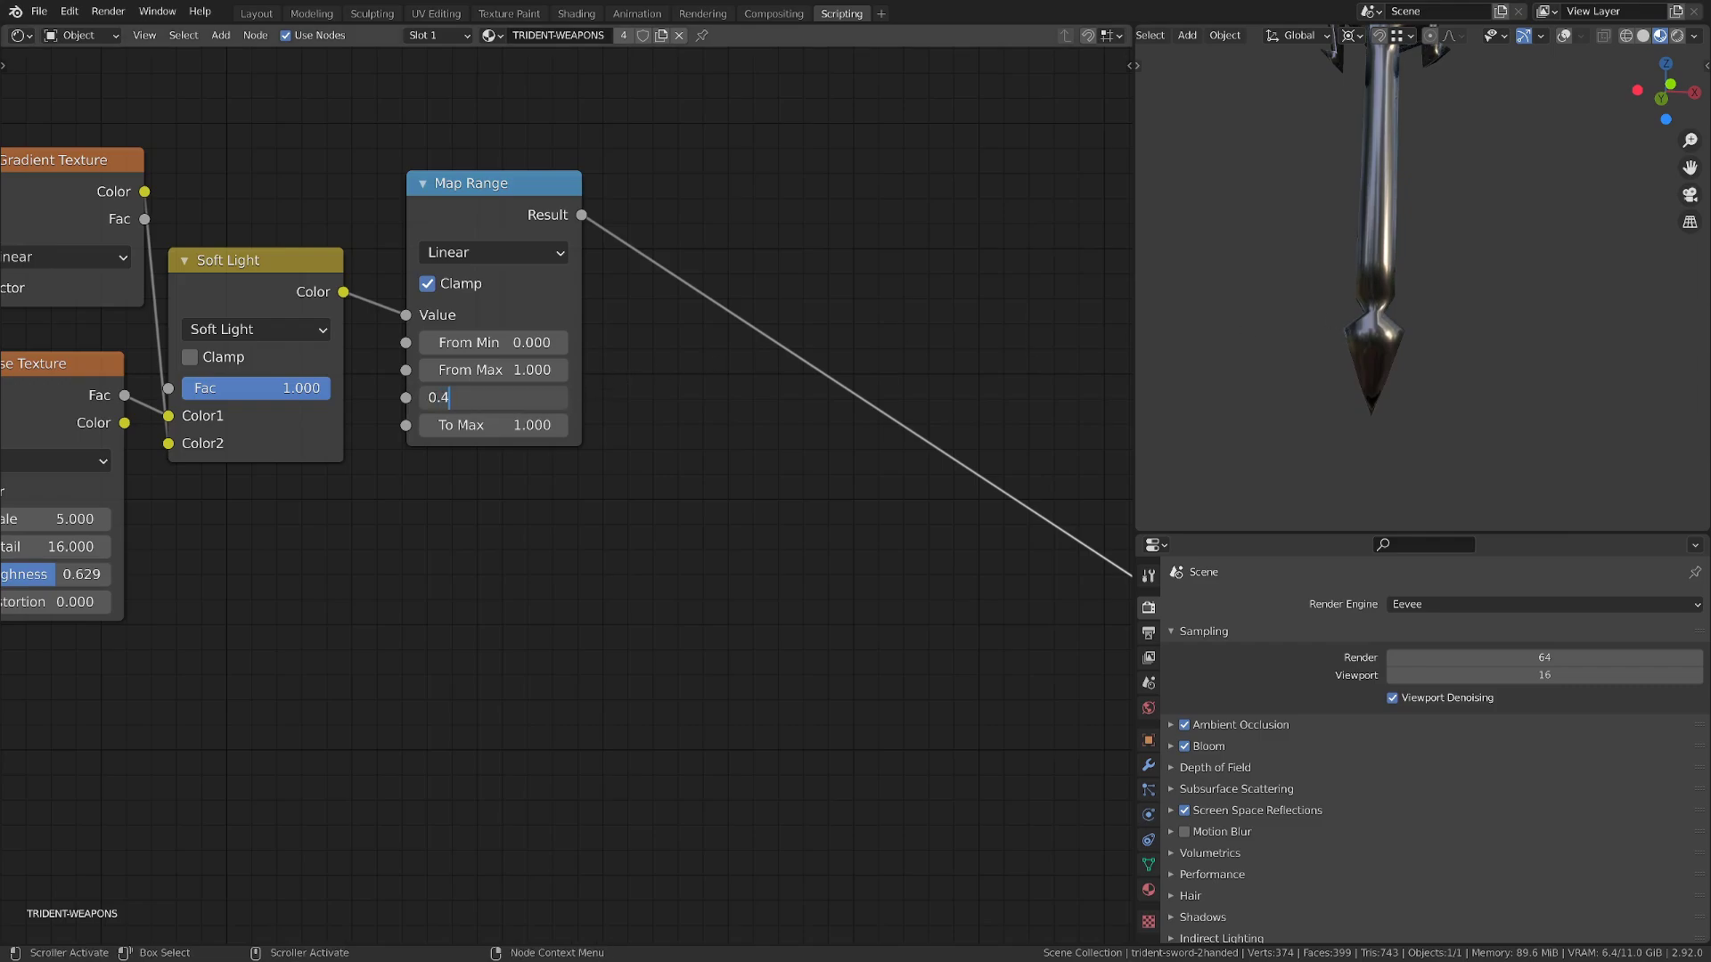
{"action": "key", "text": "BackSpace"}
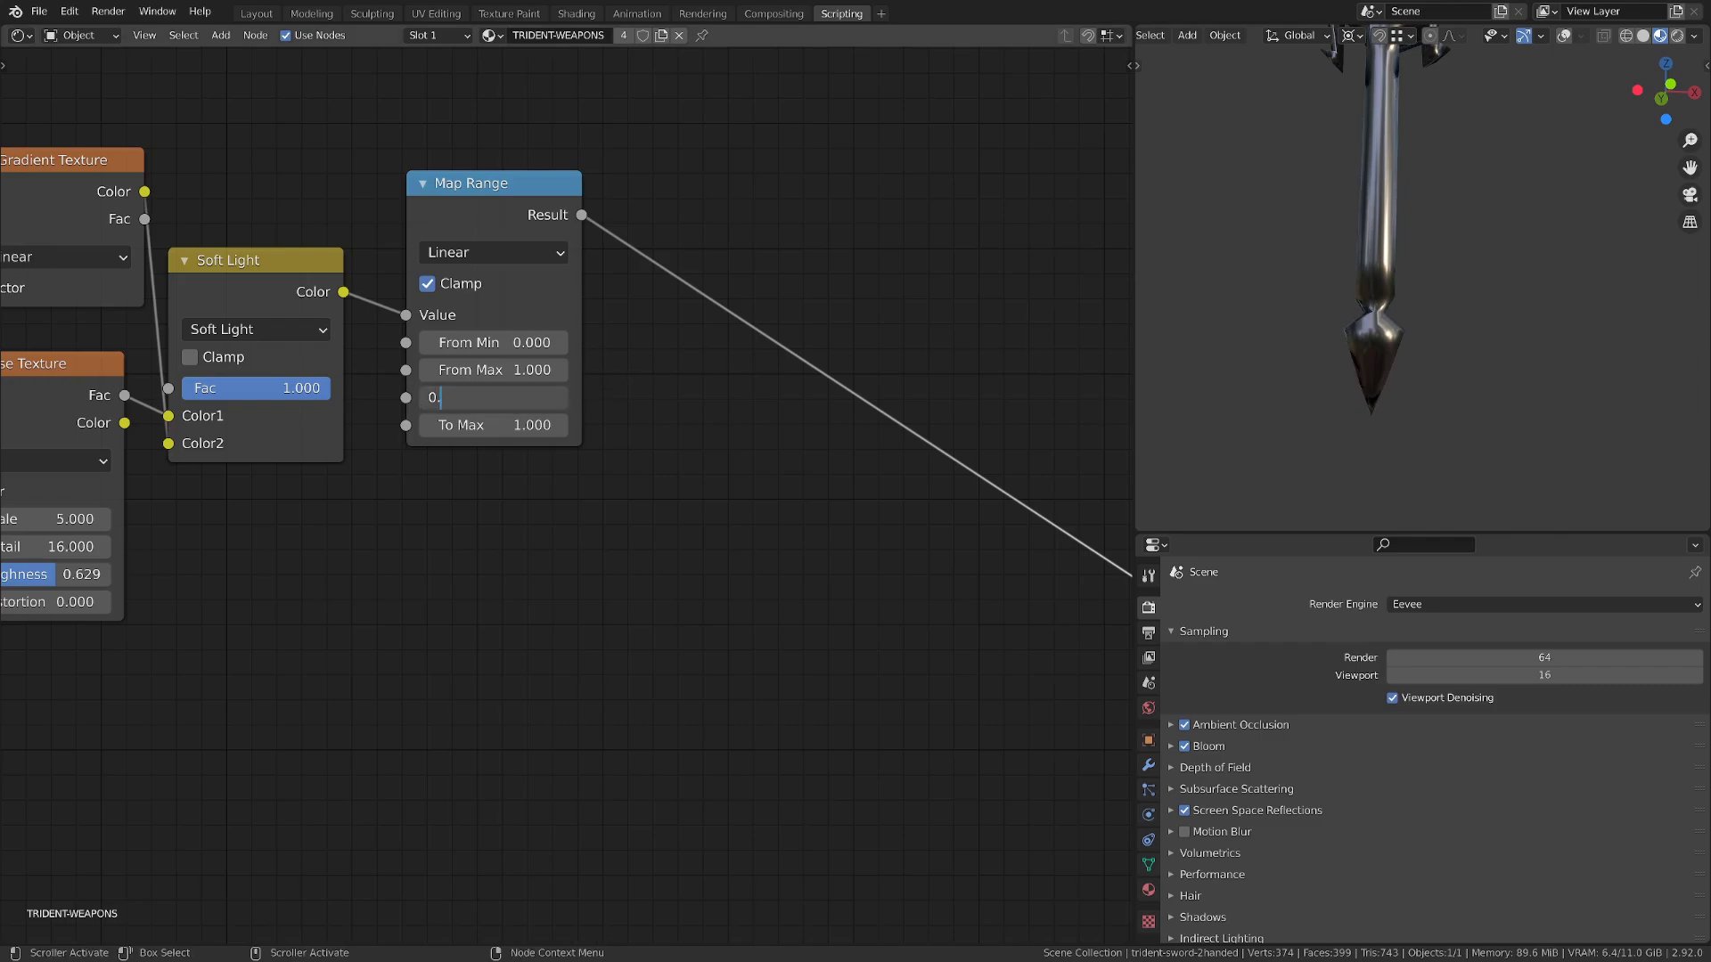
{"action": "type", "text": "0.500"}
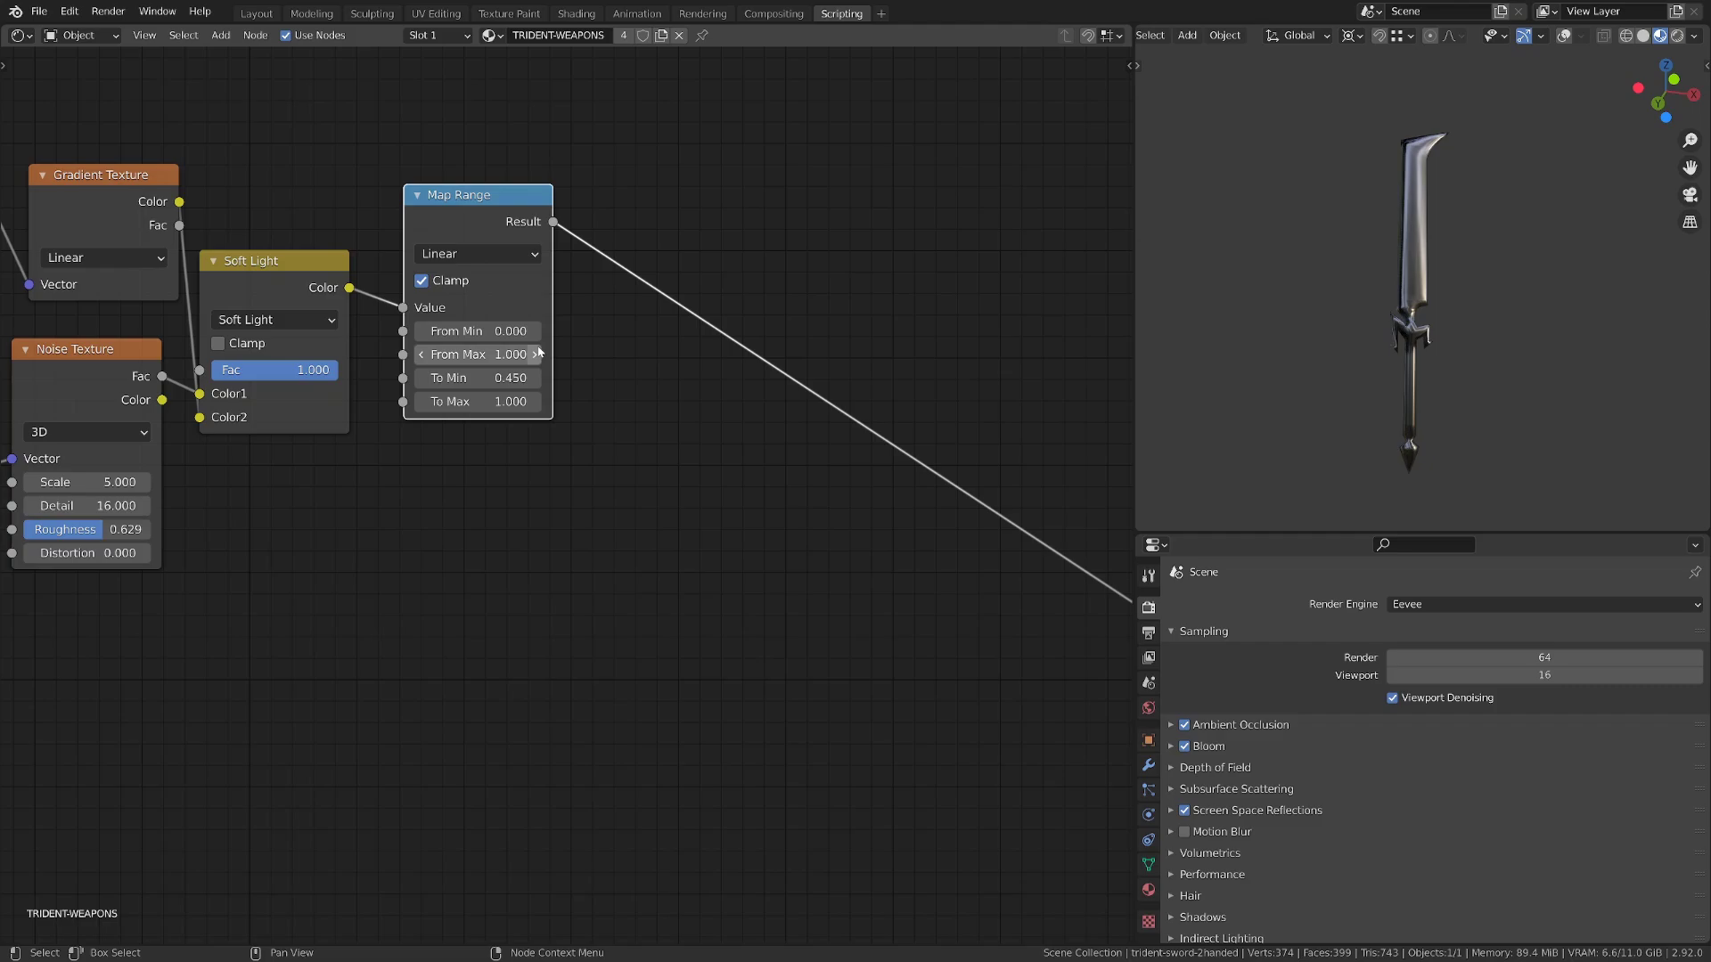
{"action": "mouse_move", "coordinate": [535, 401]}
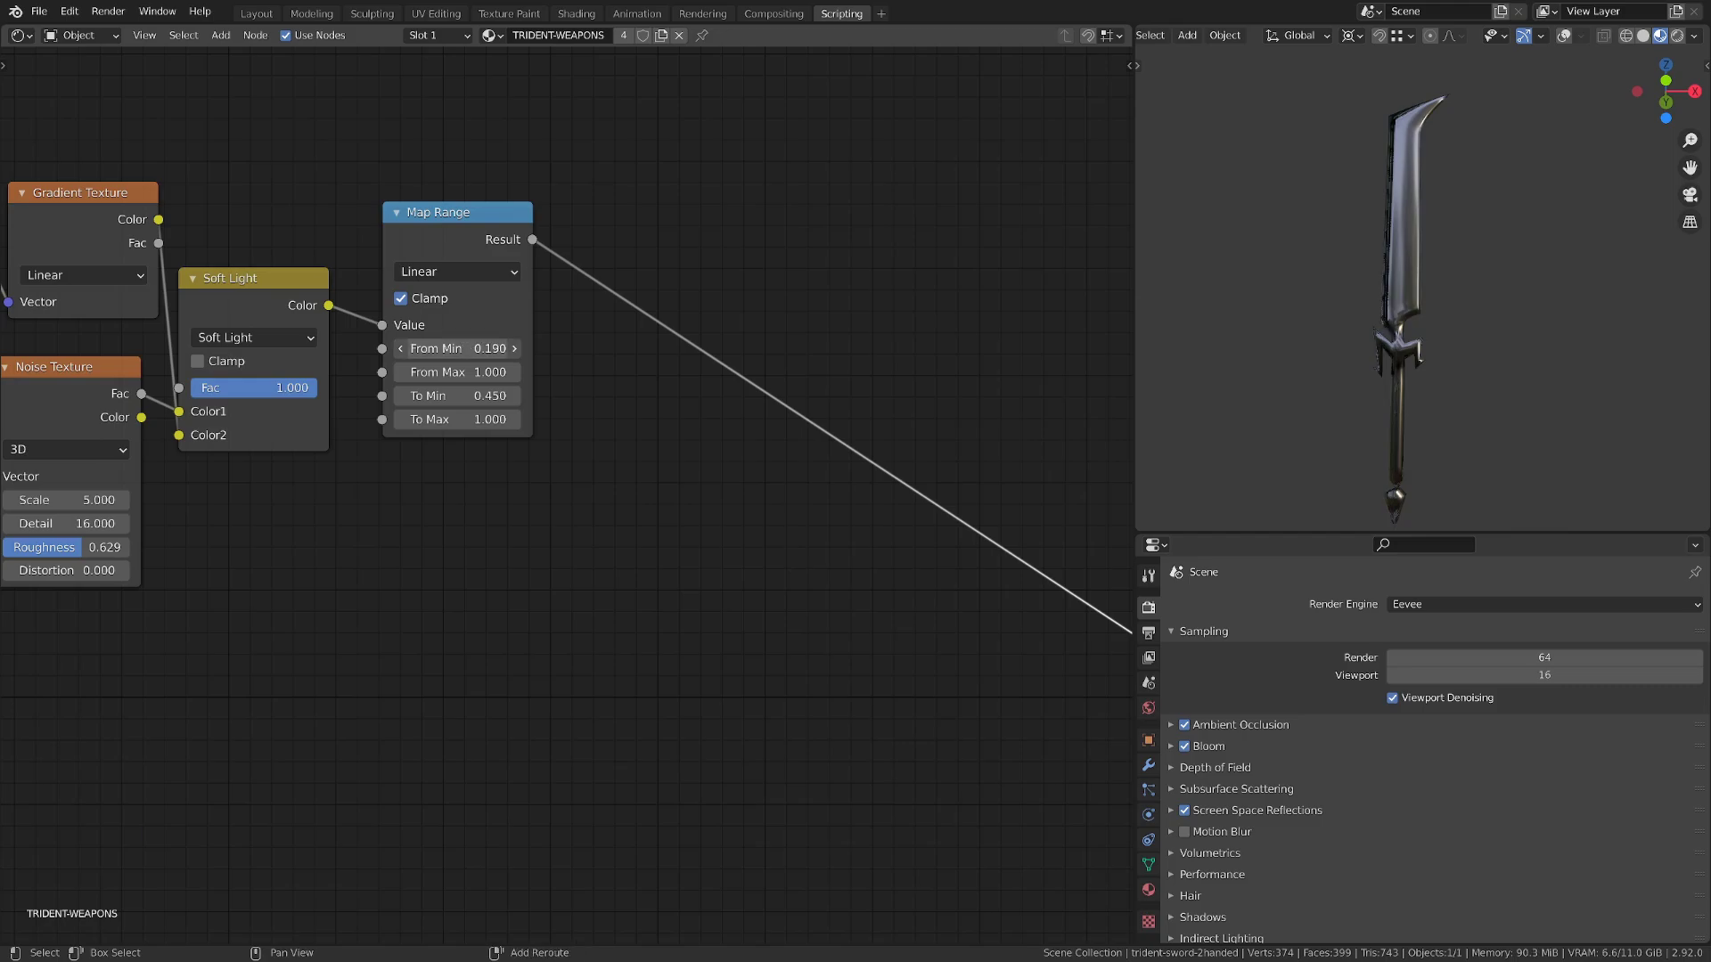
Step: Adjust the Map Range From Min to about 0.17 to tune where the dissolve begins
{"action": "left_click_drag", "start_coordinate": [456, 347], "coordinate": [502, 347]}
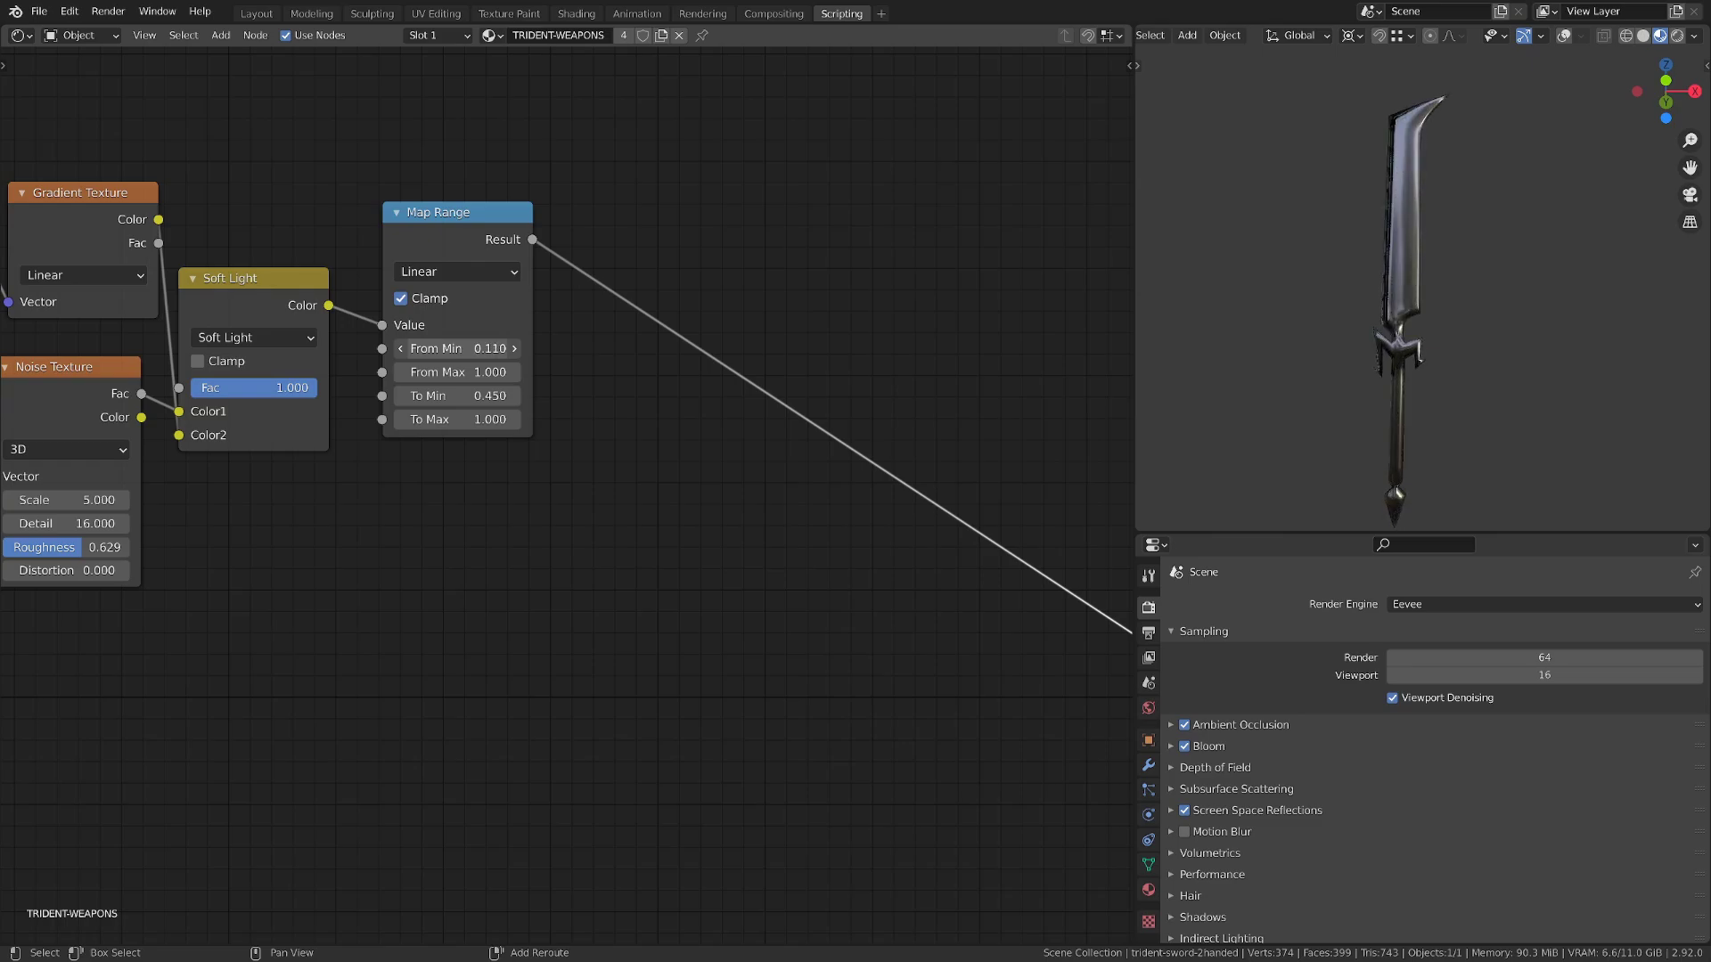
{"action": "left_click", "coordinate": [456, 348]}
{"action": "type", "text": "0.170"}
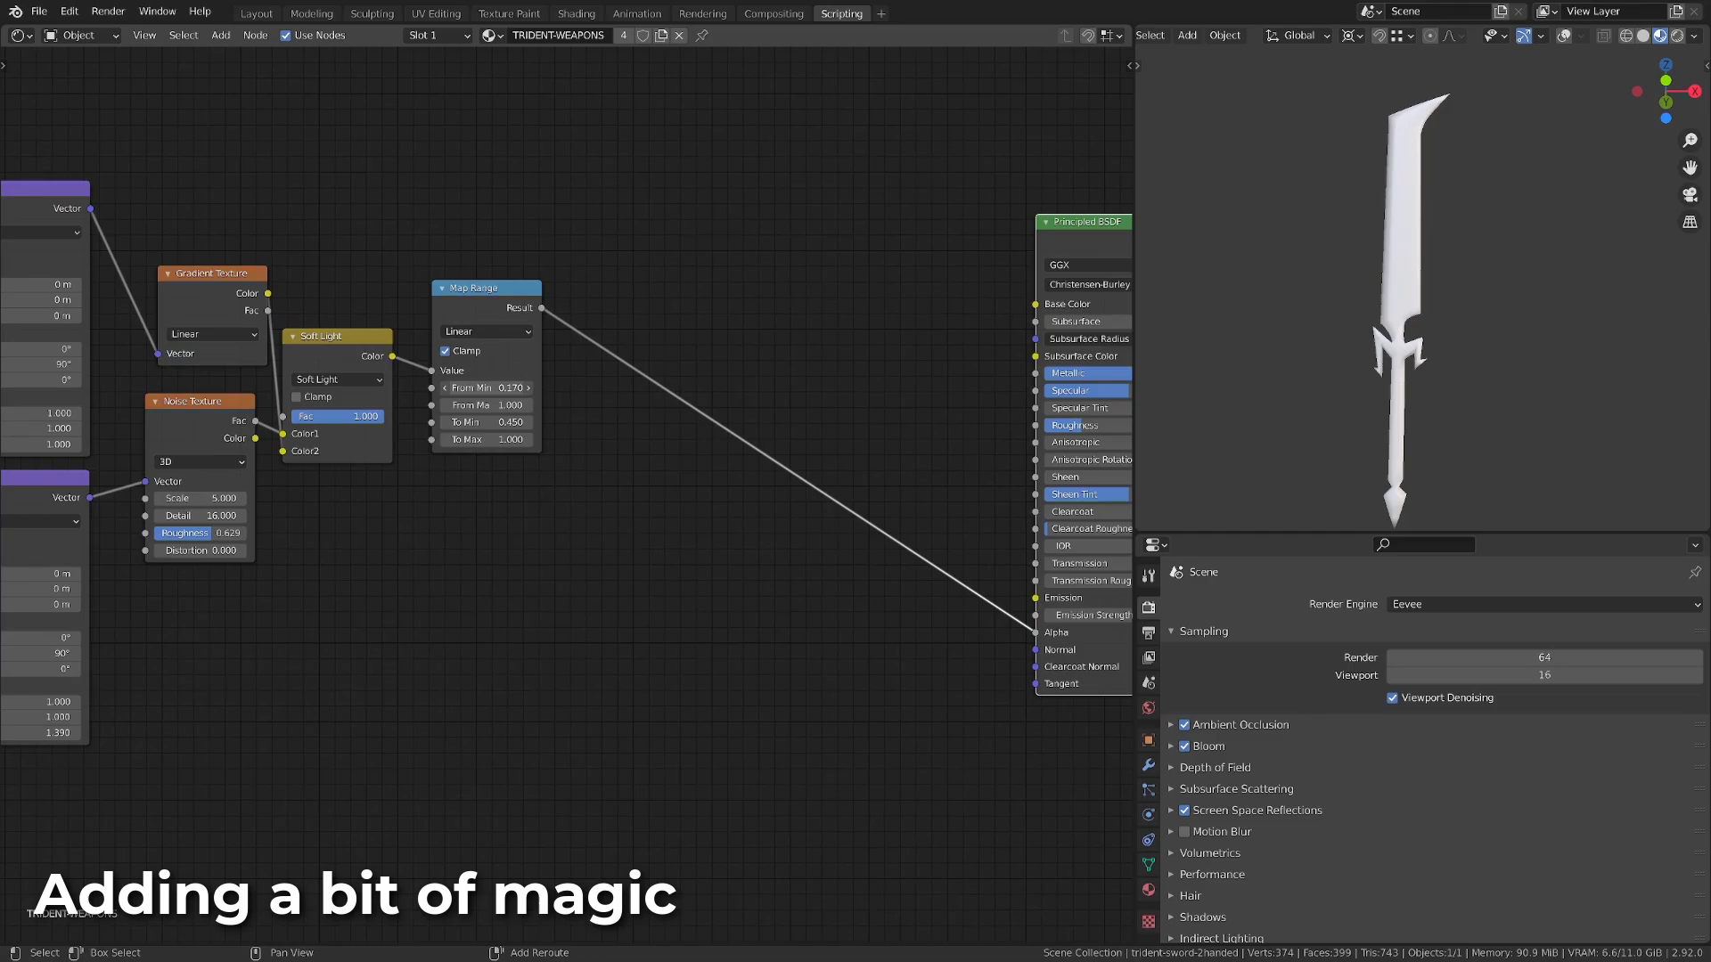
Step: Move the ColorRamp white stop to about 0.84 so the blade tip breaks into dissolved patches
{"action": "left_click_drag", "start_coordinate": [486, 388], "coordinate": [486, 405]}
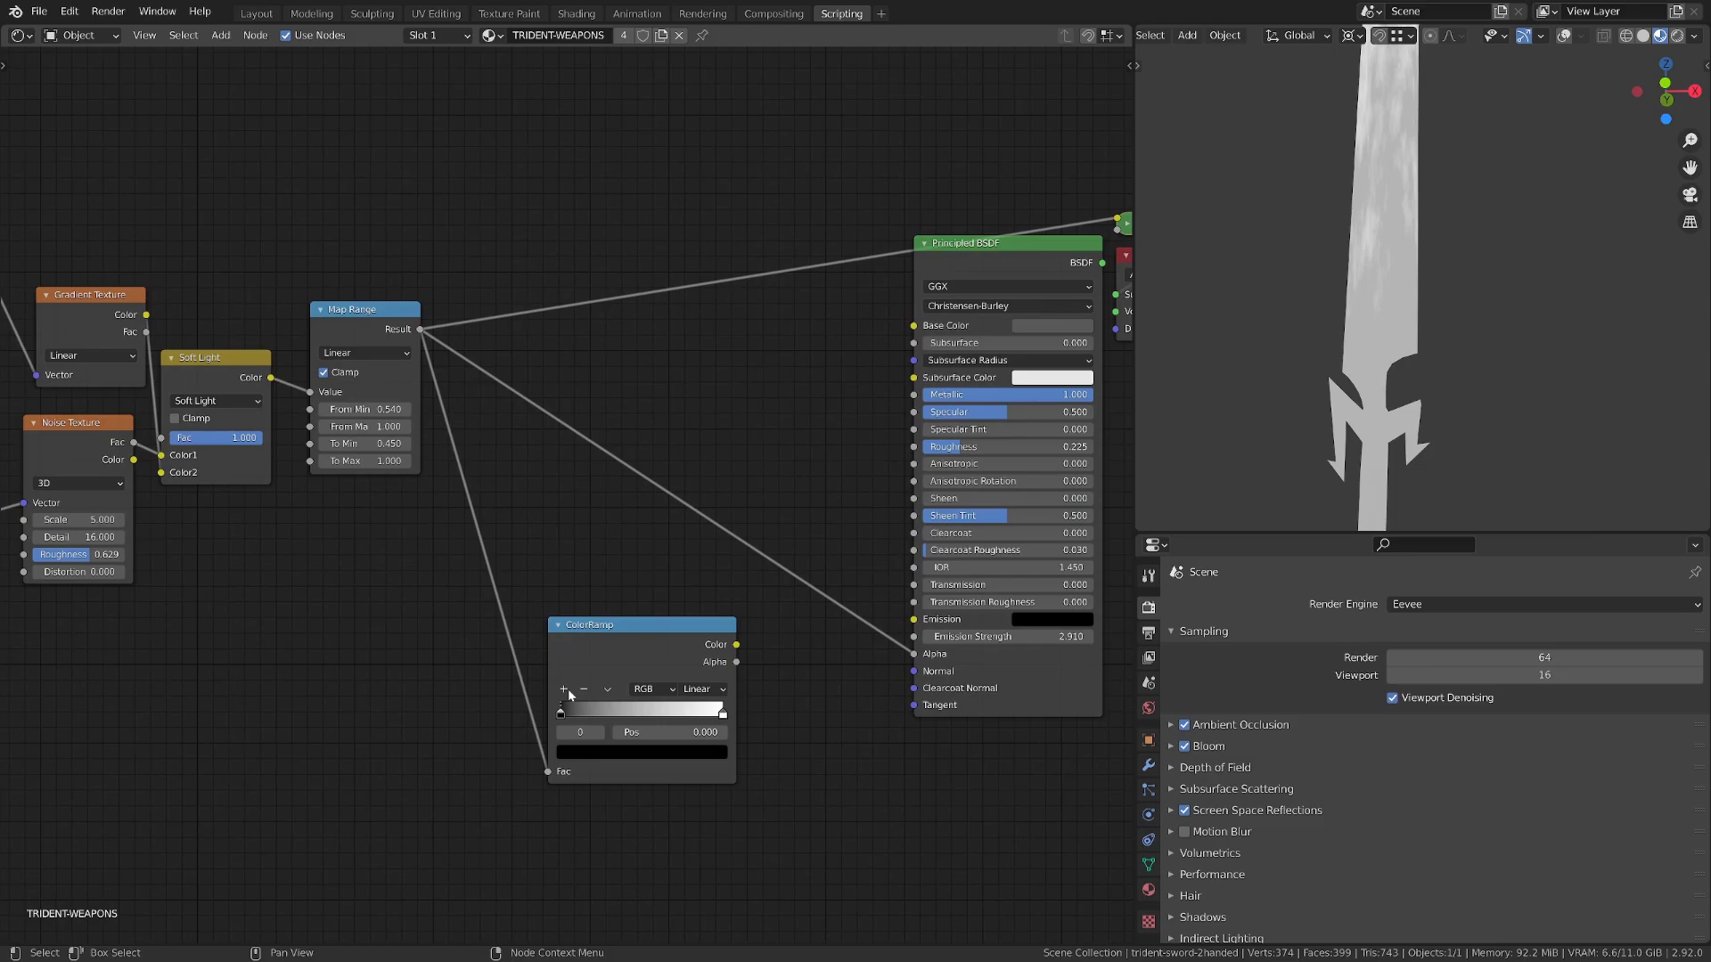
{"action": "left_click_drag", "start_coordinate": [559, 709], "coordinate": [585, 709]}
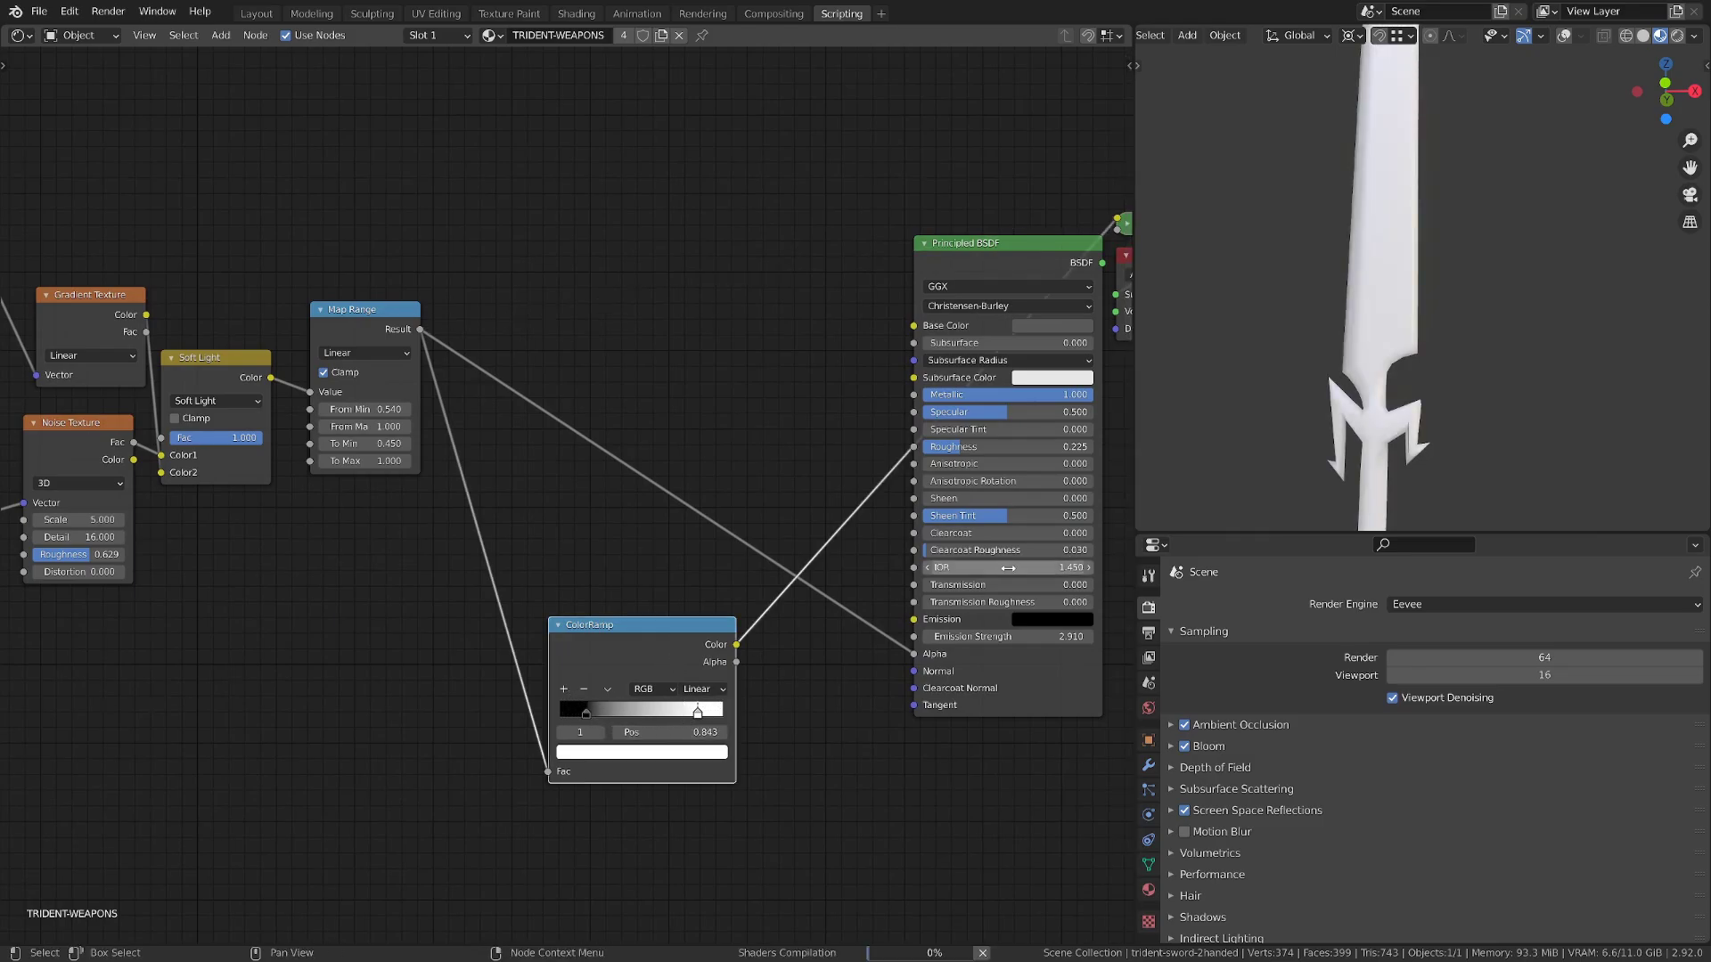
{"action": "left_click_drag", "start_coordinate": [695, 710], "coordinate": [720, 710]}
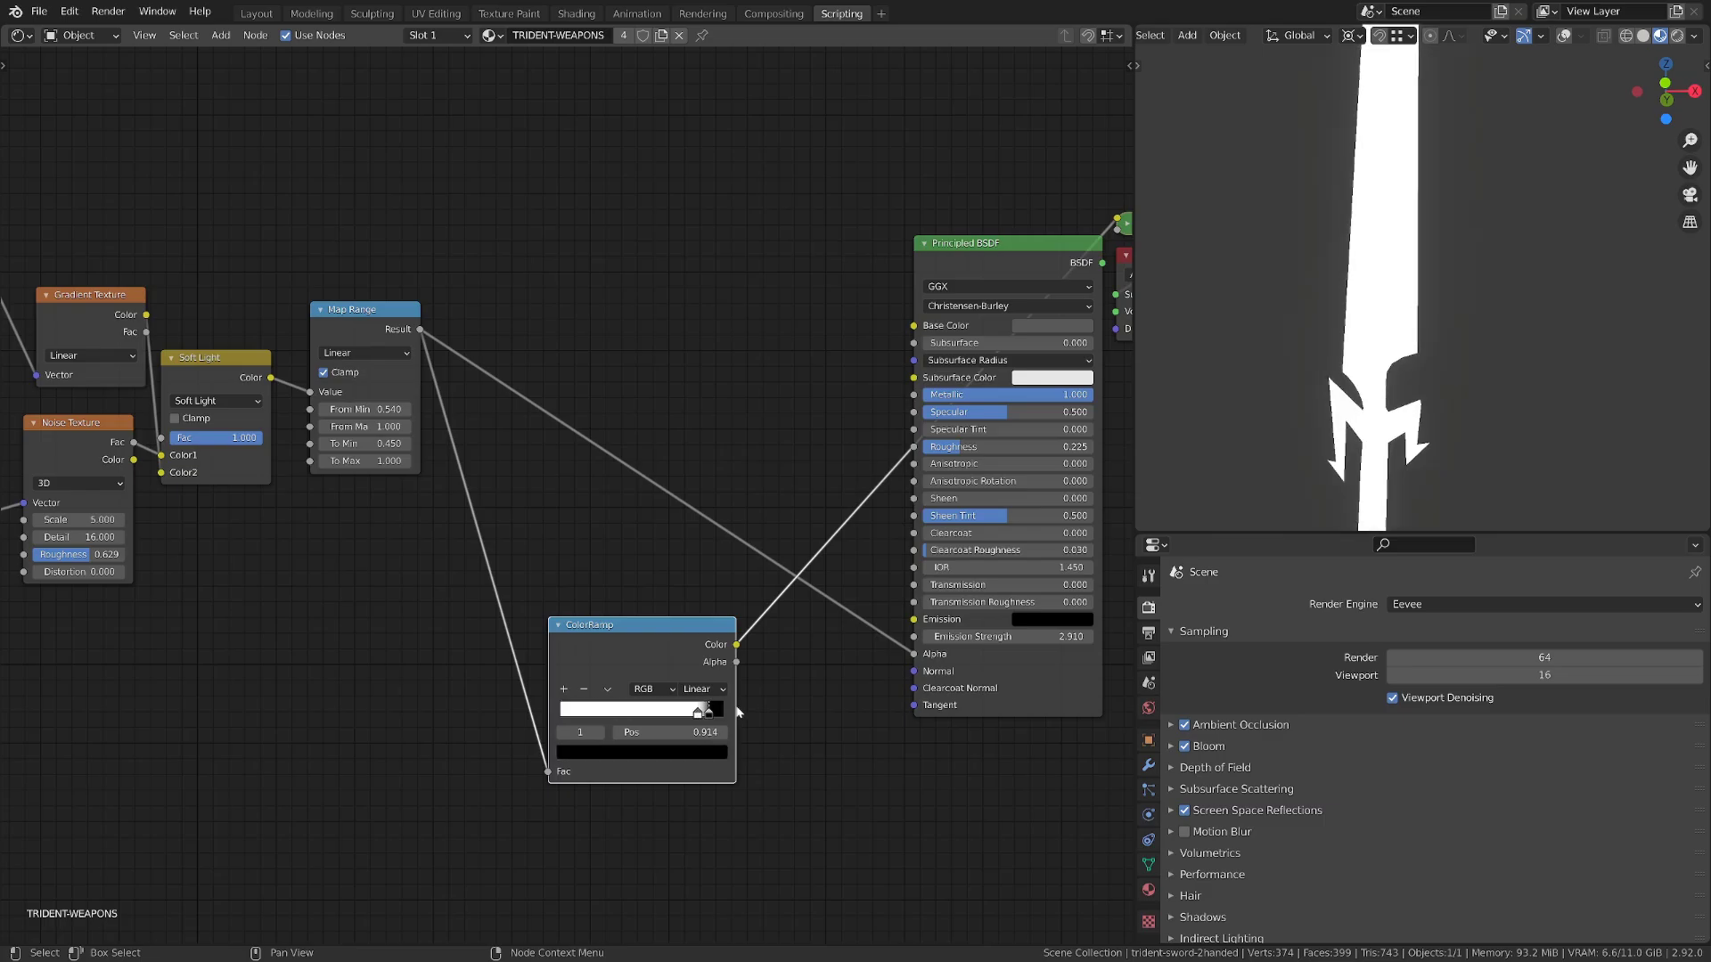
{"action": "left_click_drag", "start_coordinate": [667, 733], "coordinate": [709, 732]}
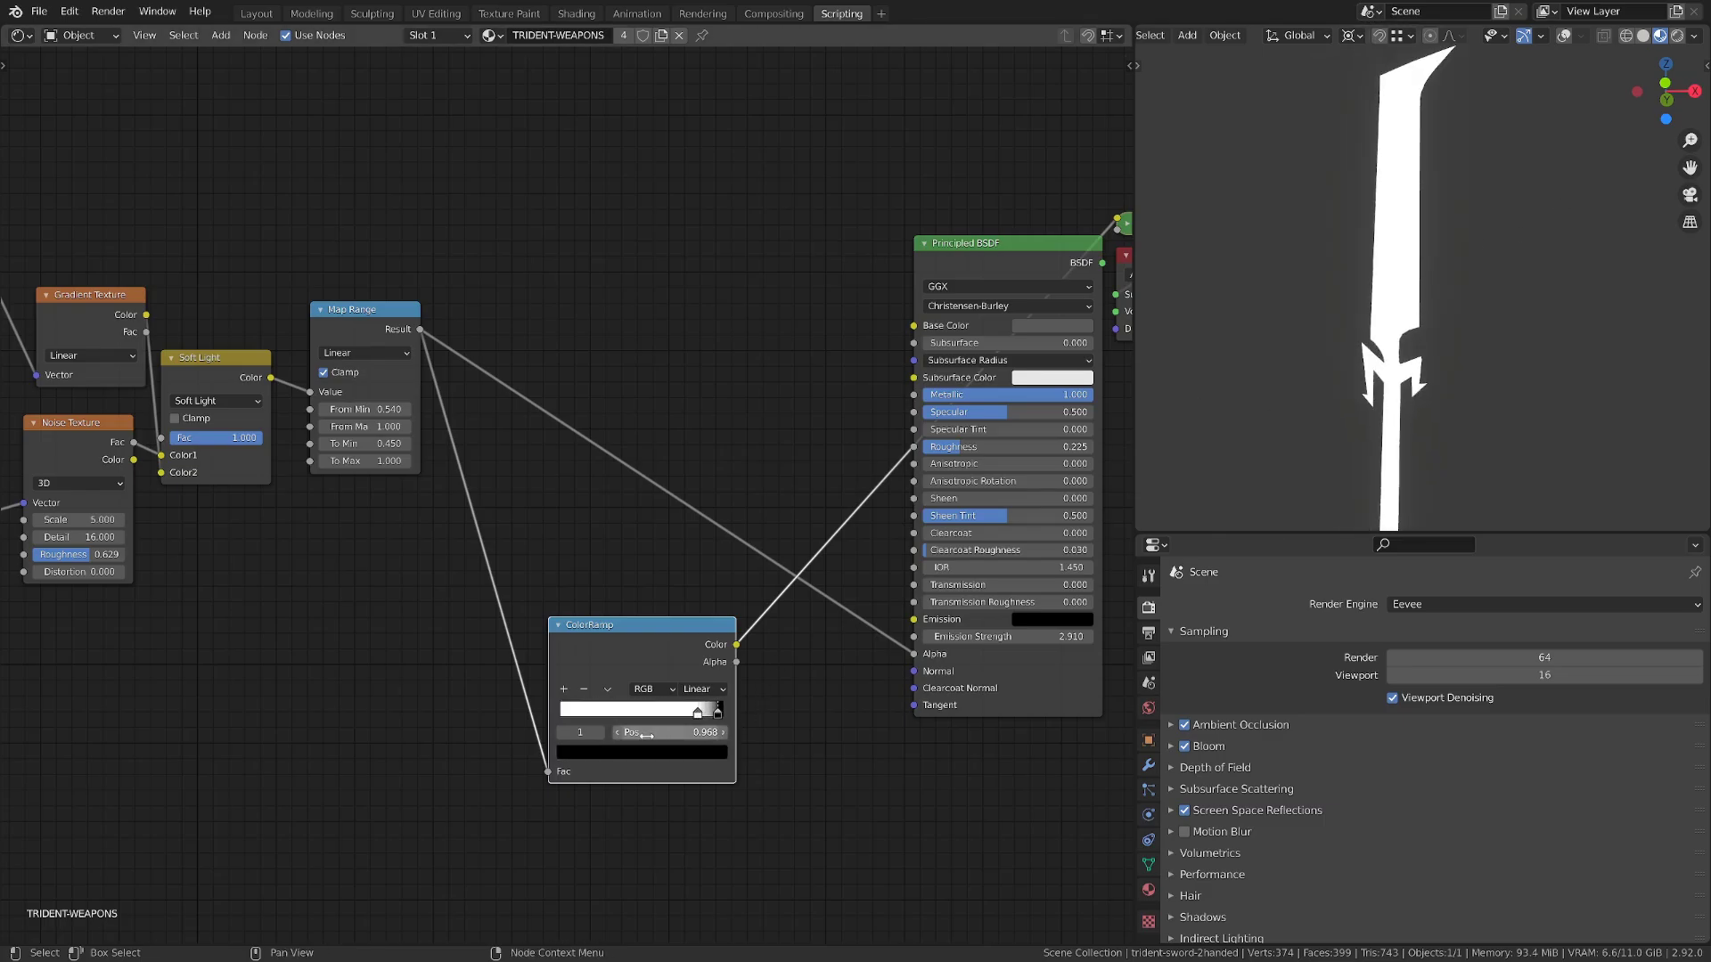
{"action": "left_click_drag", "start_coordinate": [704, 710], "coordinate": [649, 710]}
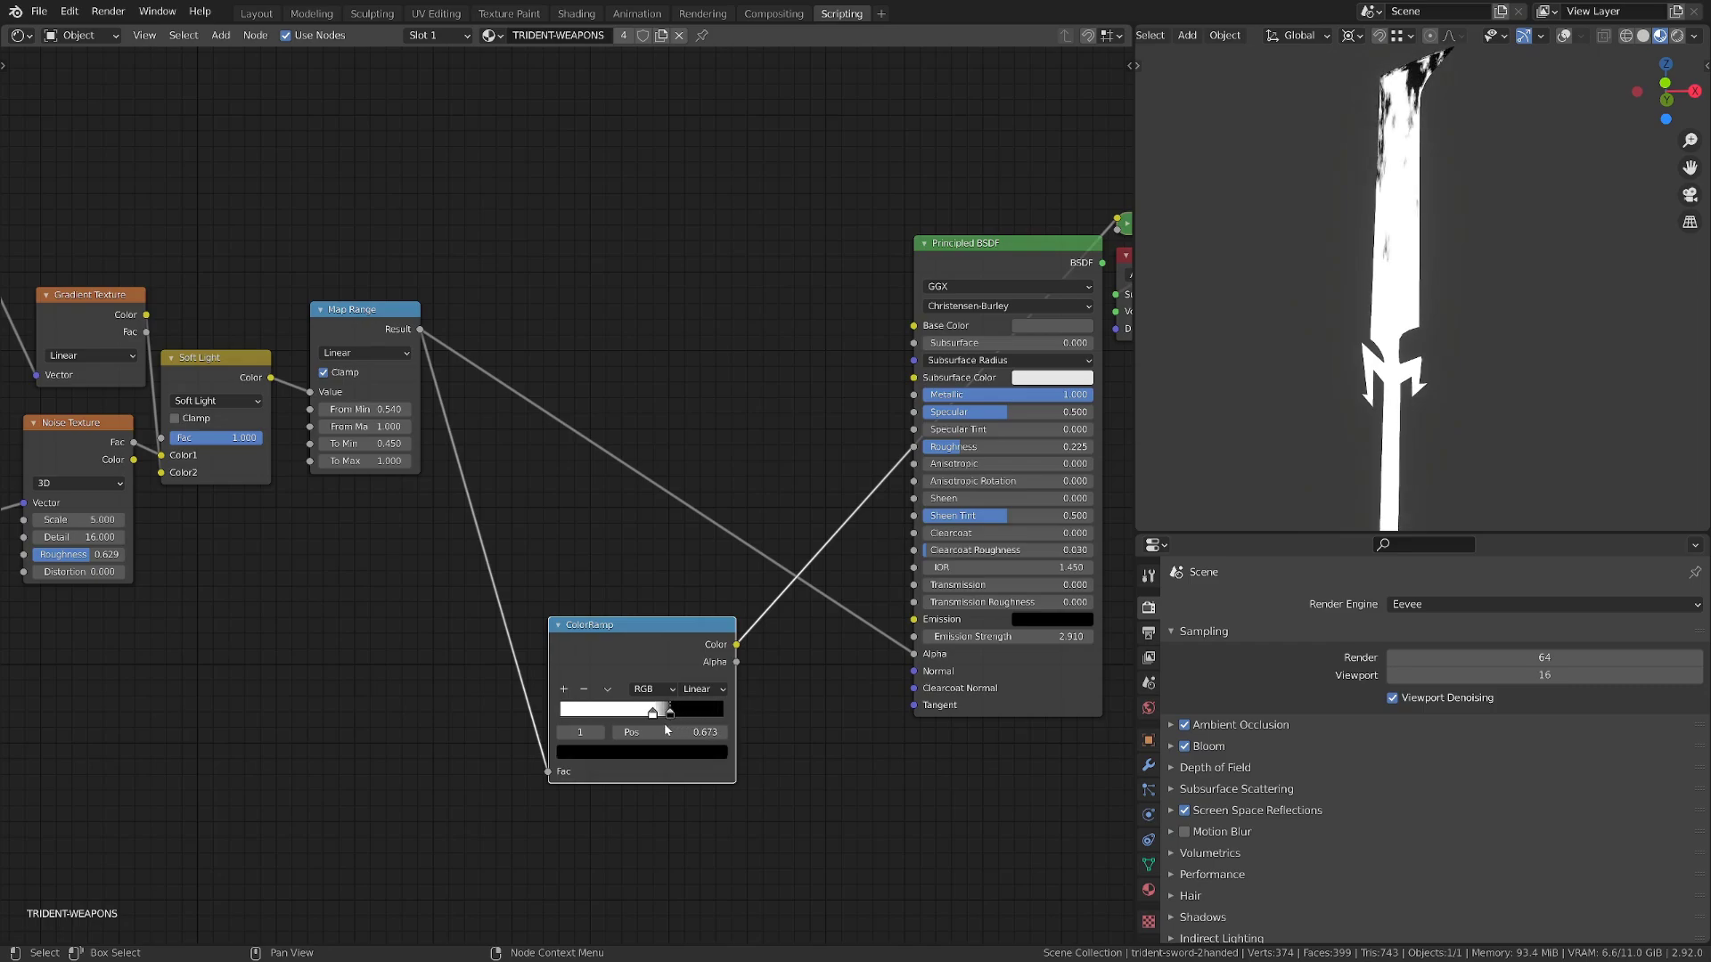
{"action": "left_click_drag", "start_coordinate": [667, 710], "coordinate": [663, 709]}
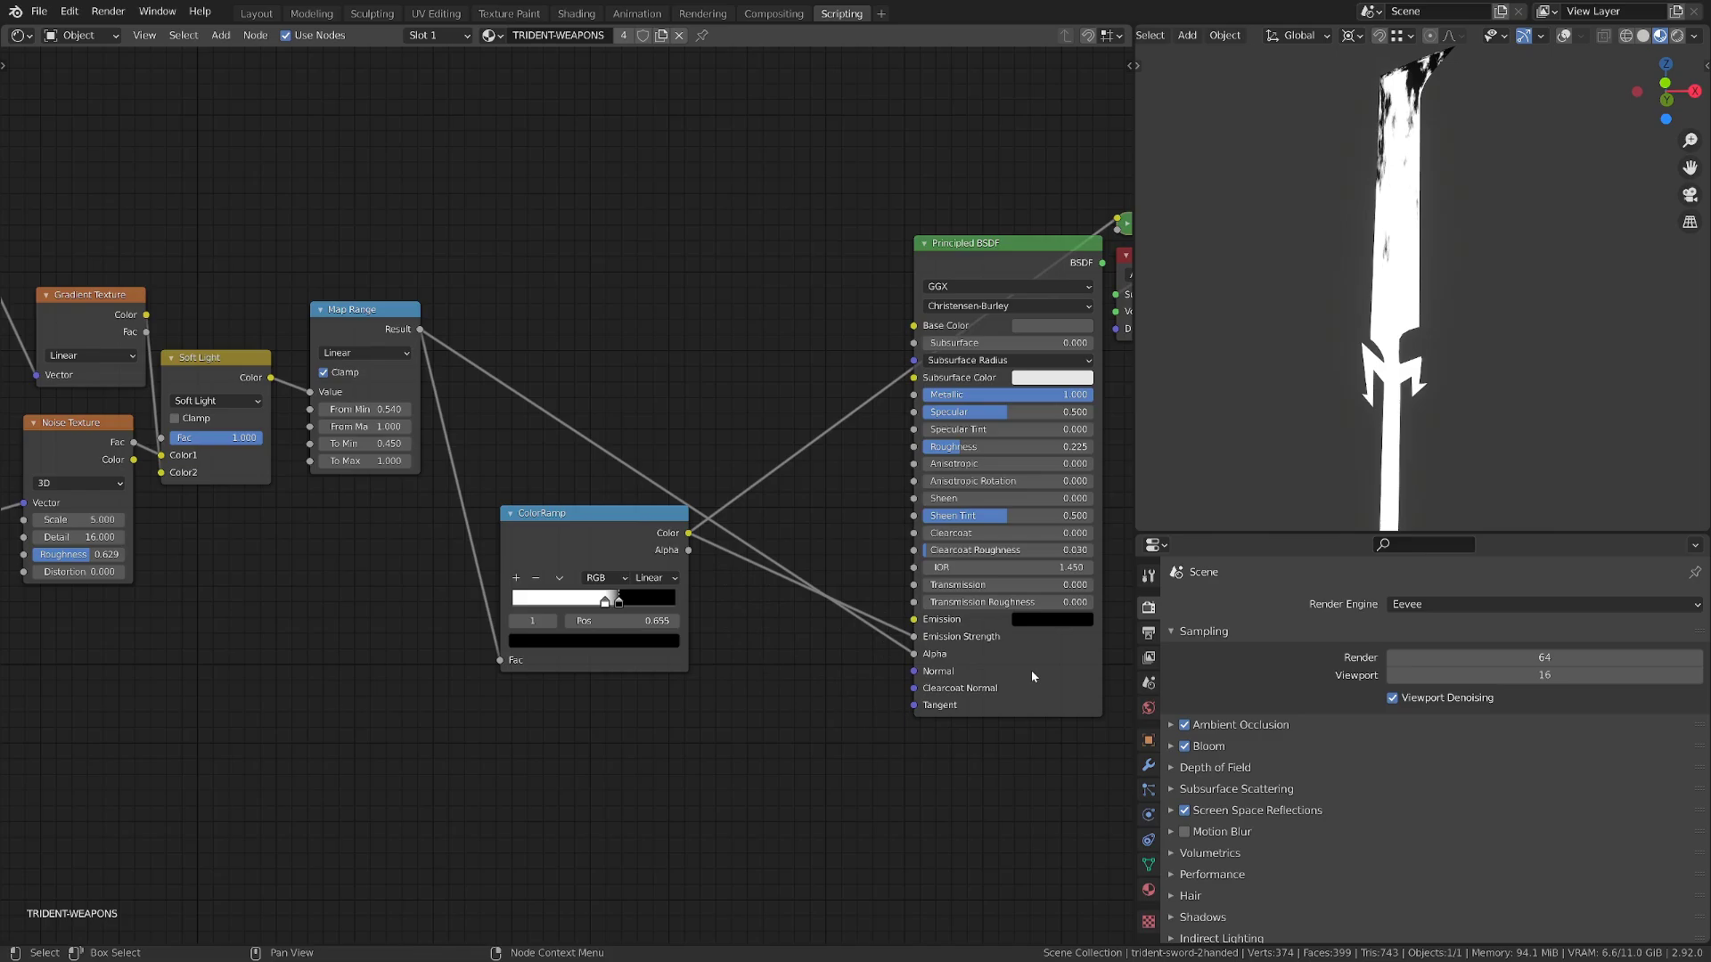
{"action": "left_click", "coordinate": [1053, 376]}
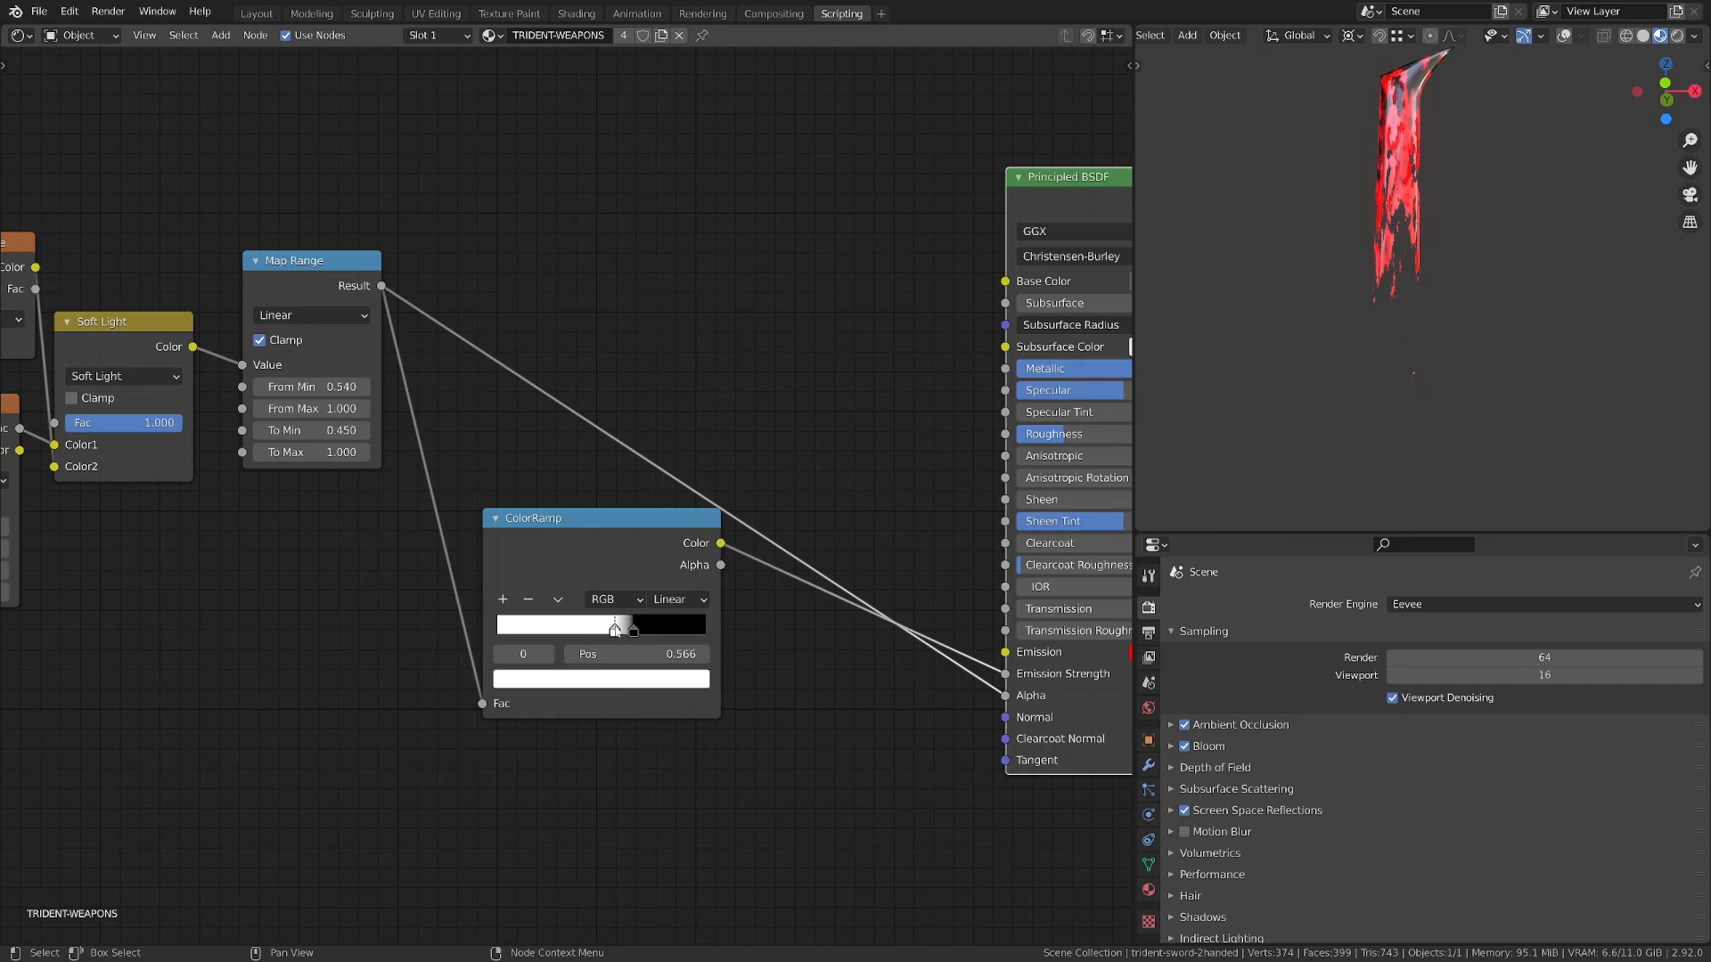
Step: Shift the ramp transition to thin and shape the red emissive glow along the dissolve edge
{"action": "left_click_drag", "start_coordinate": [622, 626], "coordinate": [587, 625]}
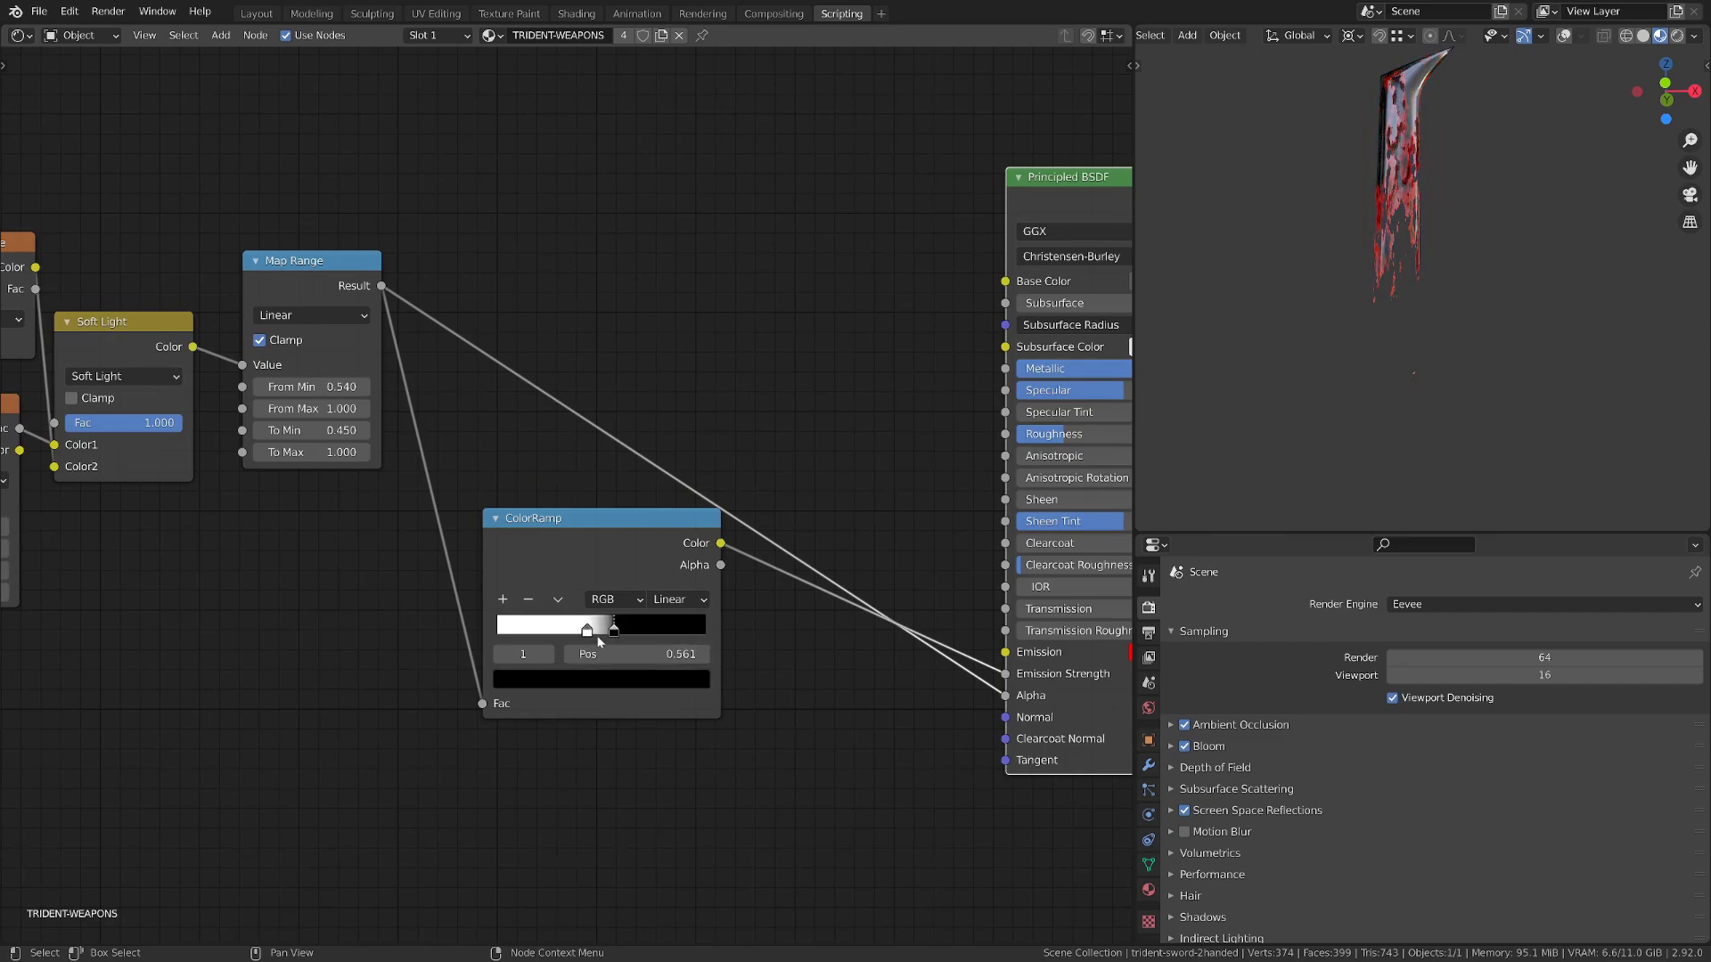
{"action": "left_click_drag", "start_coordinate": [614, 623], "coordinate": [598, 622]}
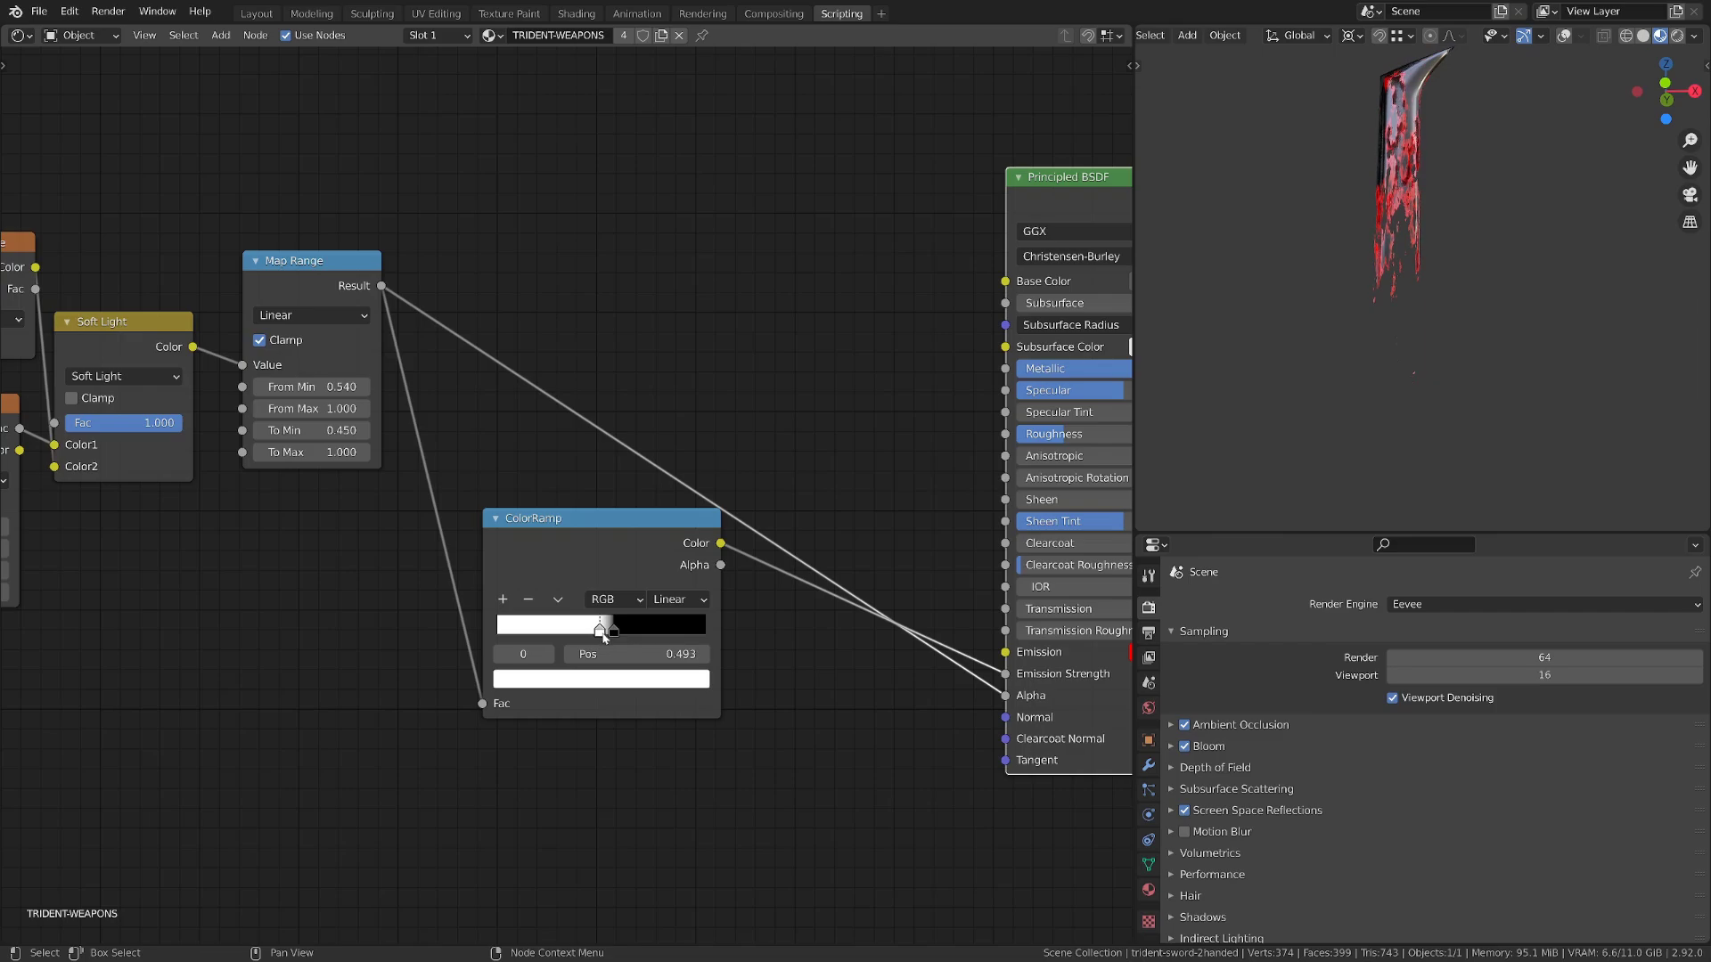
{"action": "mouse_move", "coordinate": [609, 636]}
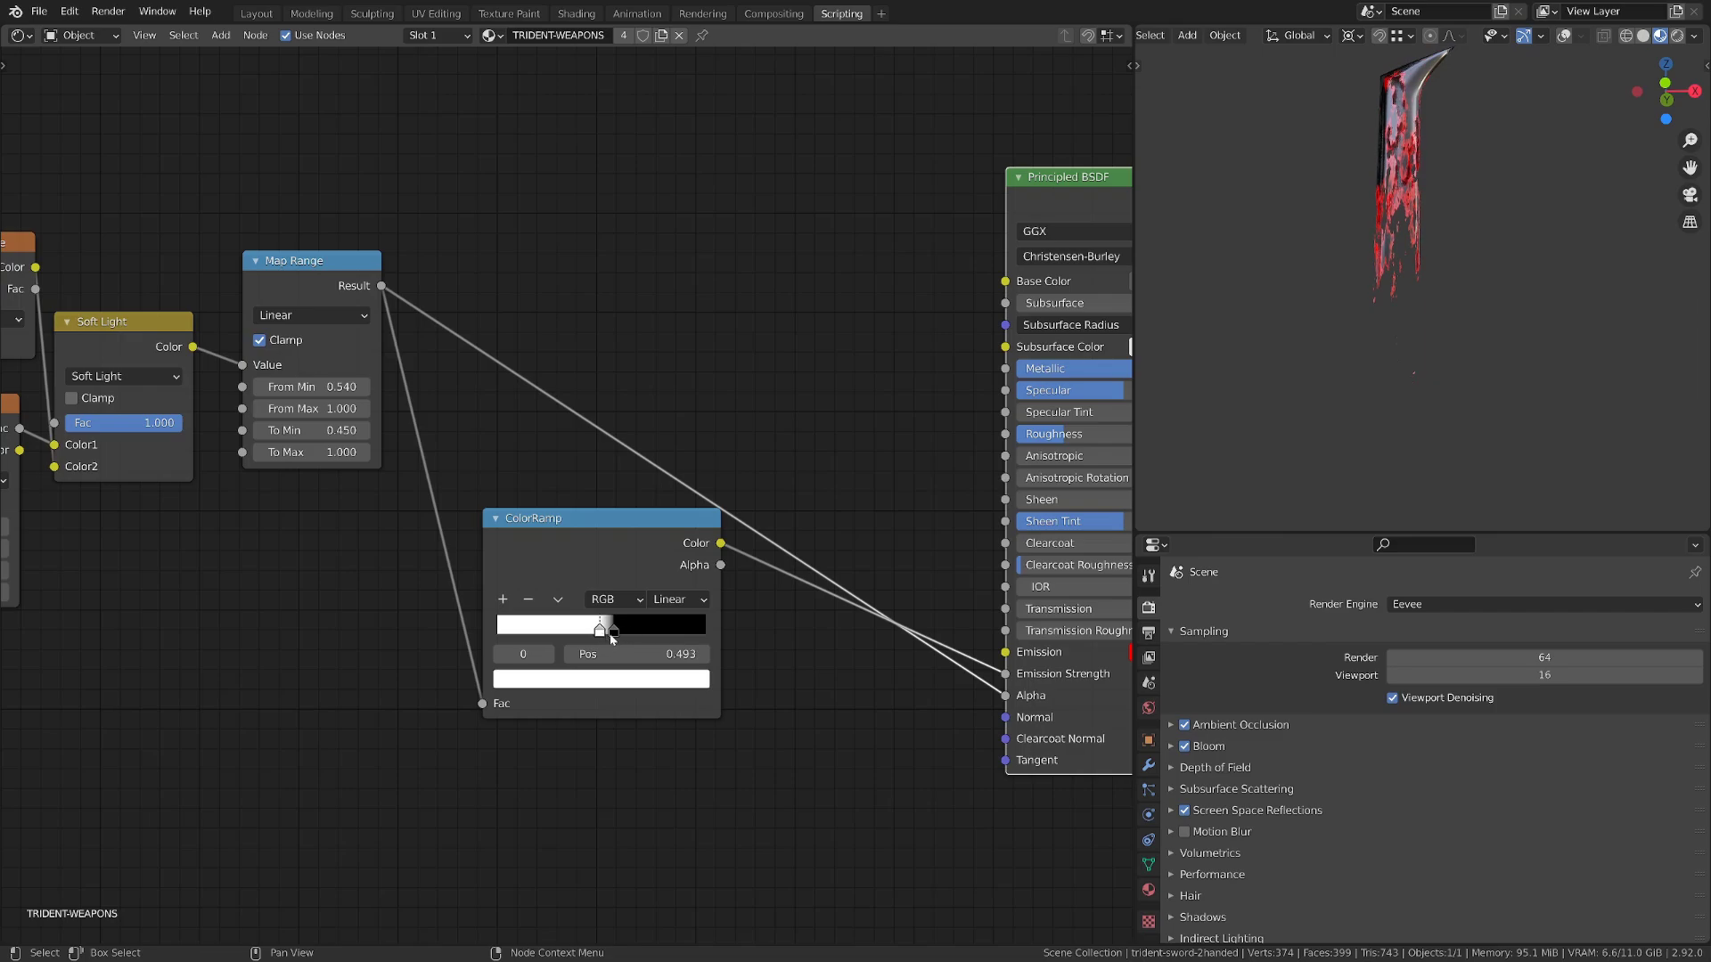
{"action": "left_click", "coordinate": [612, 627]}
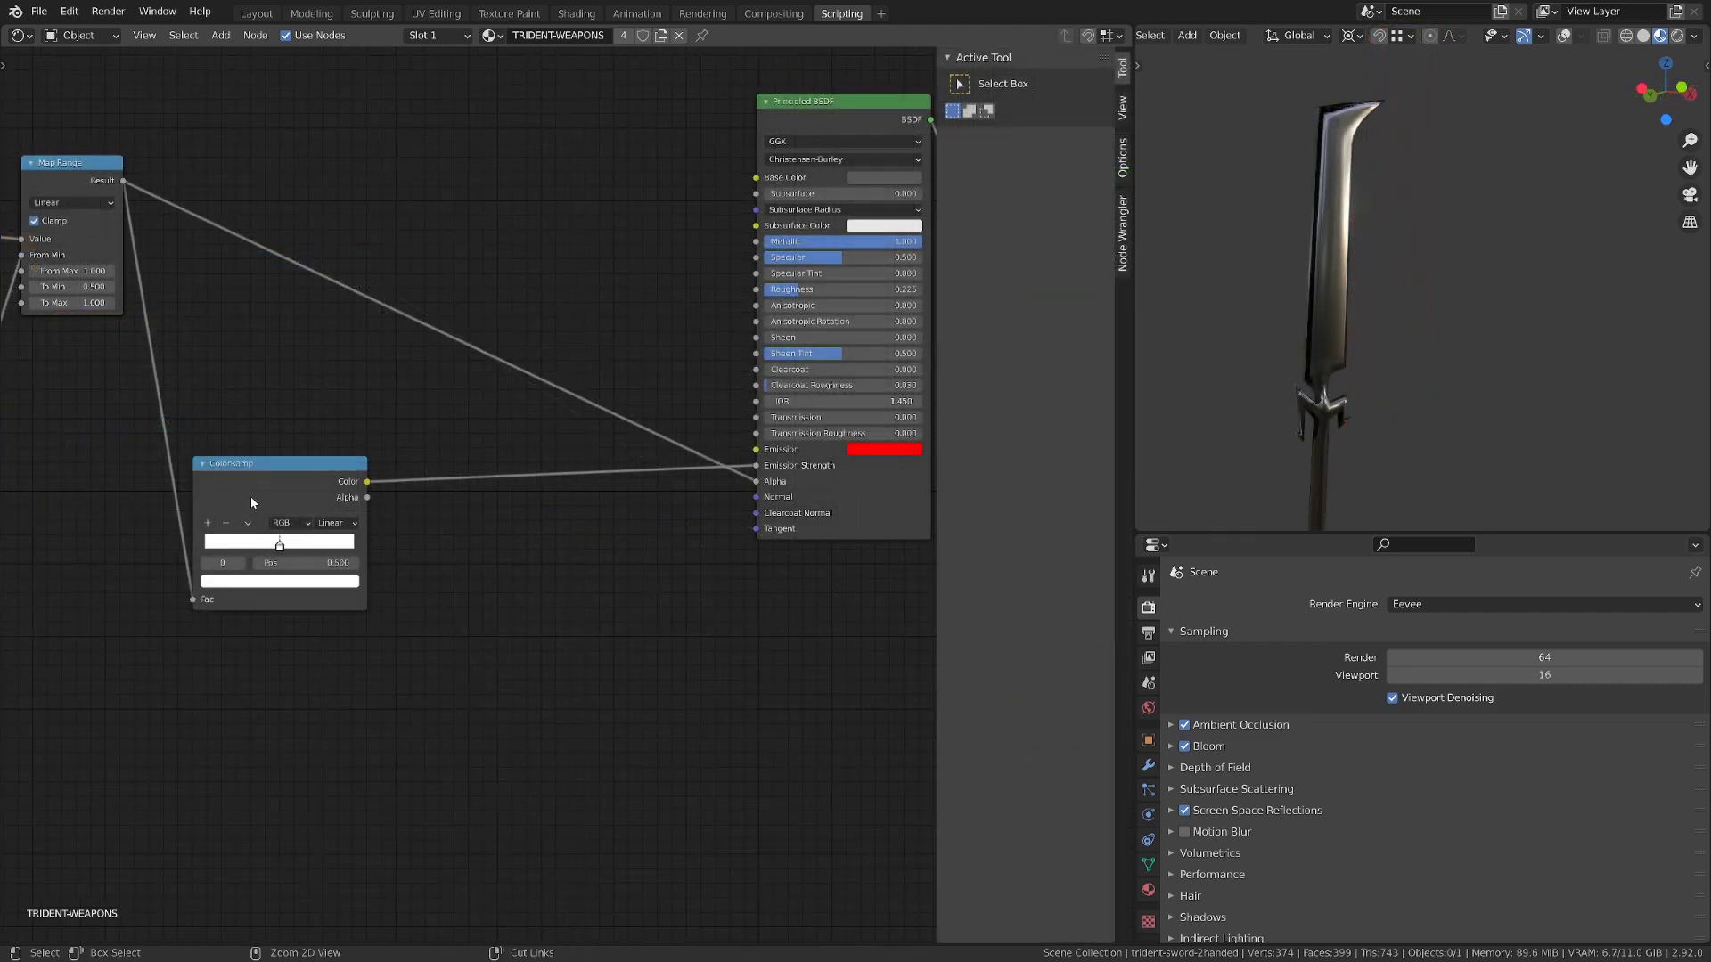
Step: Duplicate the color ramp as a red-to-yellow fire gradient and insert a Math node into the emission link
{"action": "left_click_drag", "start_coordinate": [279, 462], "coordinate": [531, 630]}
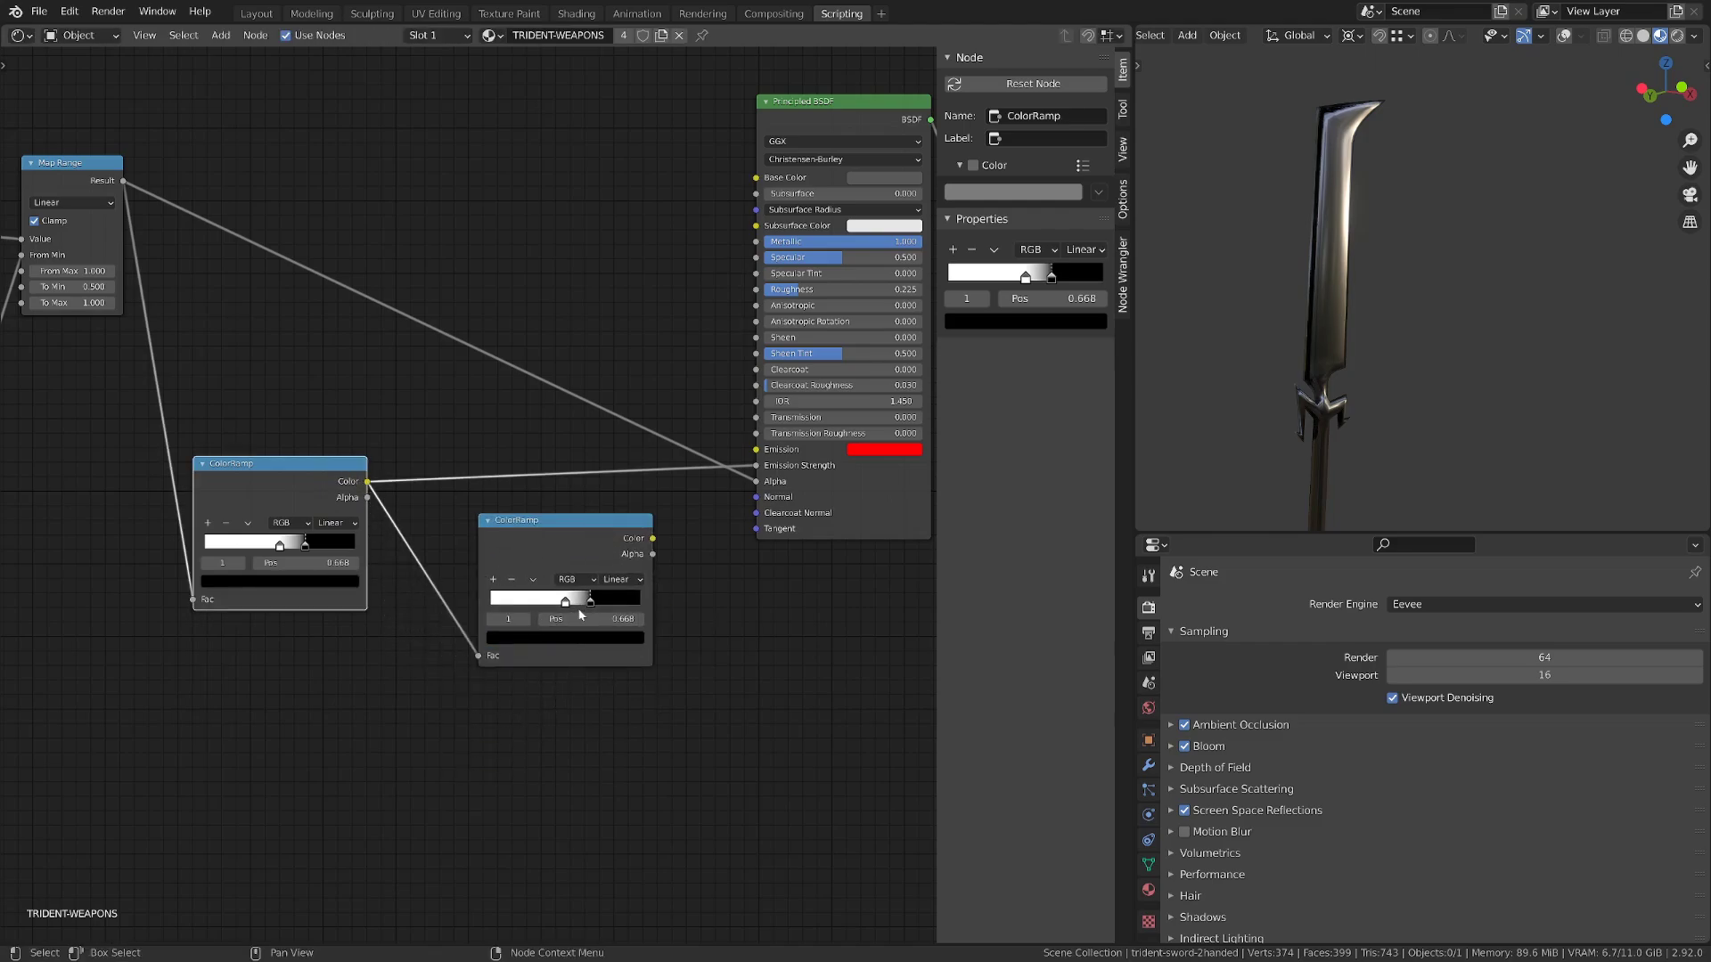
{"action": "left_click", "coordinate": [564, 598]}
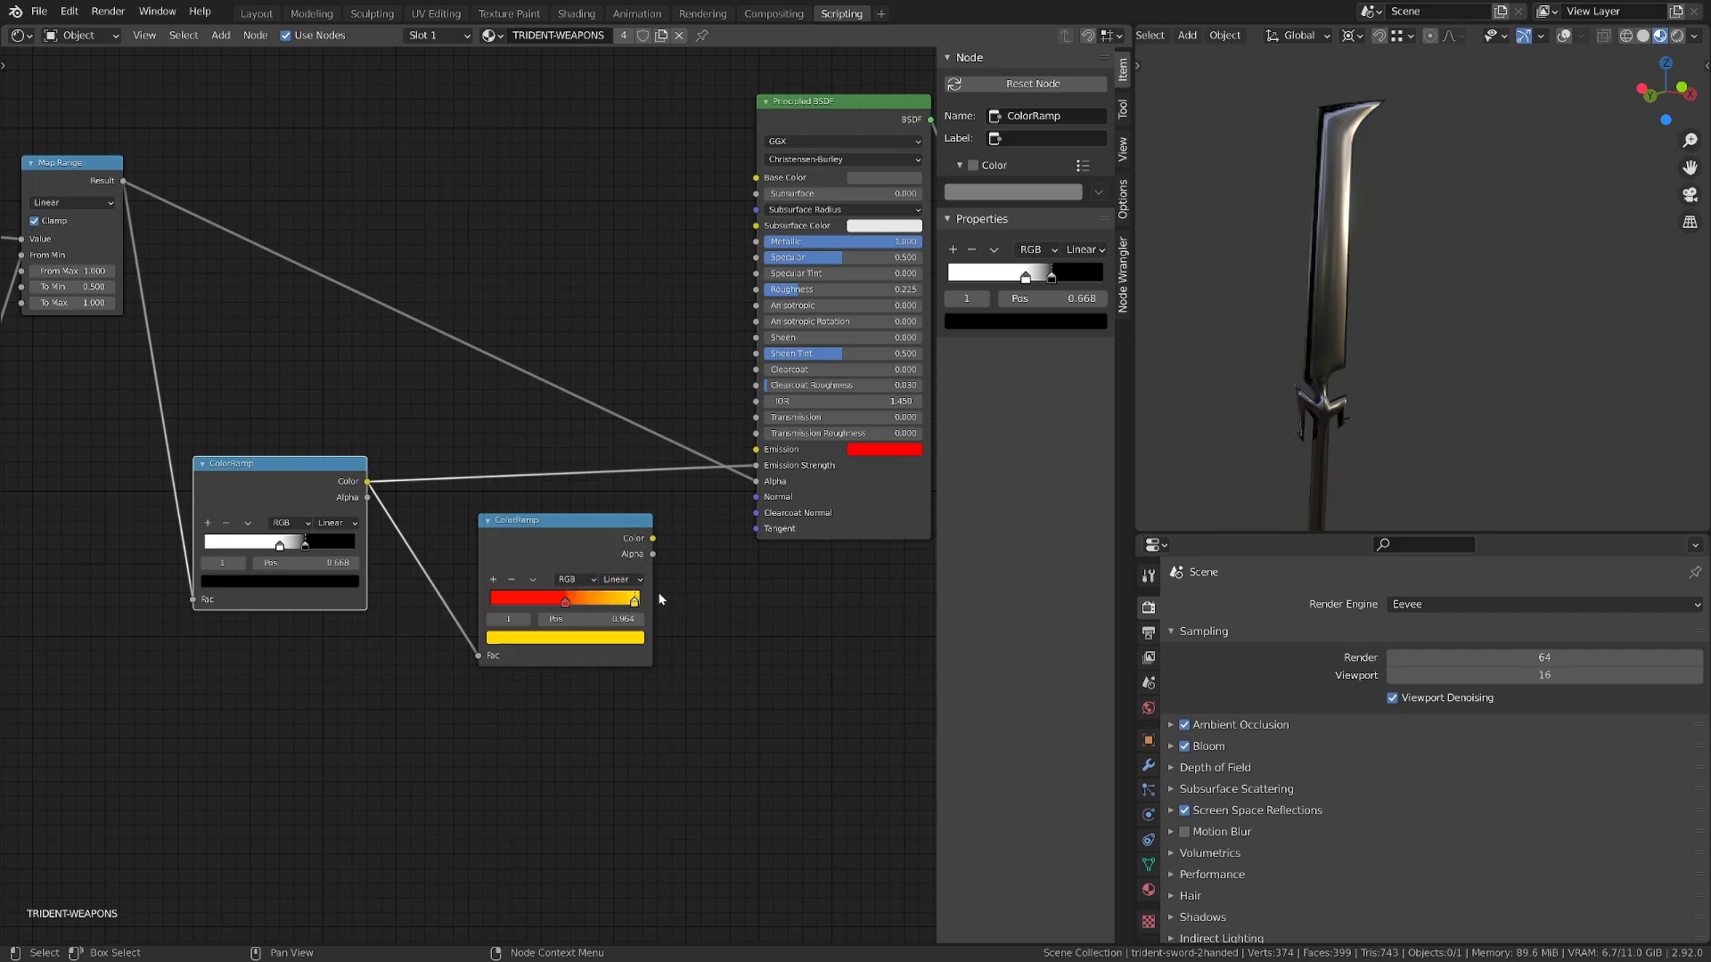
{"action": "left_click_drag", "start_coordinate": [630, 599], "coordinate": [580, 600]}
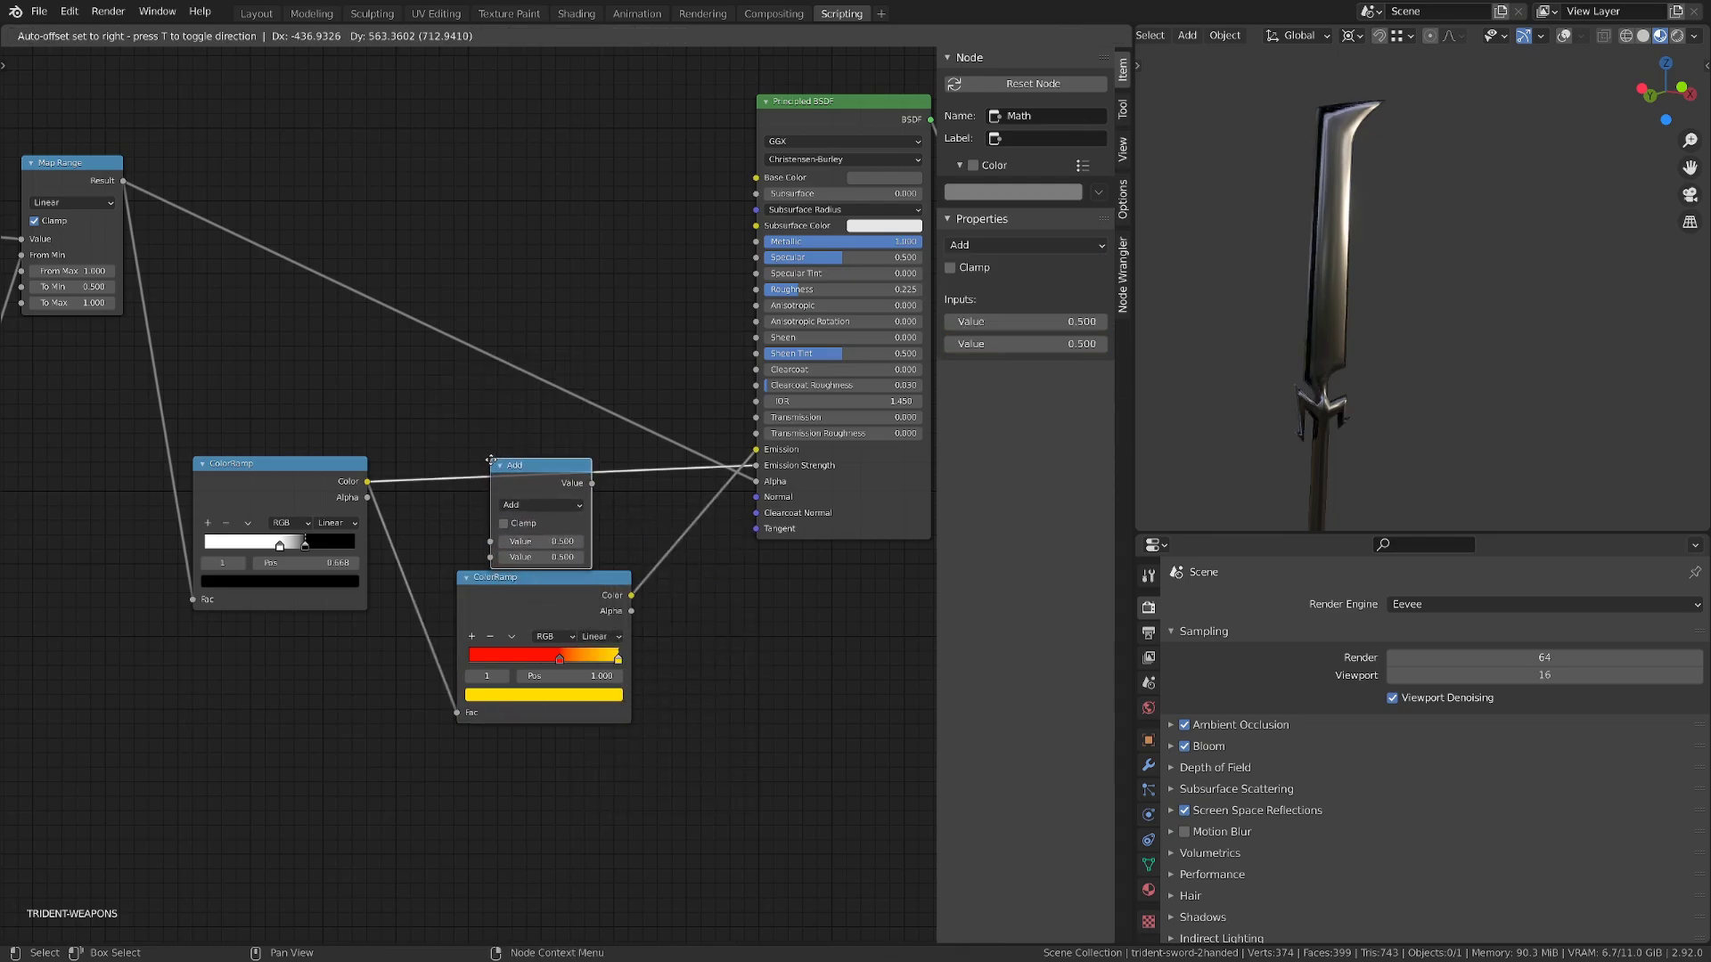
Step: Switch the Math node to Multiply with value 30 for bright fiery embers
{"action": "left_click", "coordinate": [544, 508]}
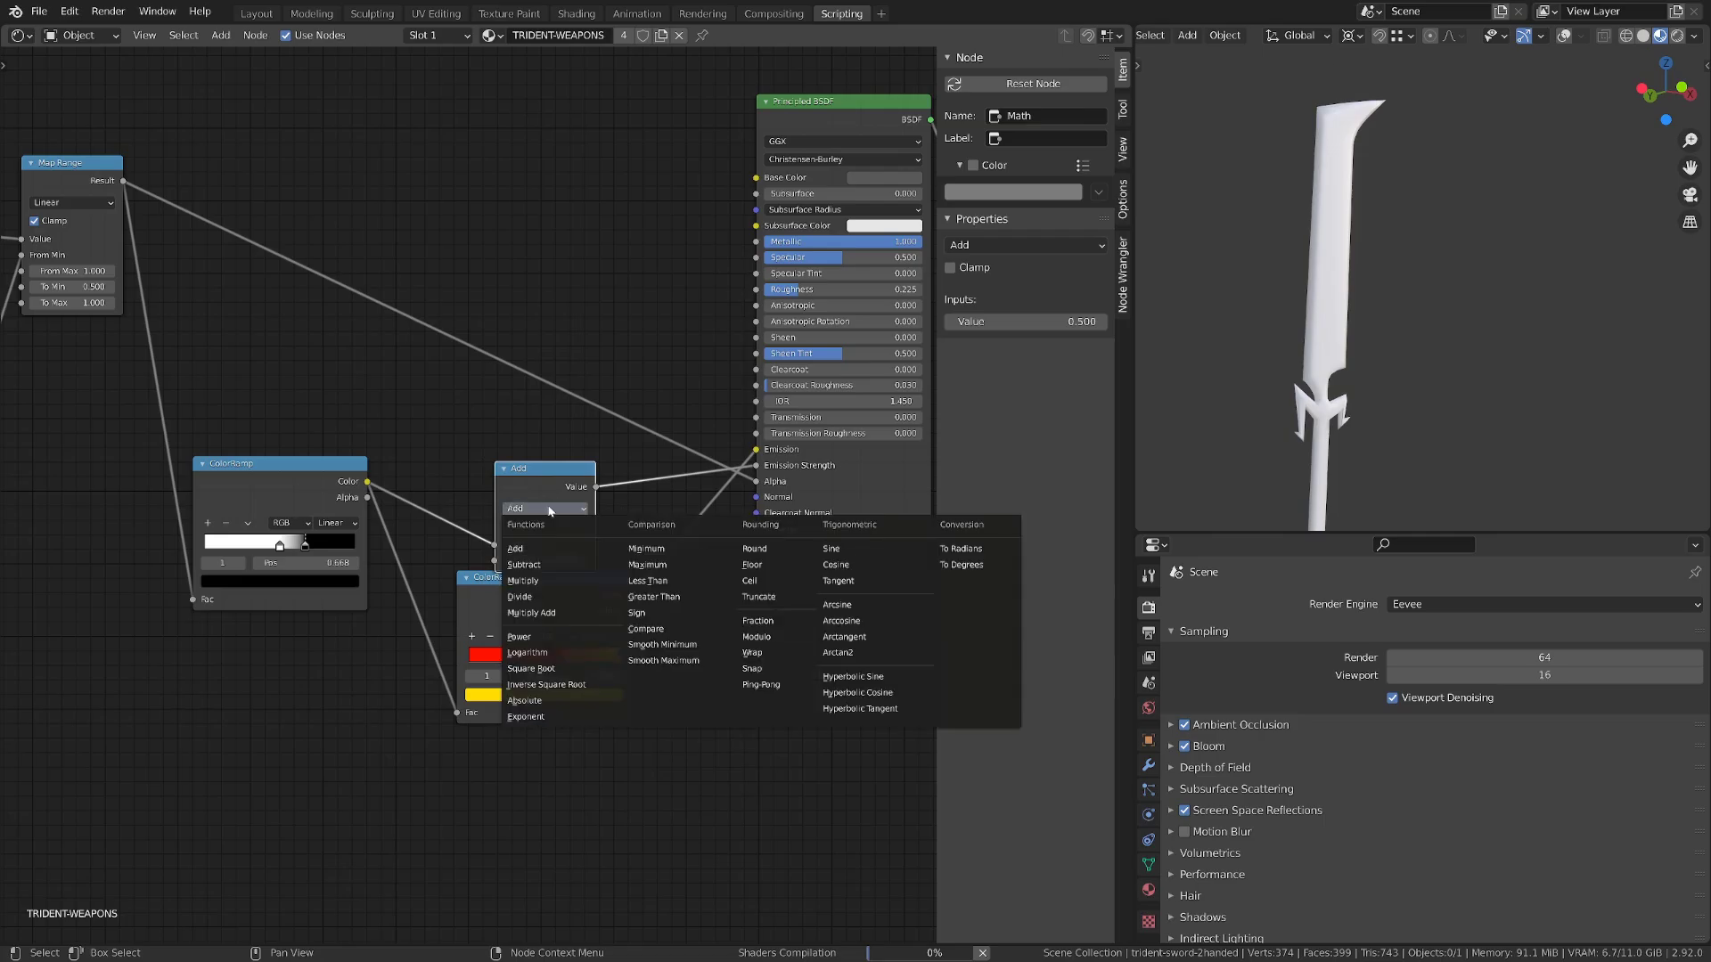
{"action": "left_click", "coordinate": [522, 580]}
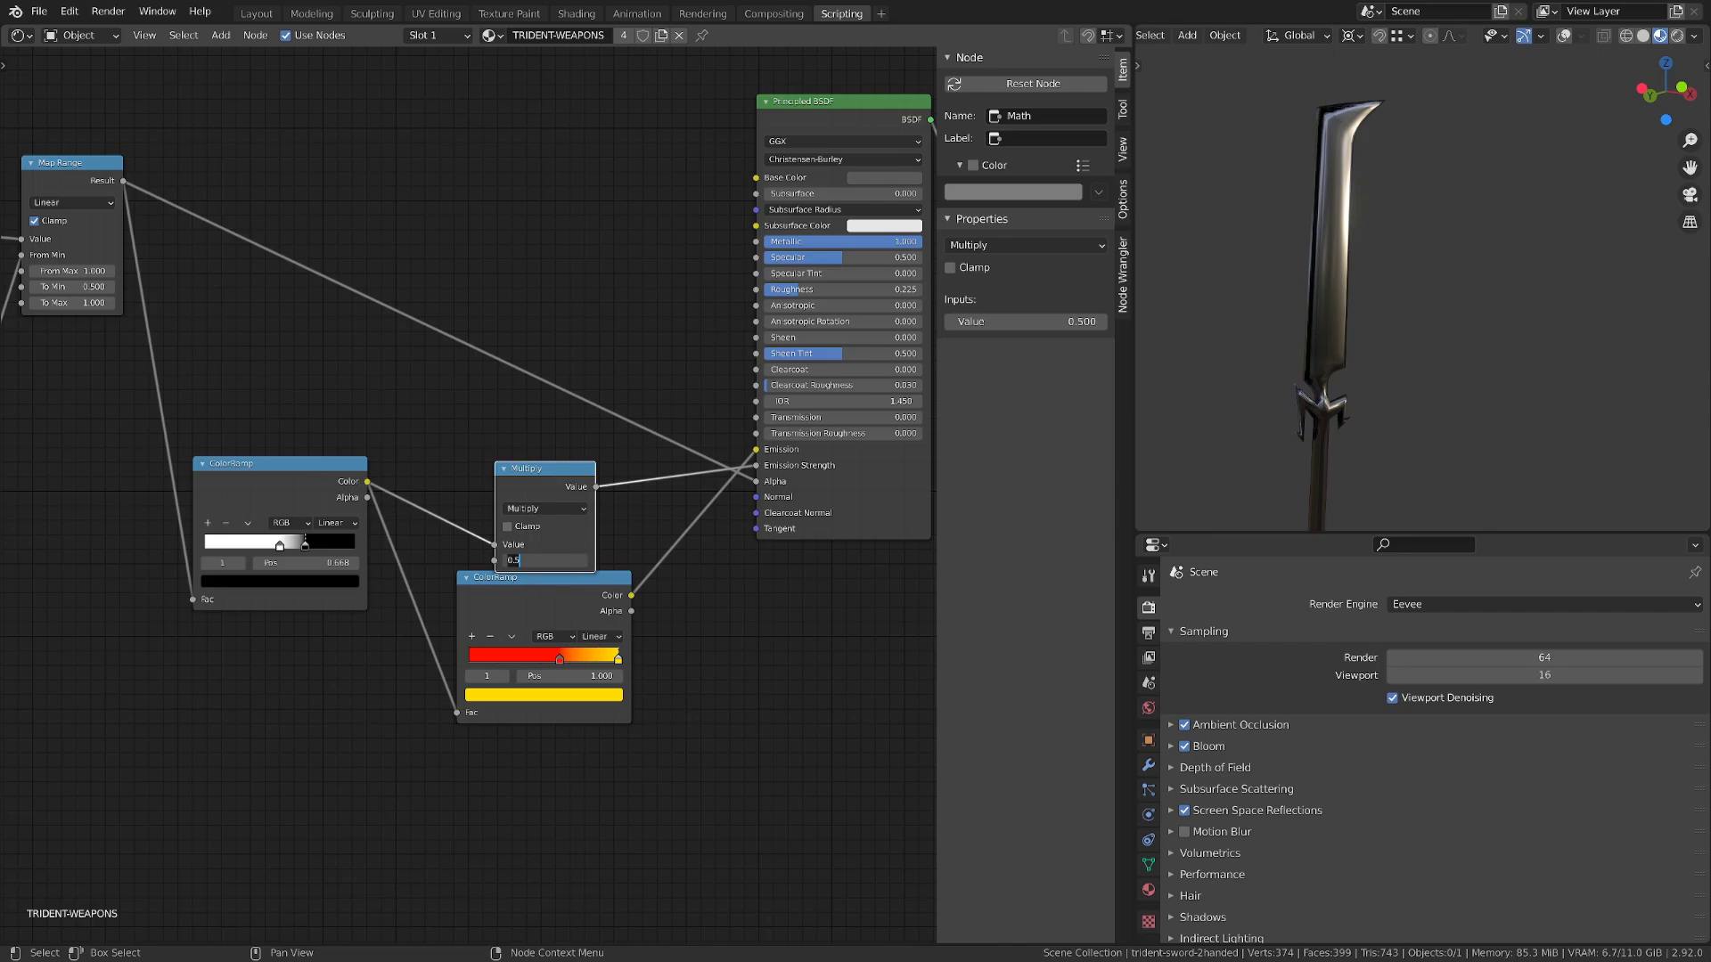
{"action": "type", "text": "30.000"}
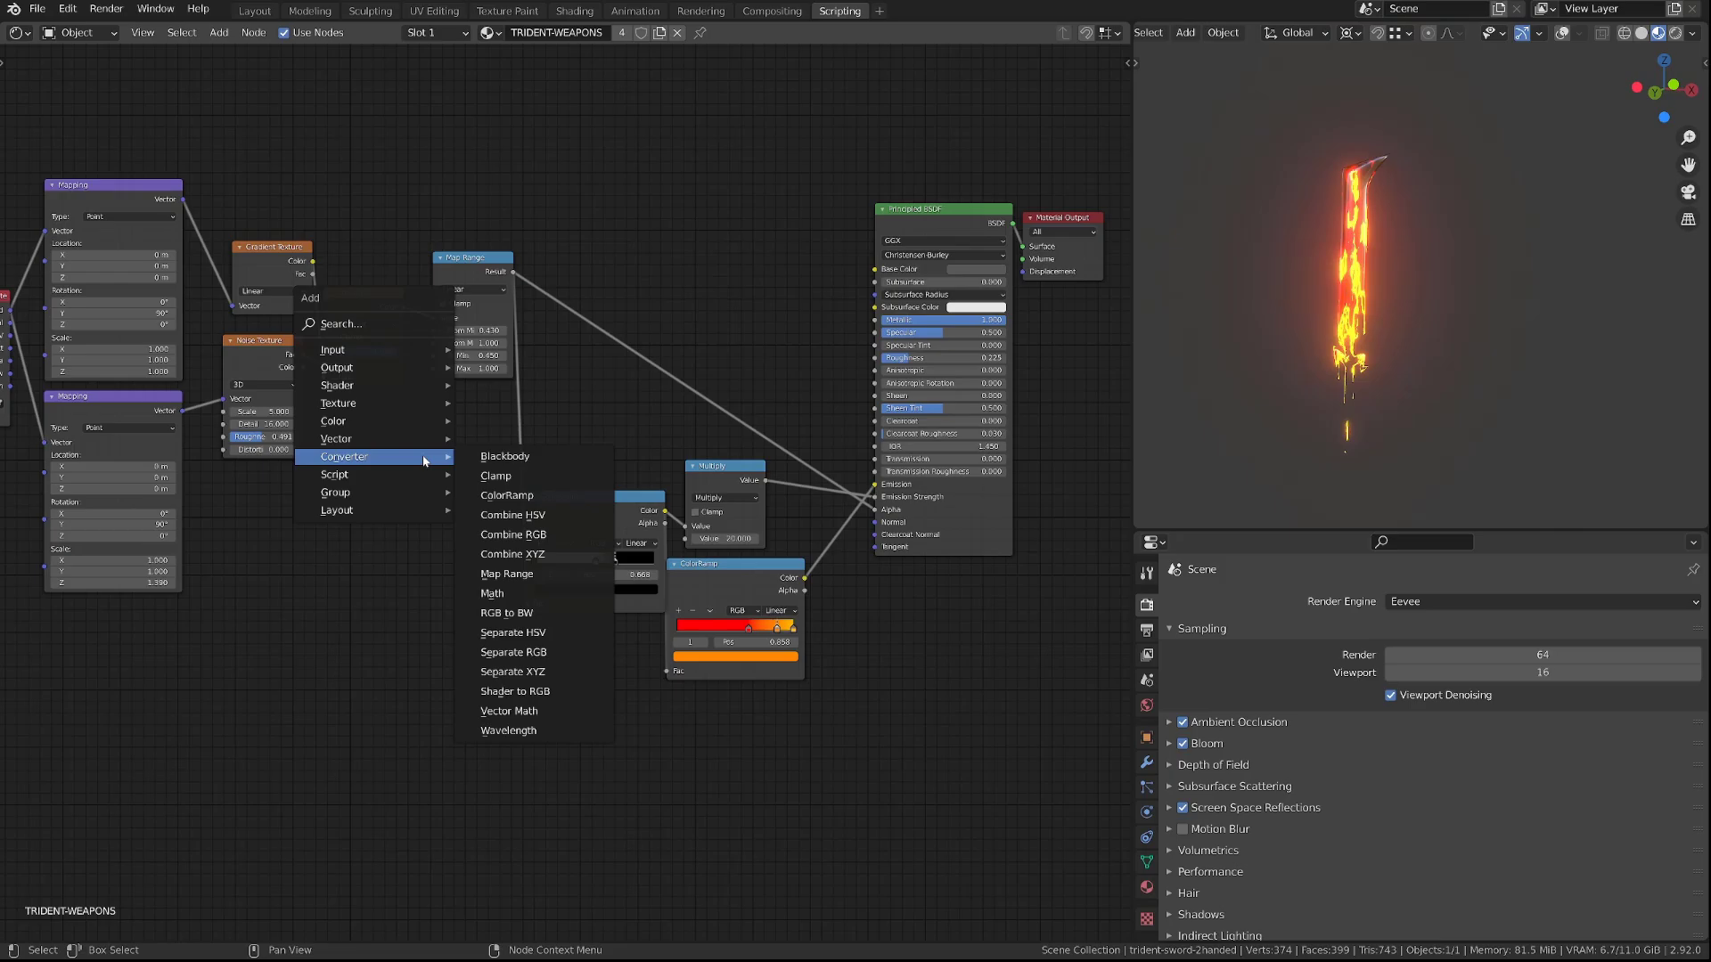
Step: Reroute the map range link and move the first color ramp into a tidier place
{"action": "left_click", "coordinate": [506, 496]}
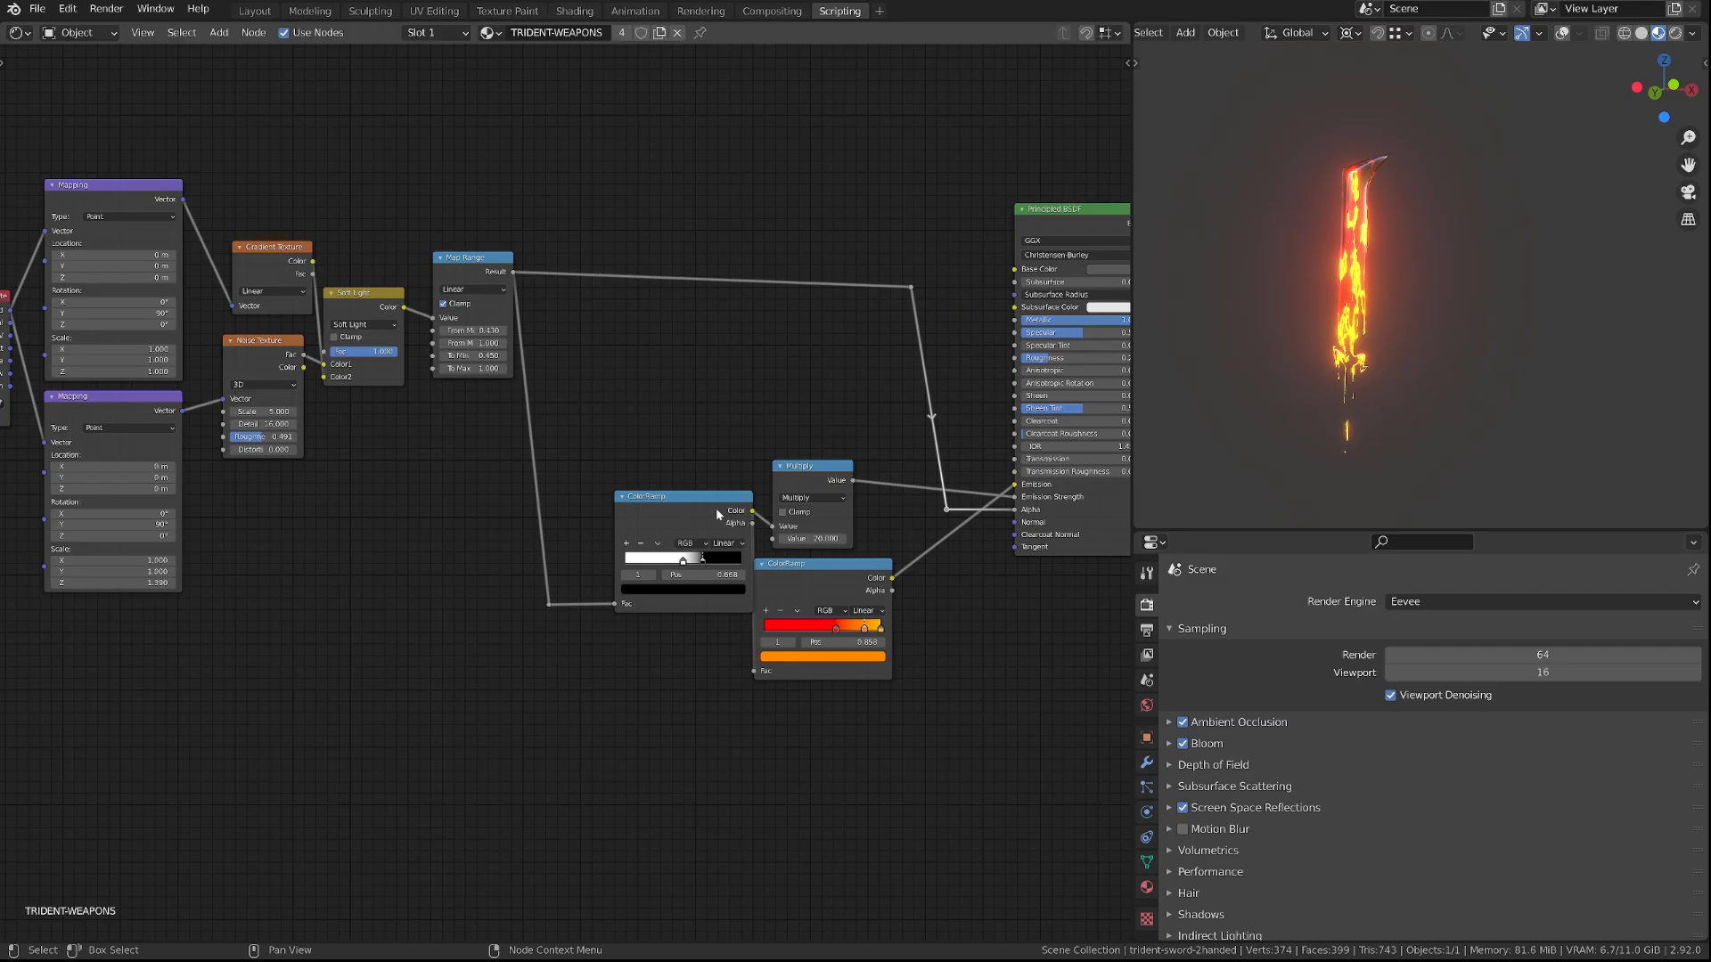
{"action": "left_click_drag", "start_coordinate": [682, 496], "coordinate": [658, 500]}
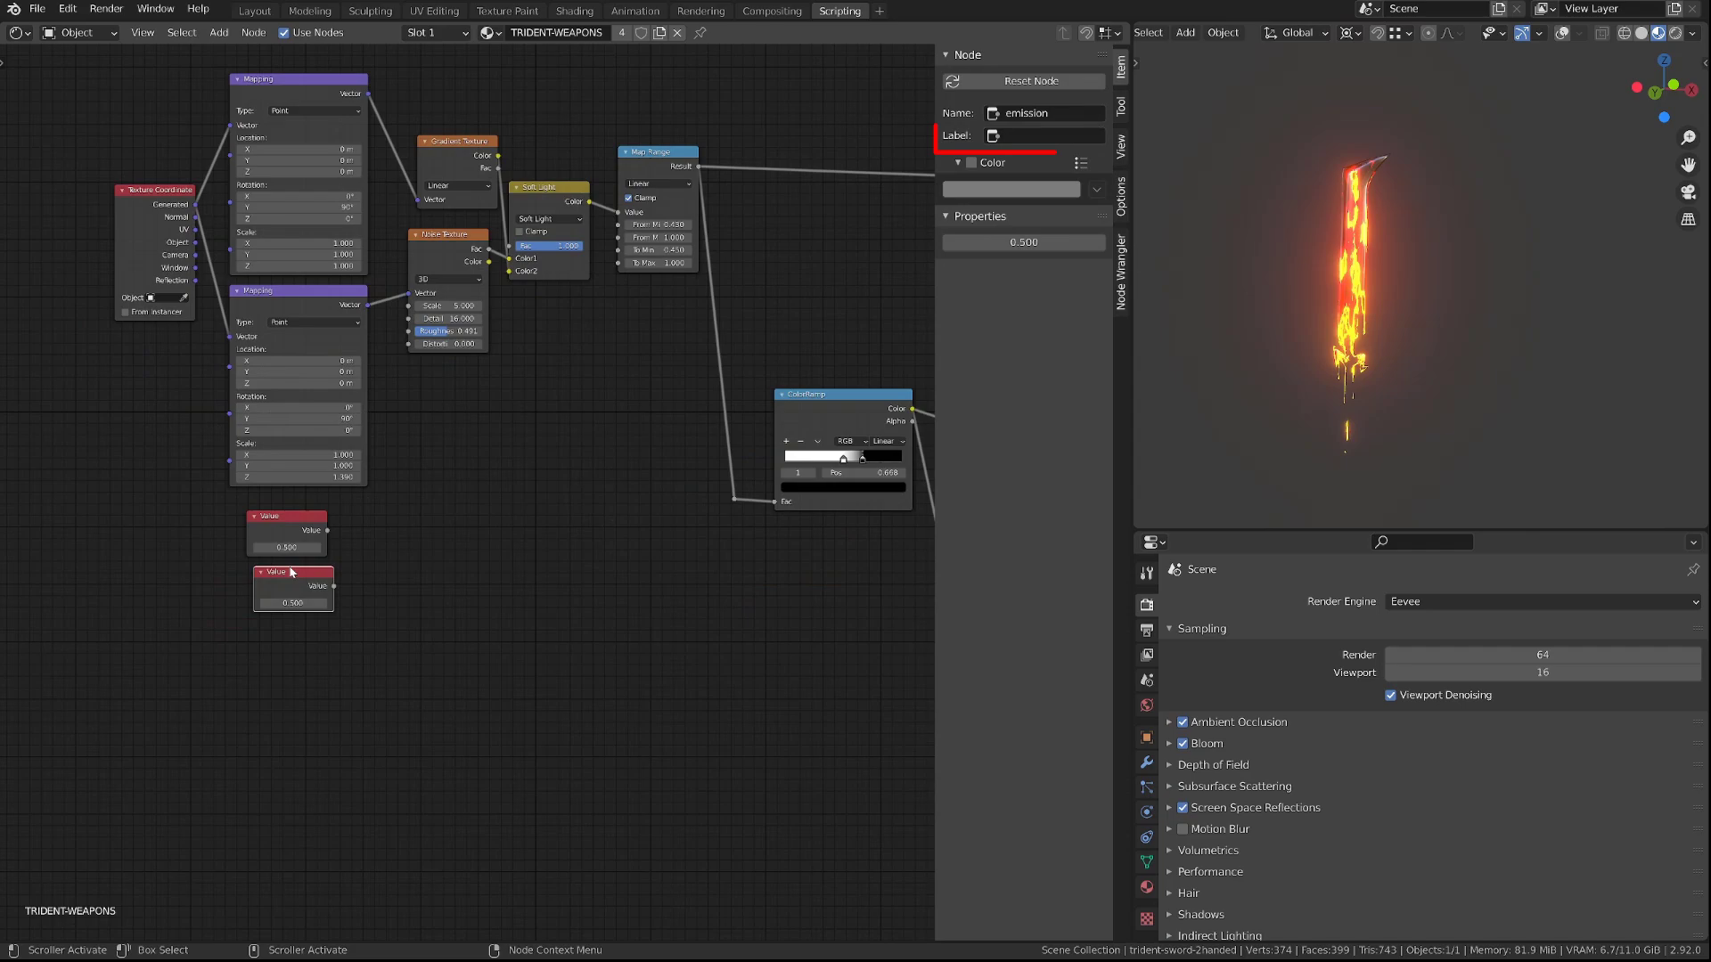
Step: Label the second Value node 'strenght' in the Item panel
{"action": "left_click", "coordinate": [1044, 135]}
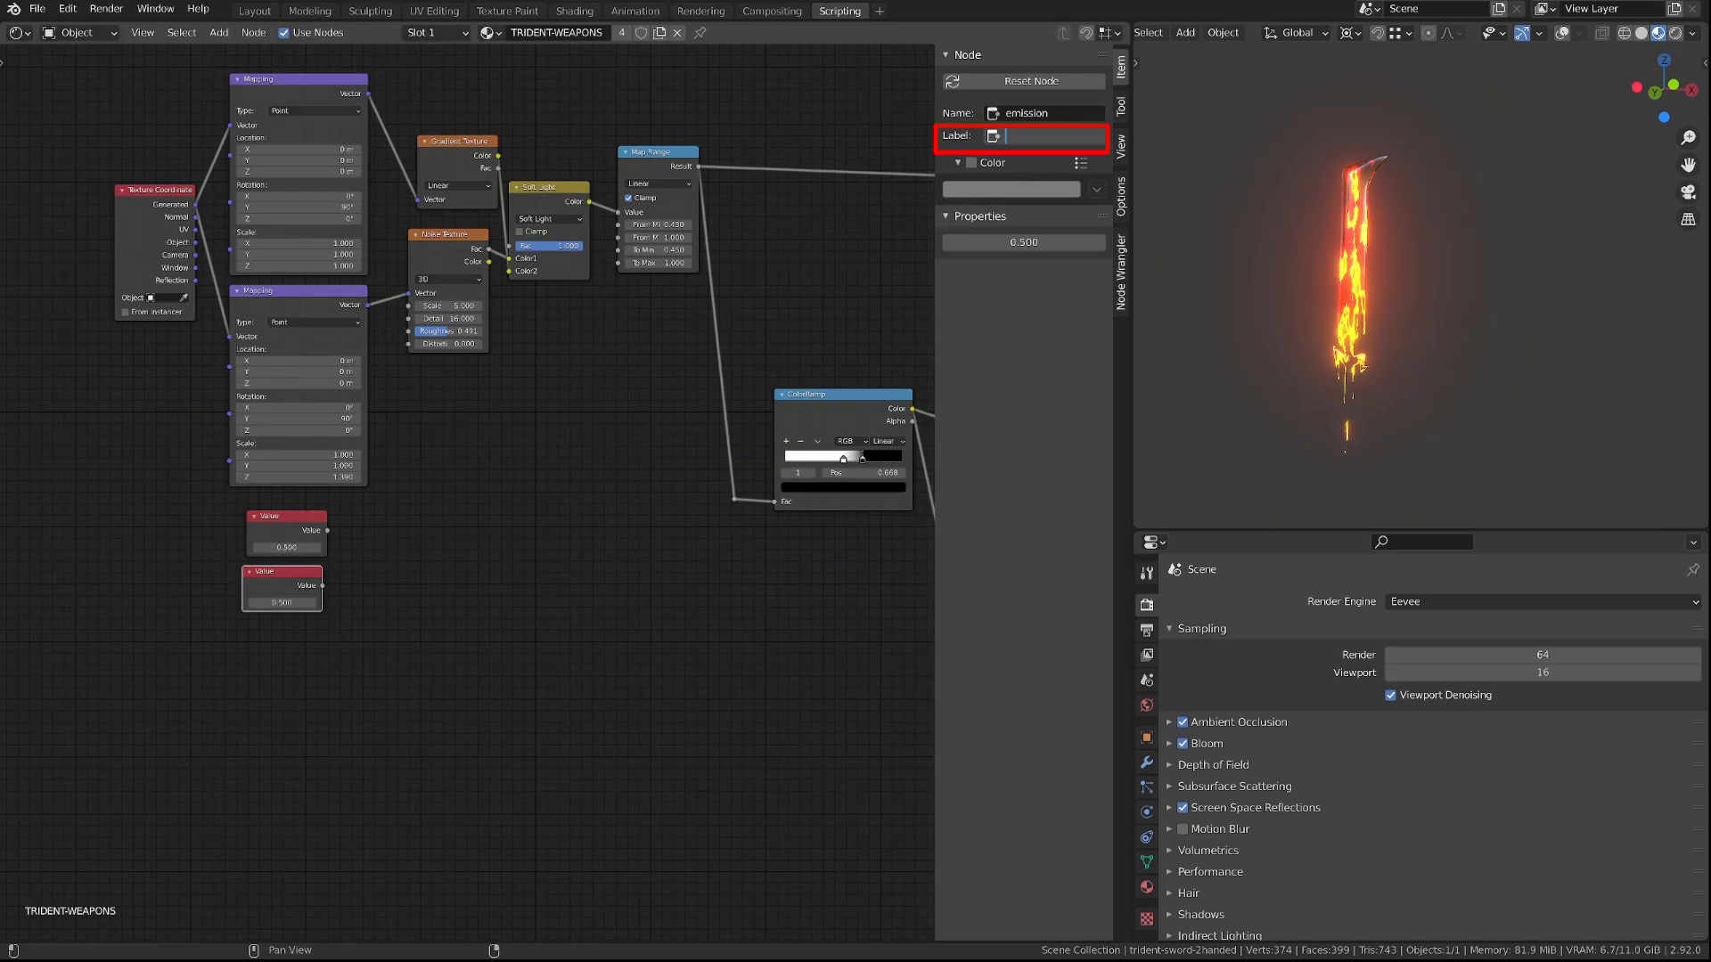
{"action": "type", "text": "strenght"}
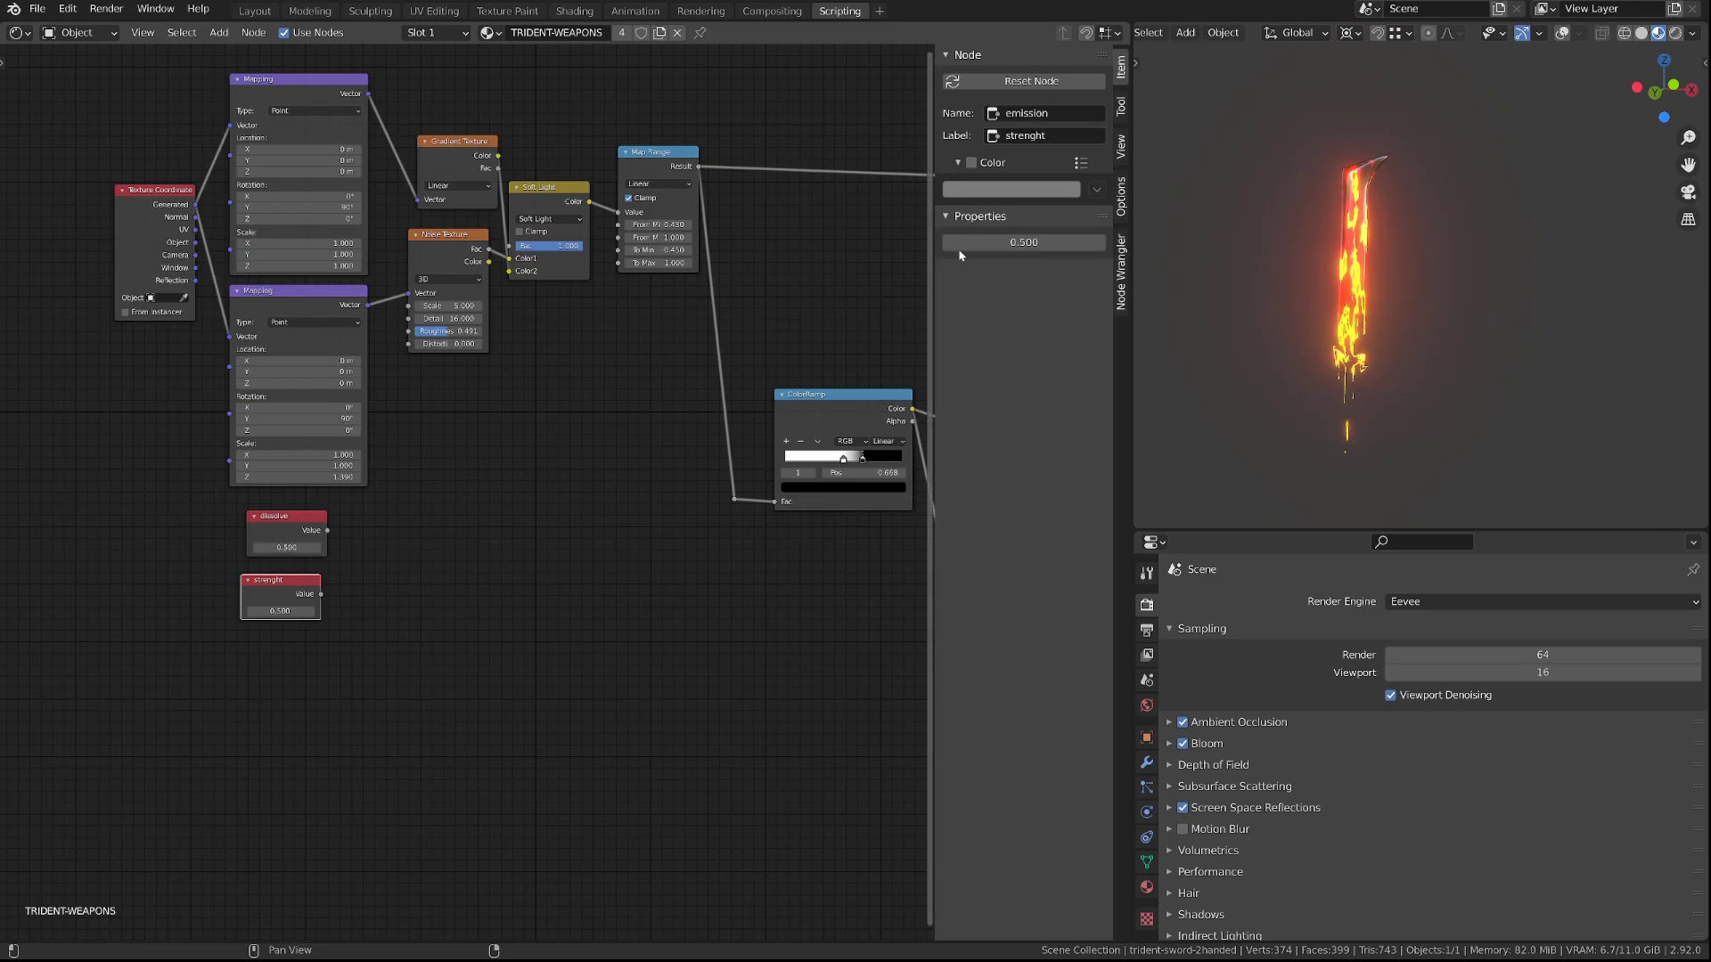
{"action": "left_click", "coordinate": [970, 162]}
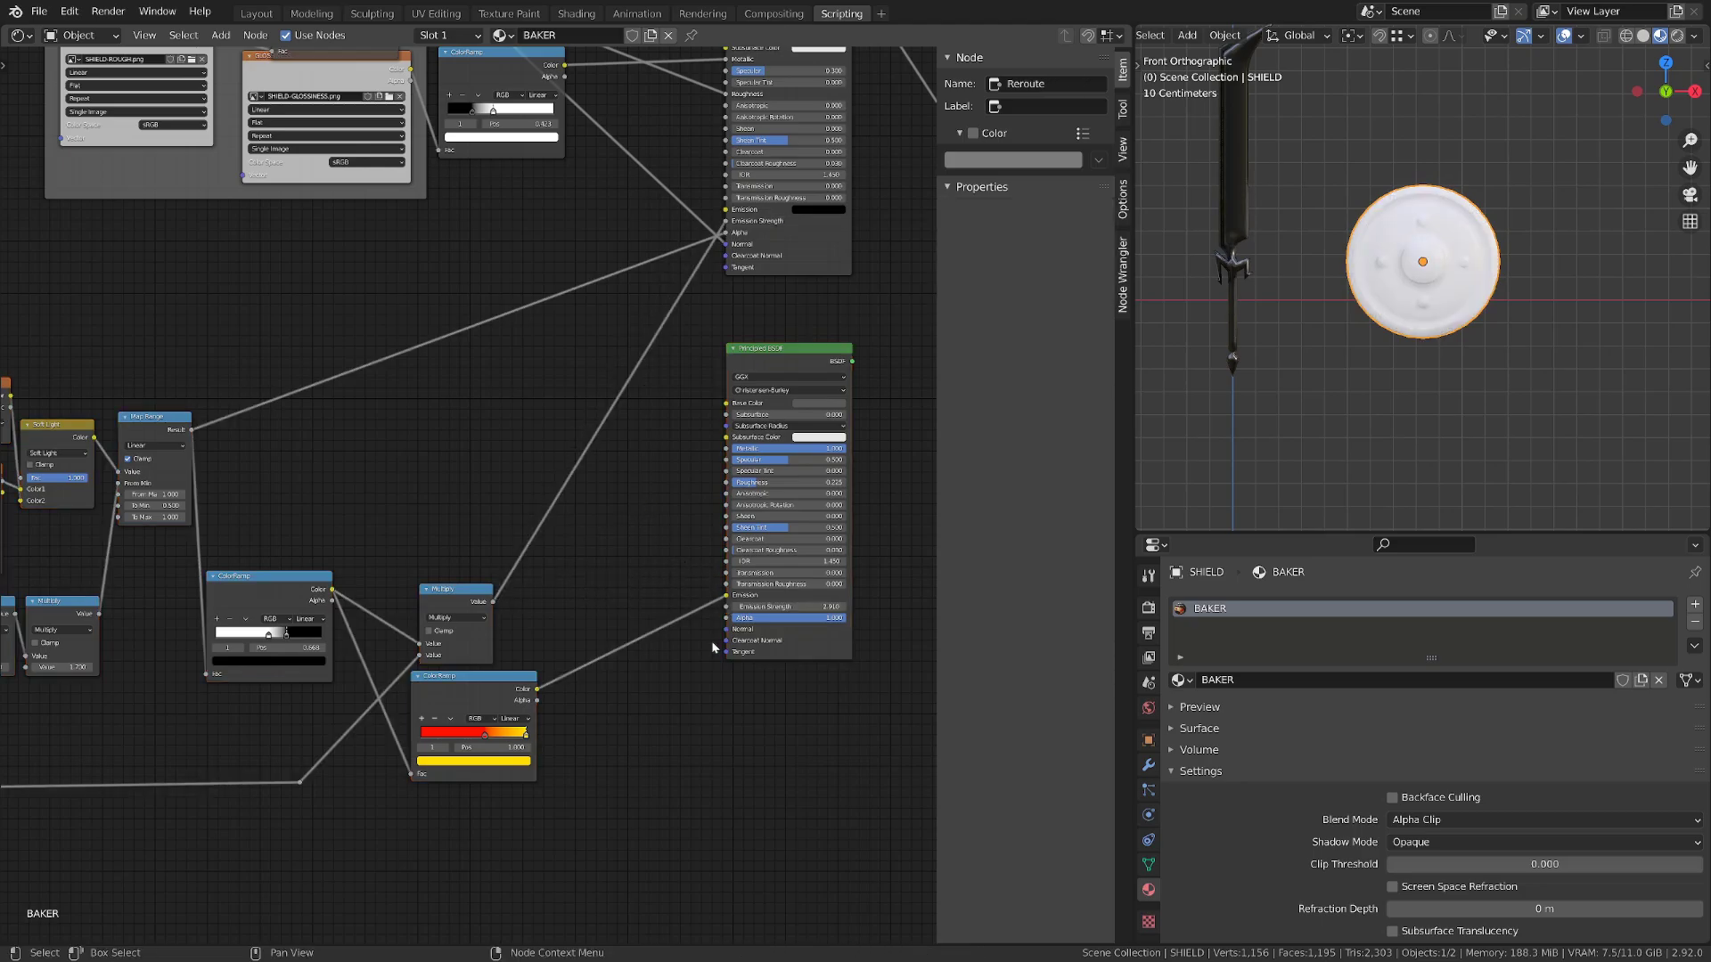
Step: Paste the dissolve and ember node setup into the shield's BAKER material
{"action": "left_click", "coordinate": [786, 348]}
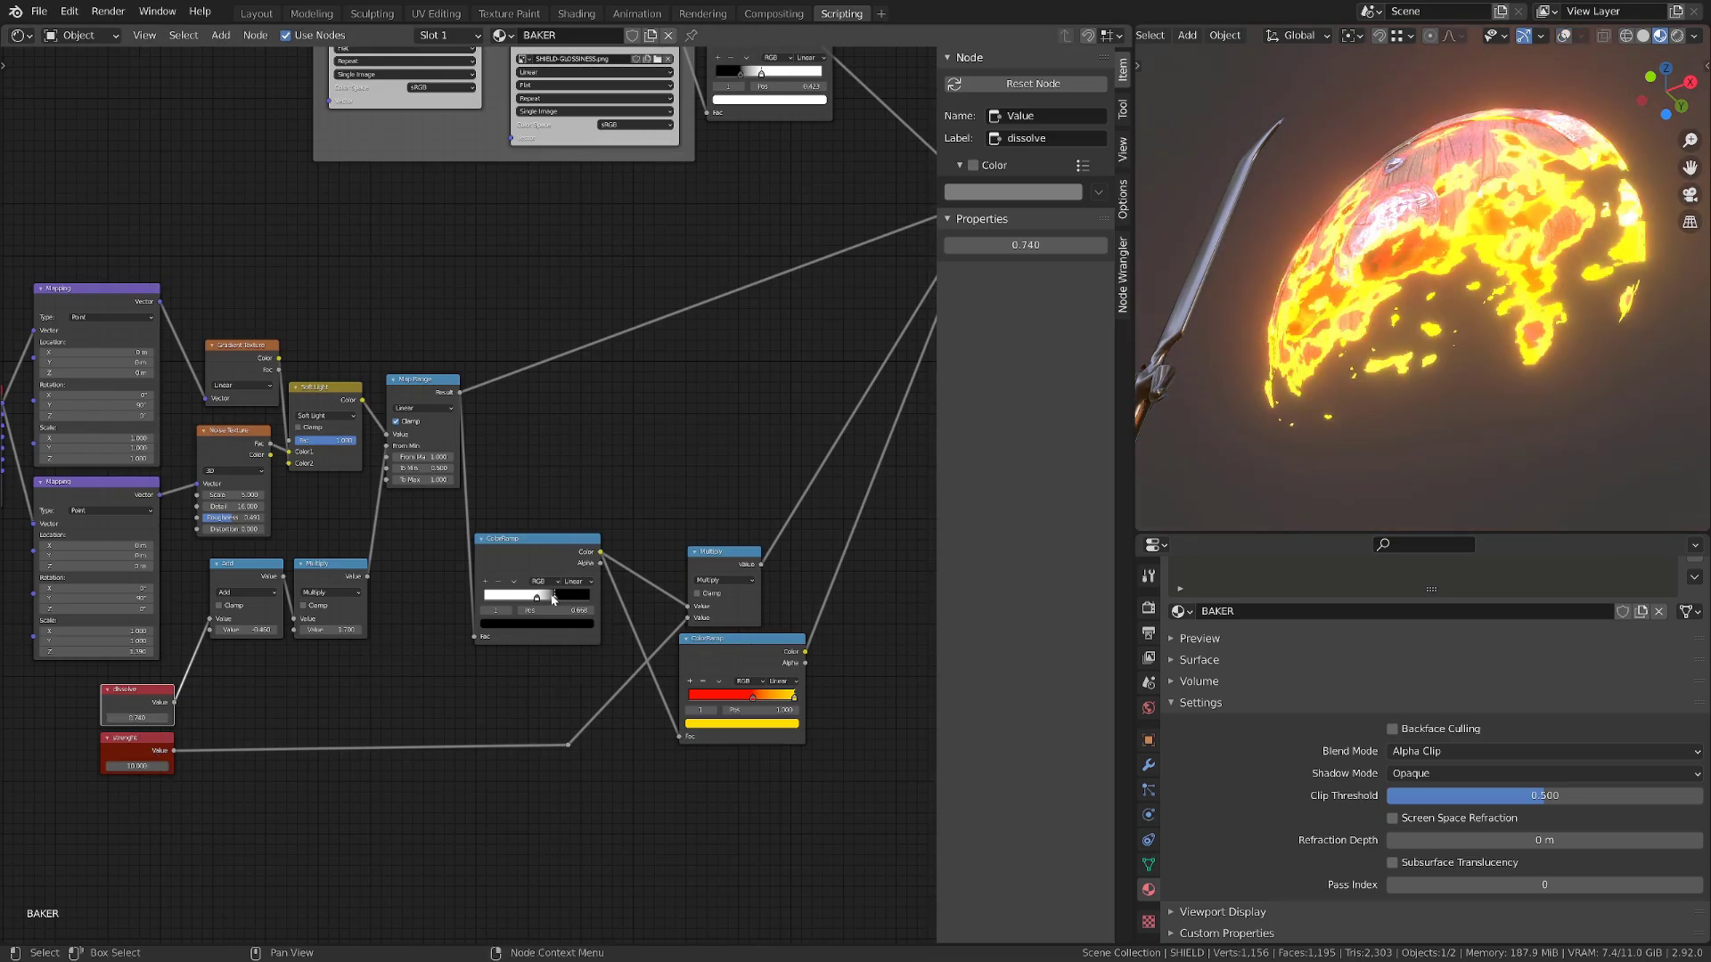
Step: Slide the shield's ColorRamp stop back and forth to balance ember patches against bare metal
{"action": "left_click_drag", "start_coordinate": [567, 608], "coordinate": [535, 608]}
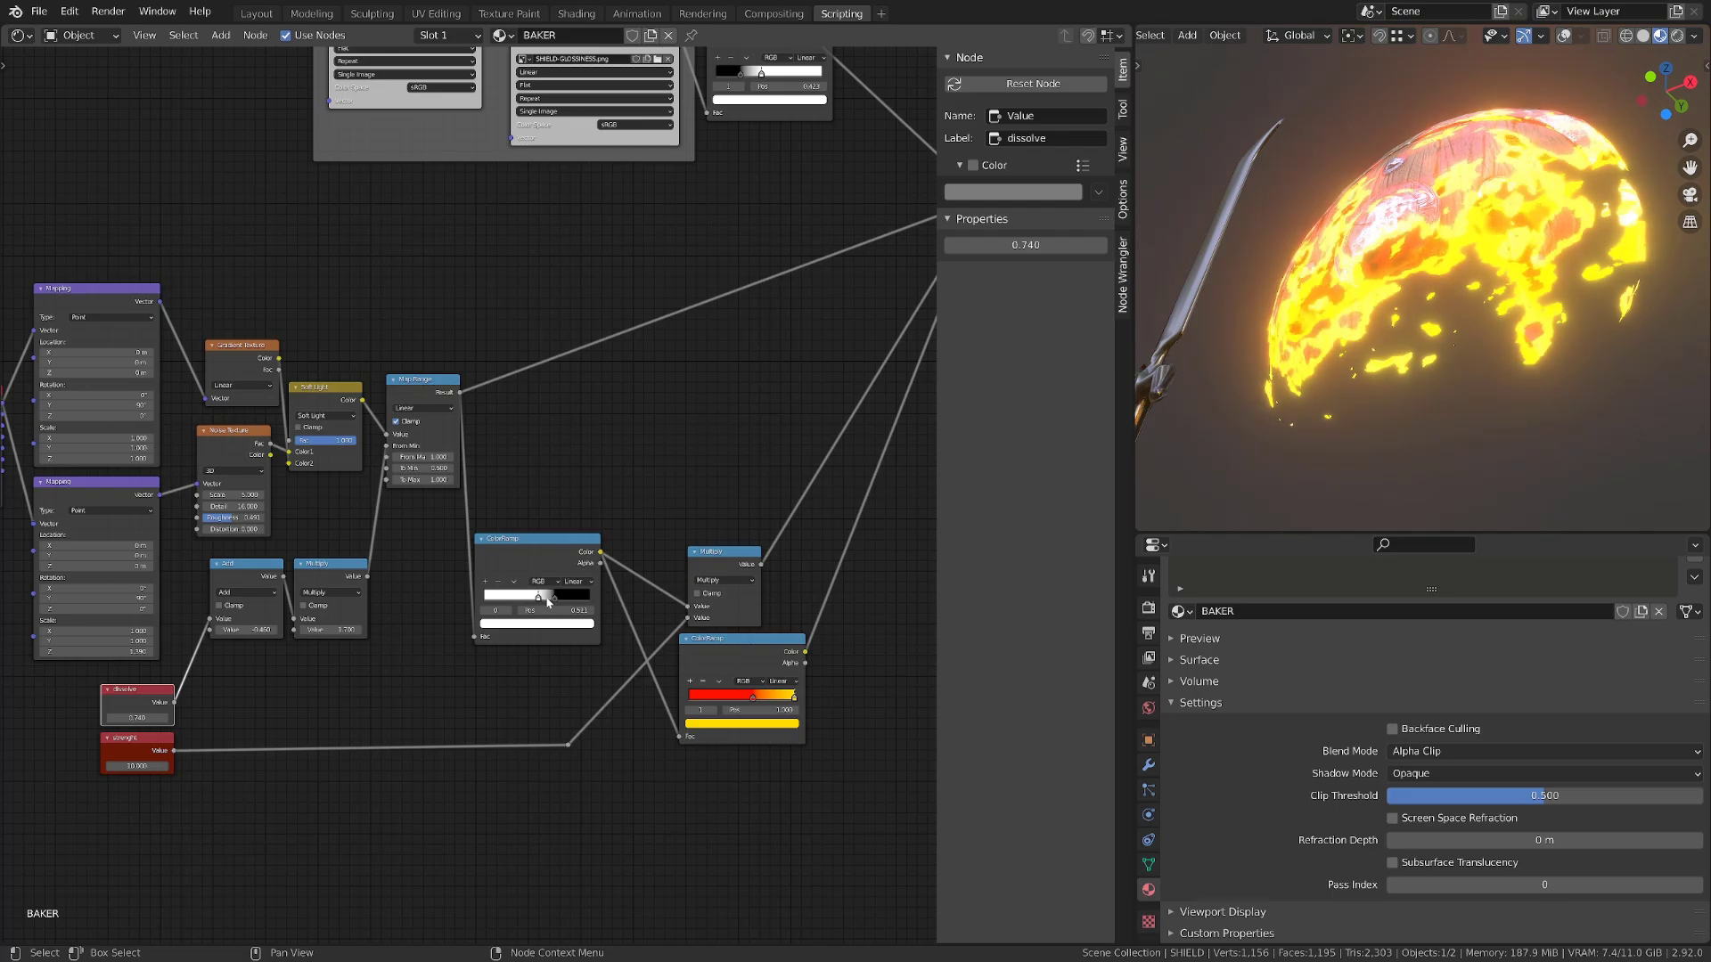
{"action": "left_click_drag", "start_coordinate": [496, 609], "coordinate": [535, 609]}
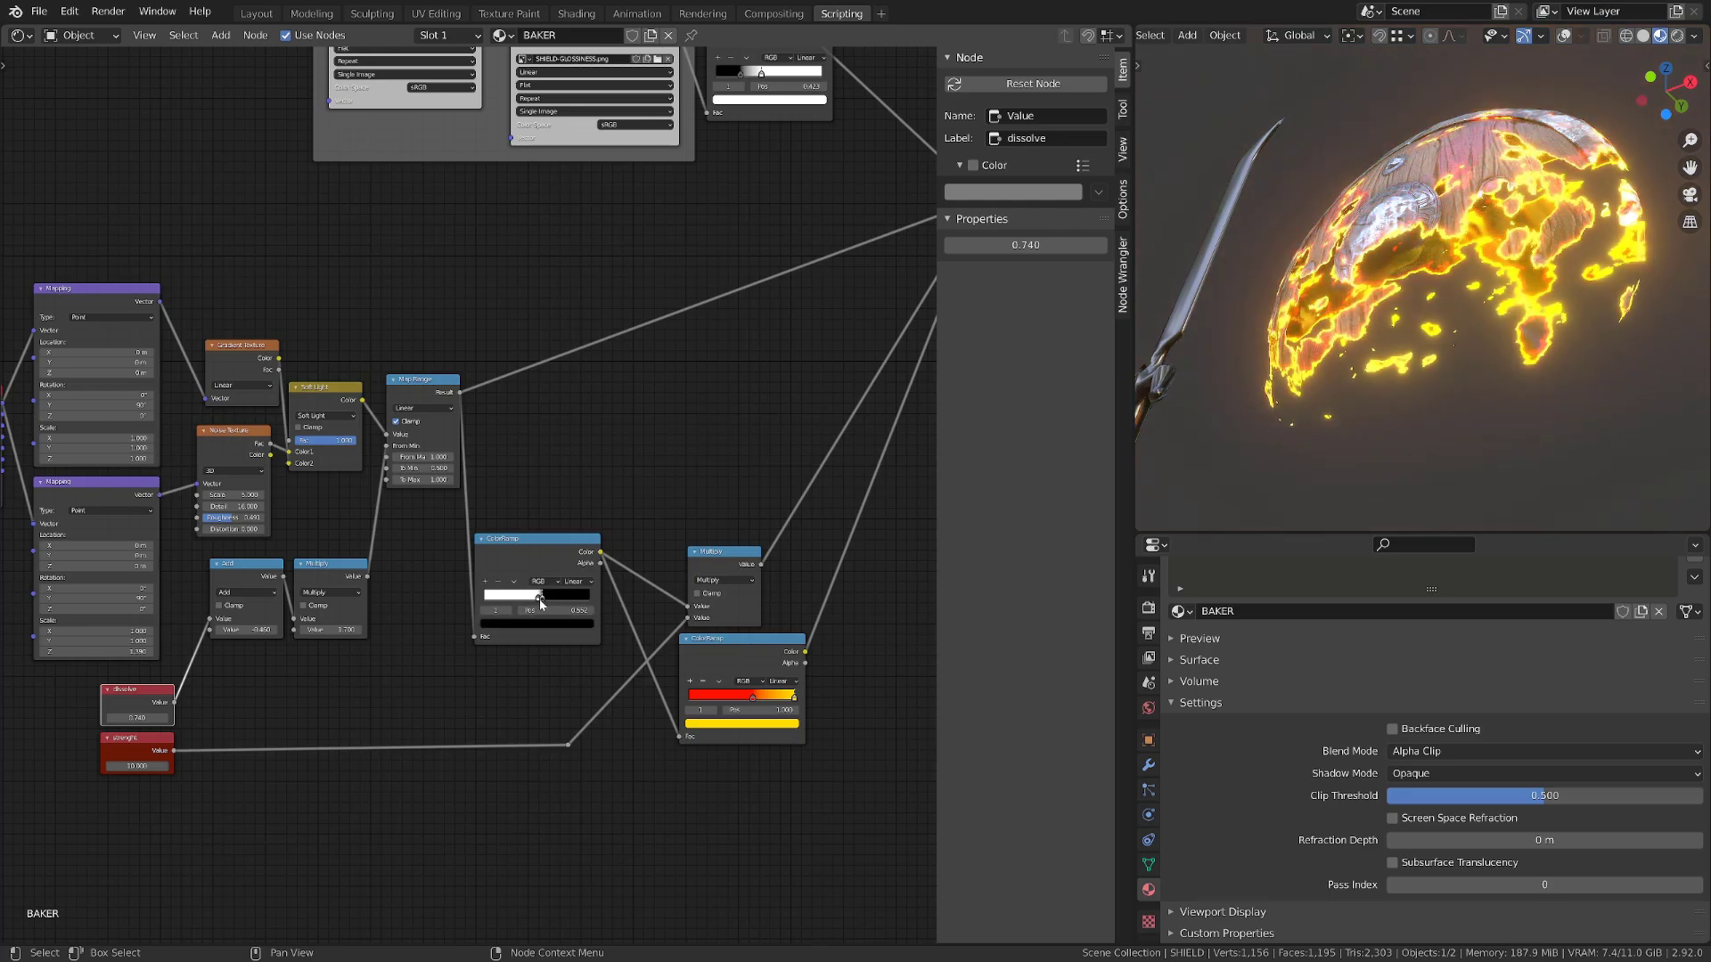